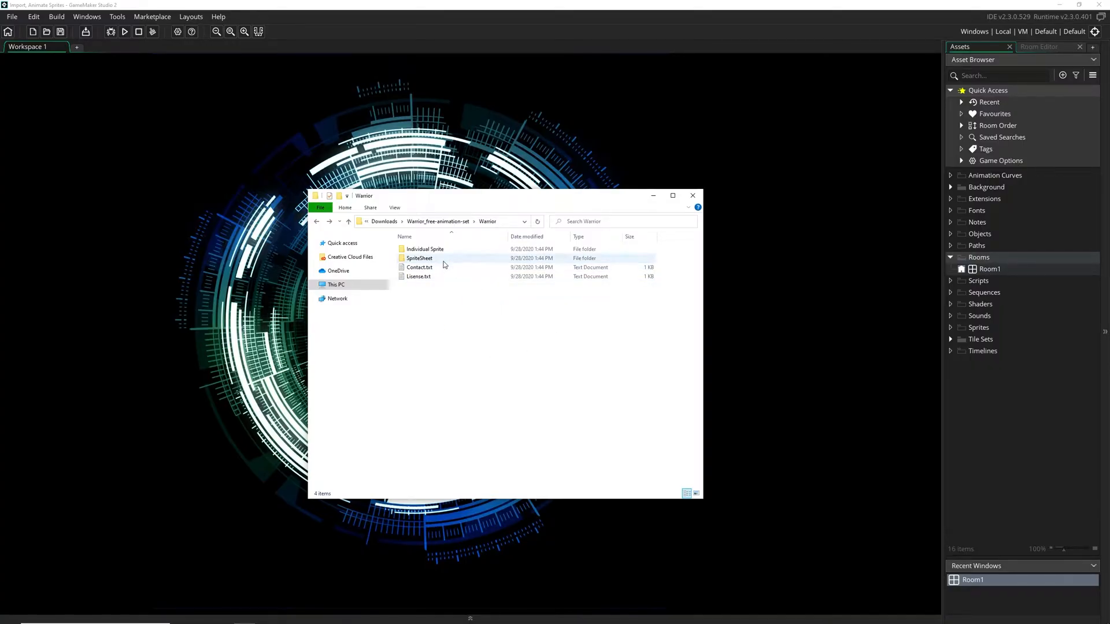
Open the idle folder inside Individual Sprite to show the six Warrior_Idle frame images.
{"action": "double_click", "coordinate": [425, 248]}
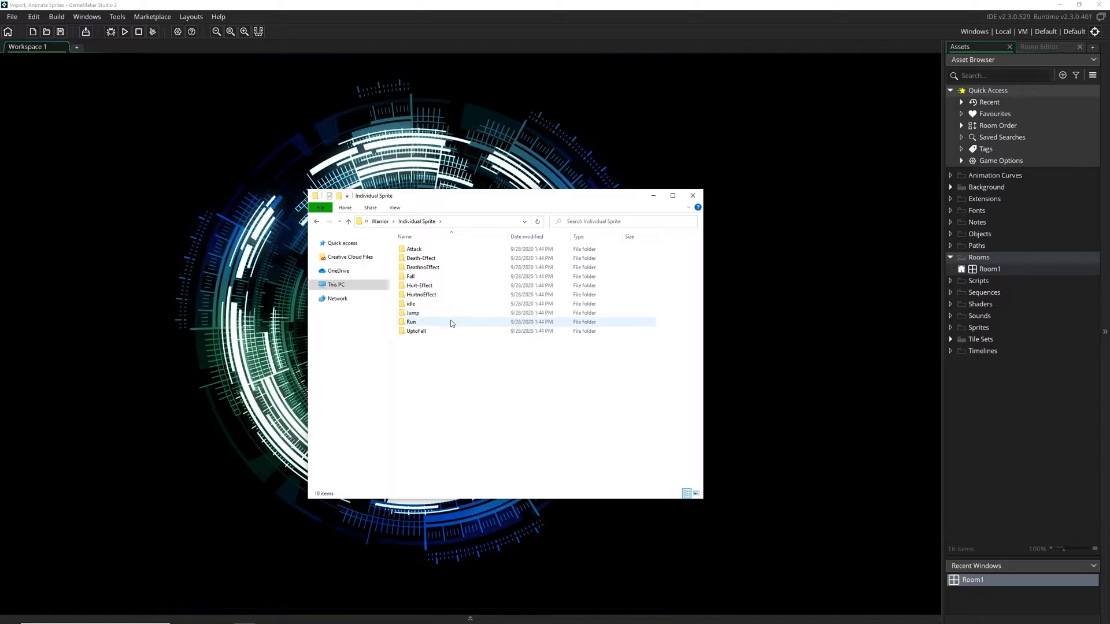
{"action": "left_click", "coordinate": [411, 303]}
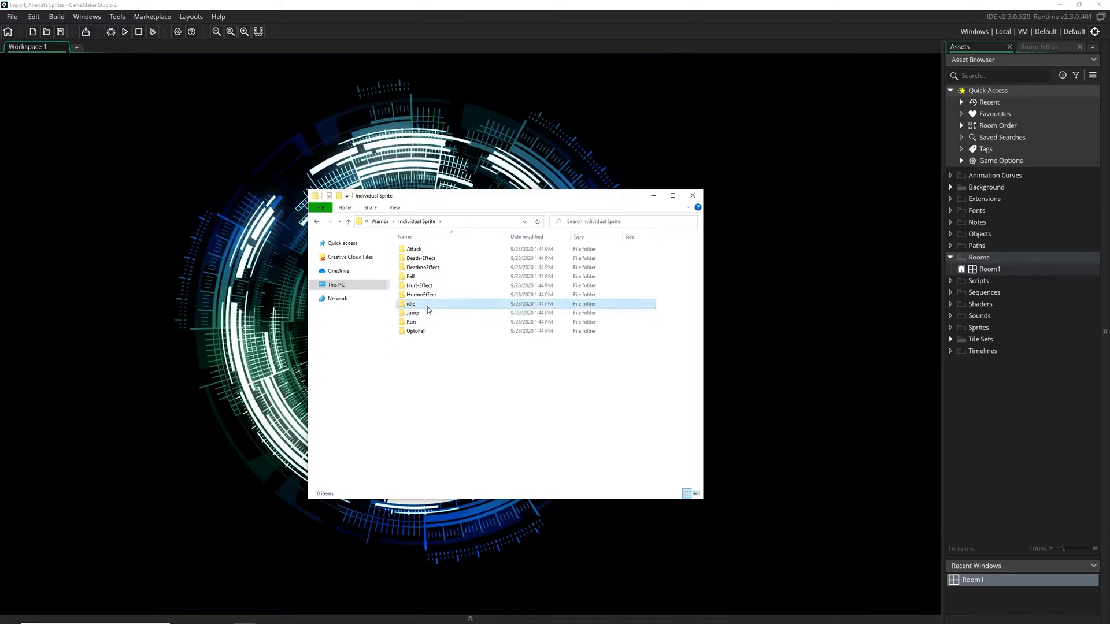
{"action": "double_click", "coordinate": [411, 303]}
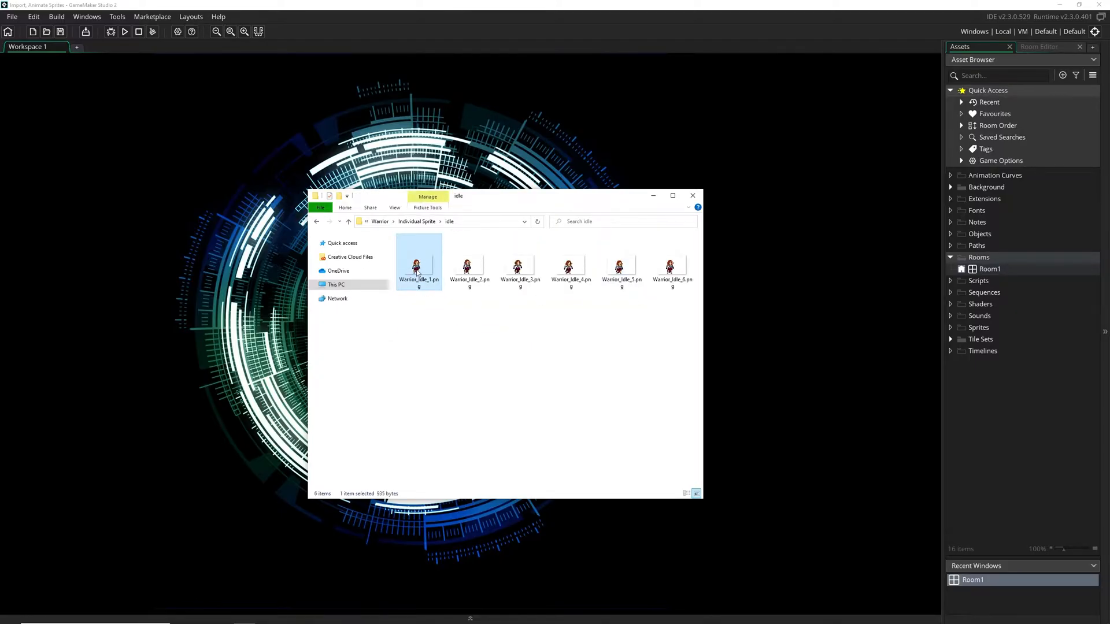
{"action": "mouse_move", "coordinate": [416, 267]}
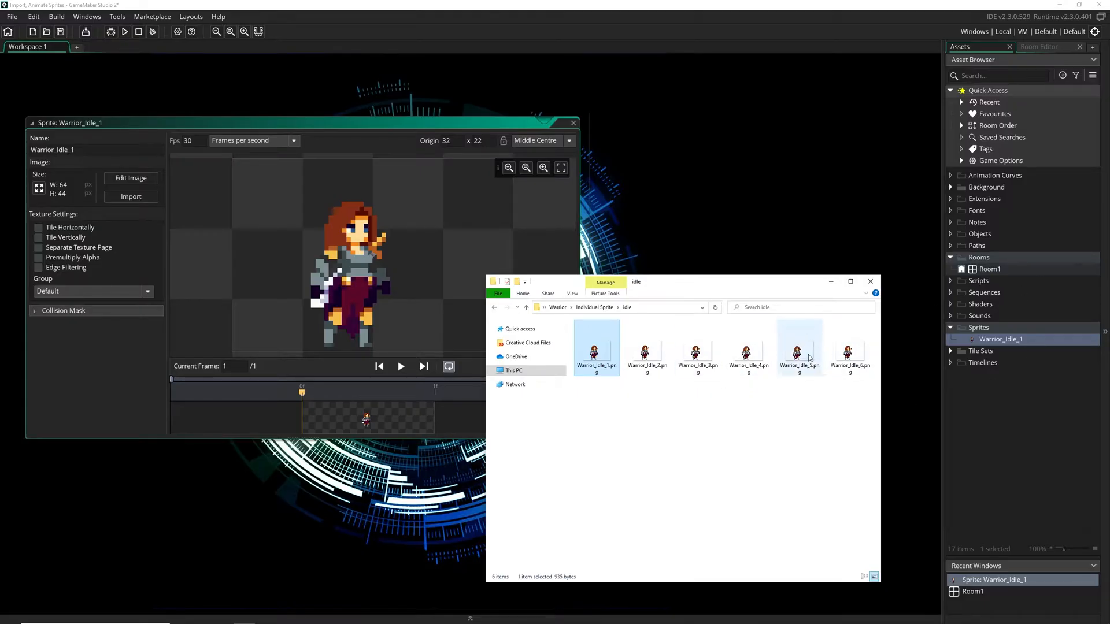
Delete the extra Warrior_Idle sprites, such as Warrior_Idle_2, keeping only Warrior_Idle_1.
{"action": "left_click", "coordinate": [645, 352]}
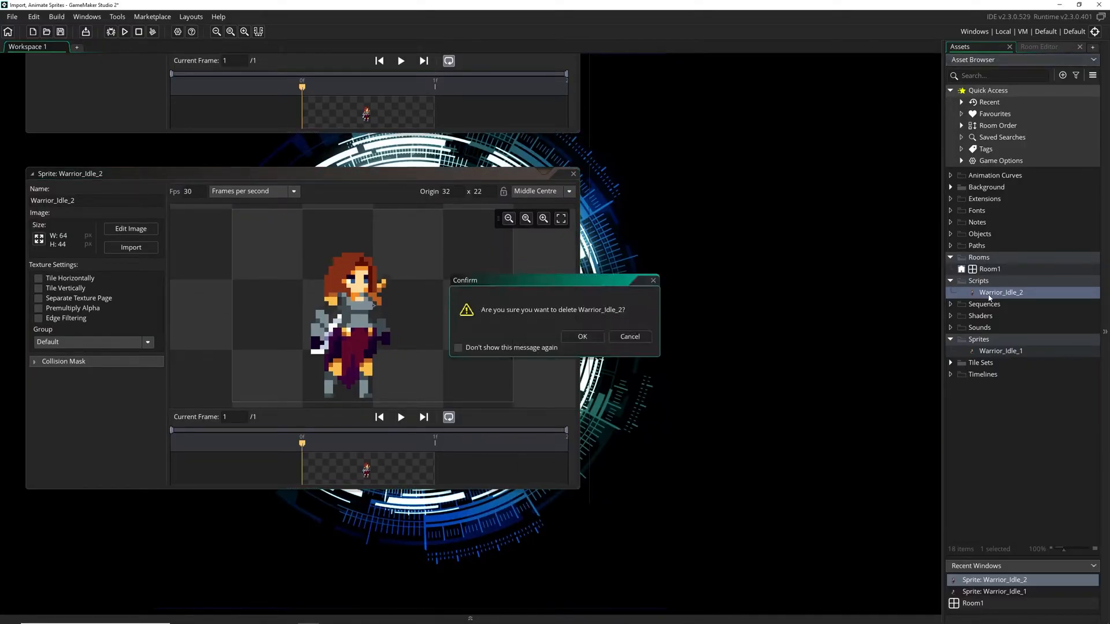
{"action": "left_click", "coordinate": [580, 336]}
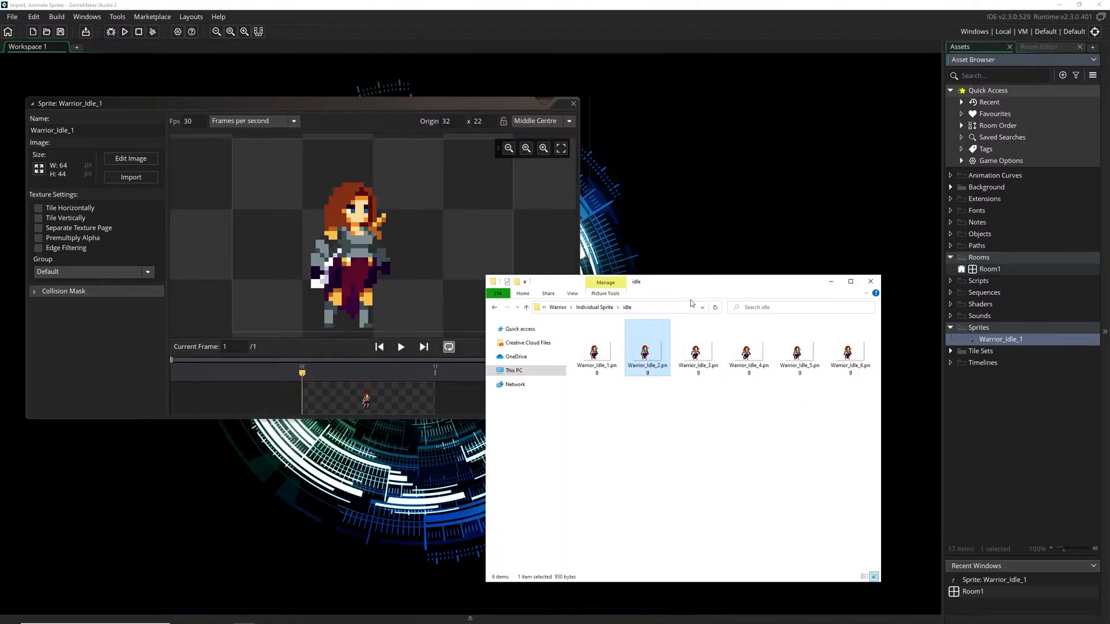
{"action": "mouse_move", "coordinate": [493, 338]}
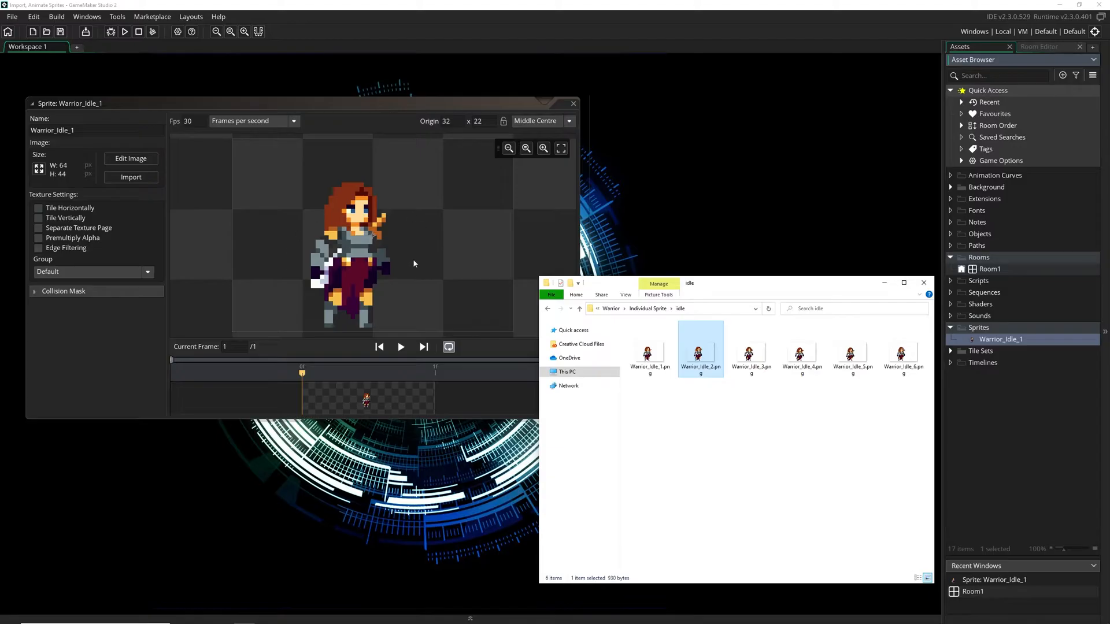
{"action": "left_click", "coordinate": [923, 283]}
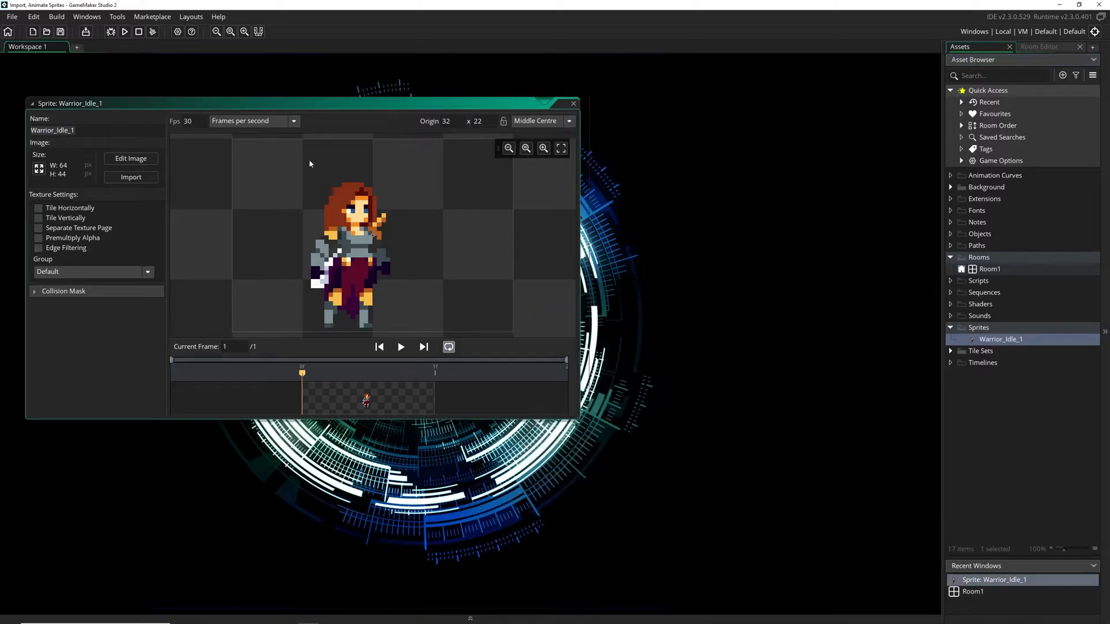
{"action": "left_click", "coordinate": [130, 177]}
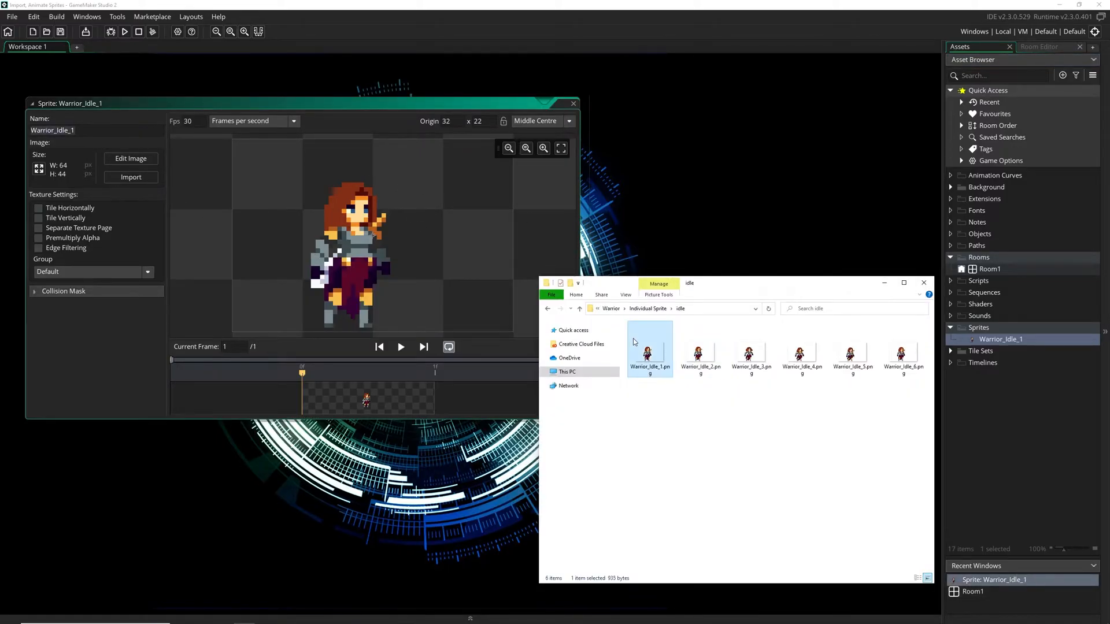
{"action": "left_click", "coordinate": [902, 354]}
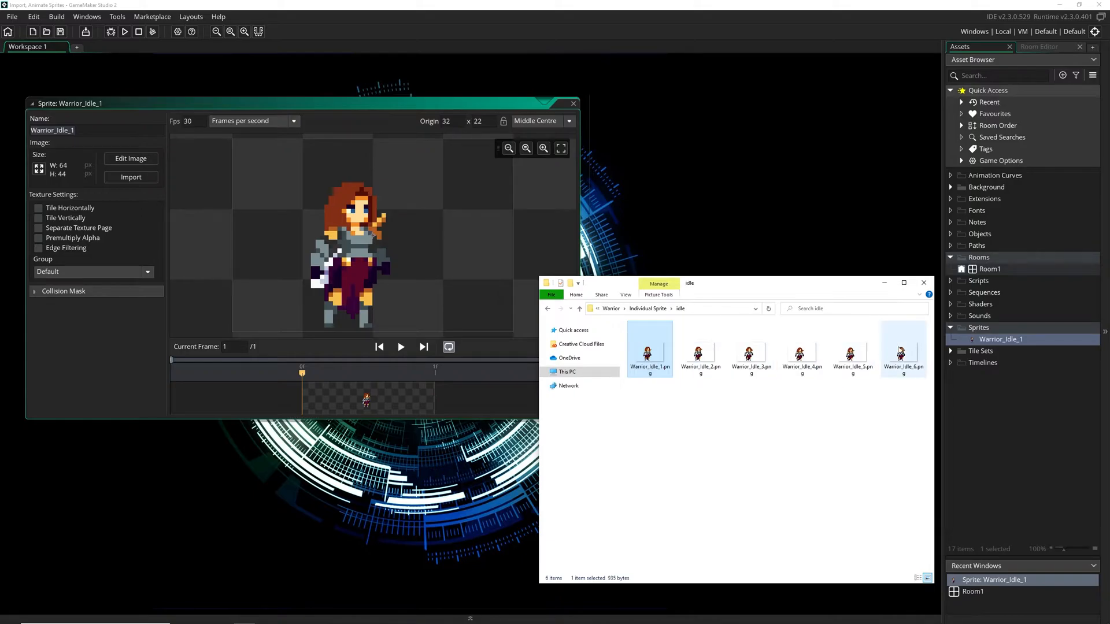
{"action": "left_click", "coordinate": [852, 353]}
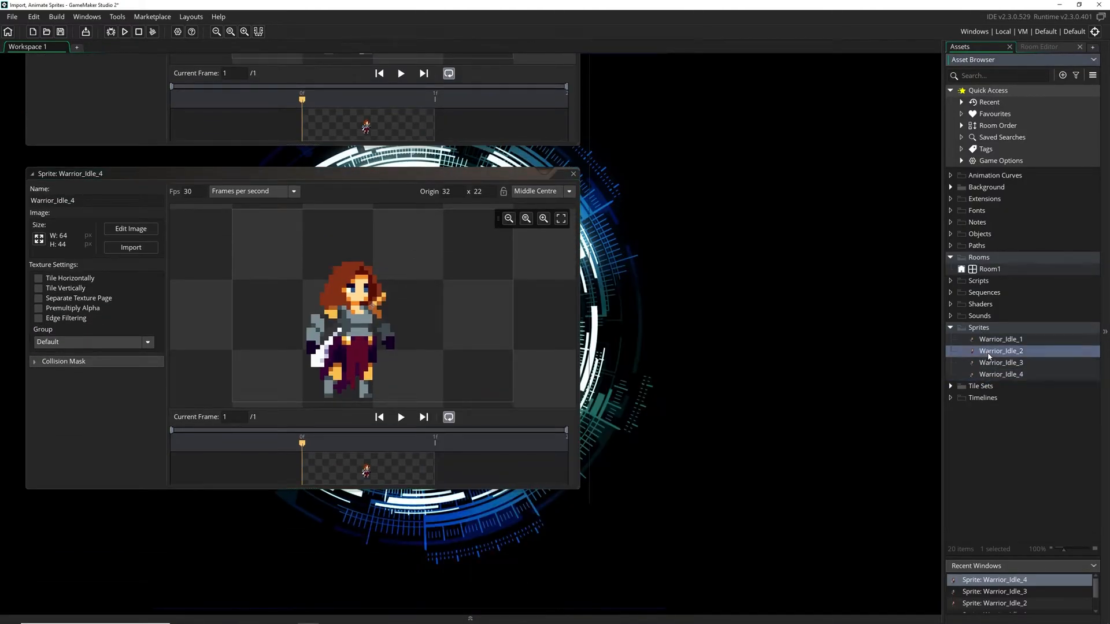
{"action": "left_click", "coordinate": [1000, 362]}
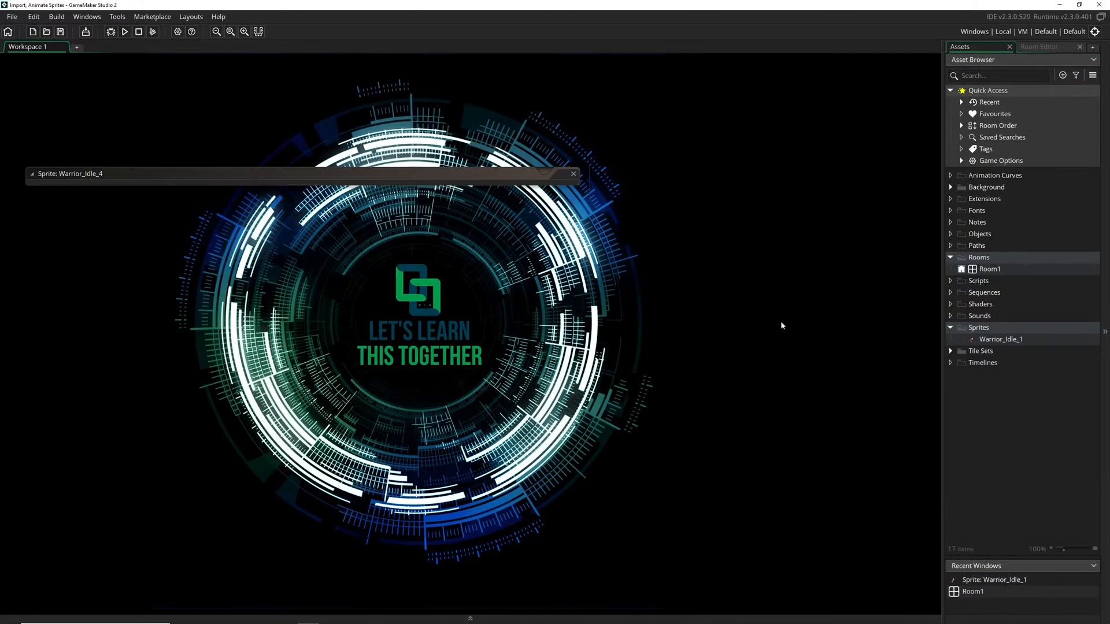
Import the remaining idle PNGs onto Warrior_Idle_1's timeline, confirming Yes in Import Files.
{"action": "double_click", "coordinate": [1000, 338]}
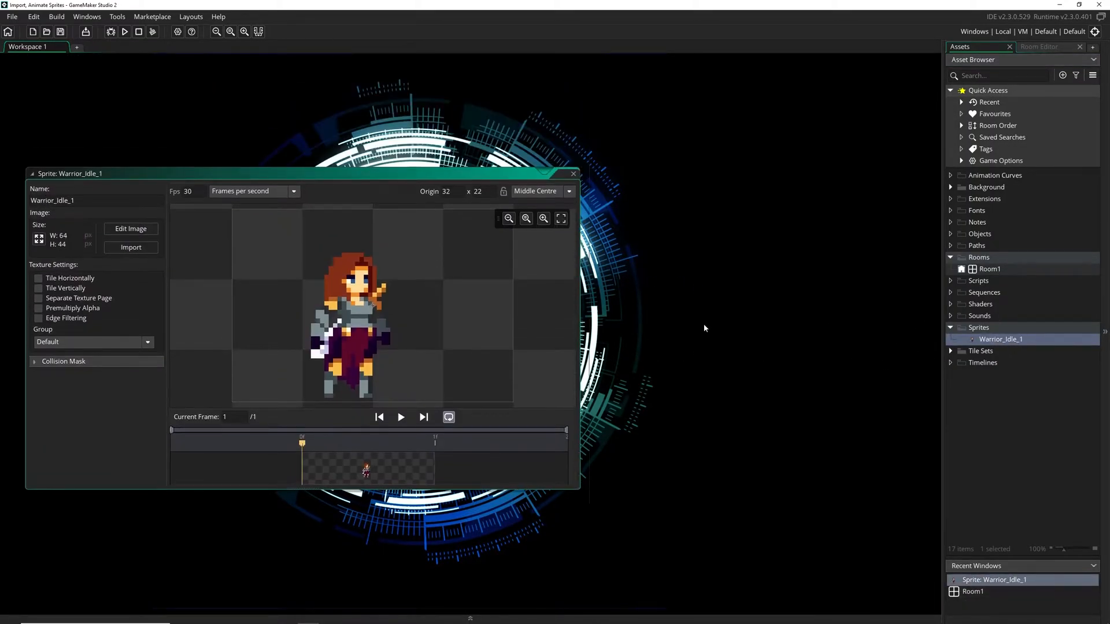
{"action": "left_click", "coordinate": [130, 247]}
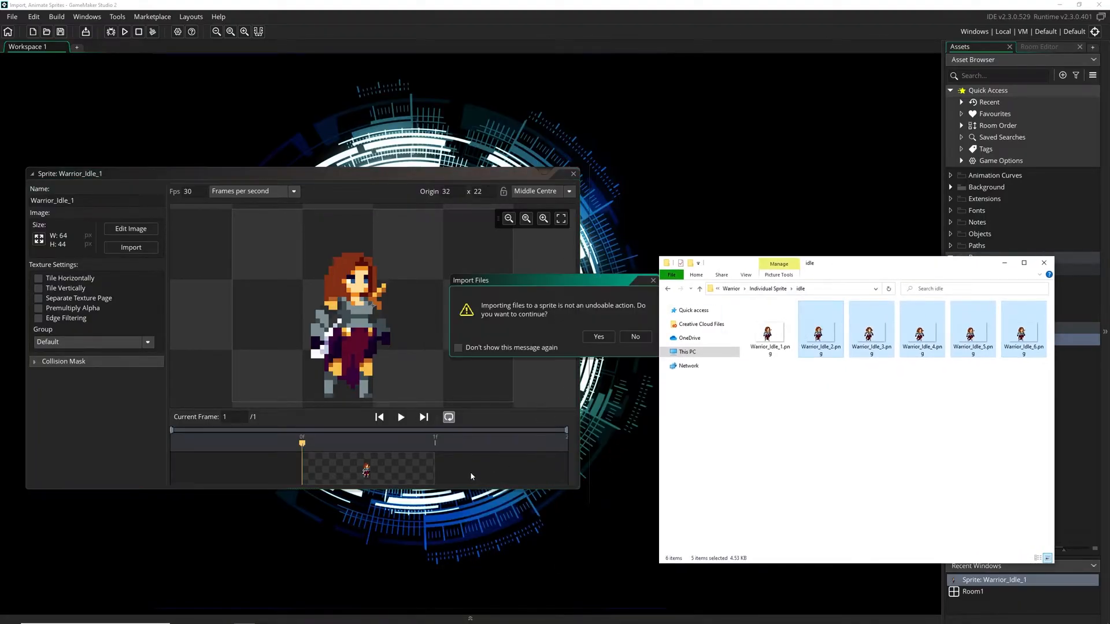
{"action": "mouse_move", "coordinate": [283, 287]}
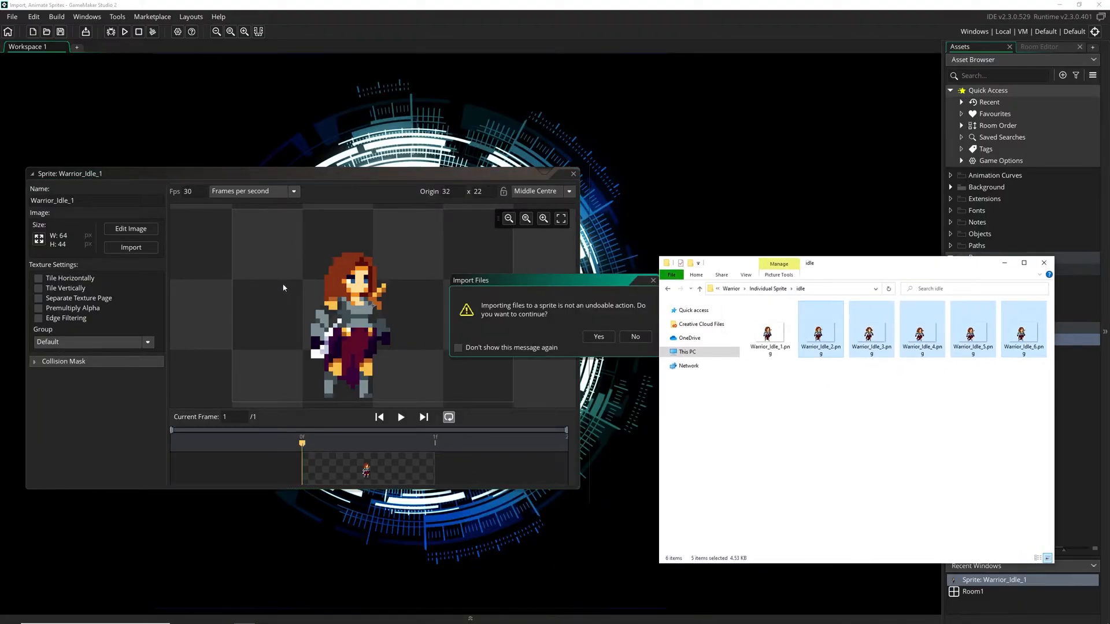
{"action": "mouse_move", "coordinate": [523, 319]}
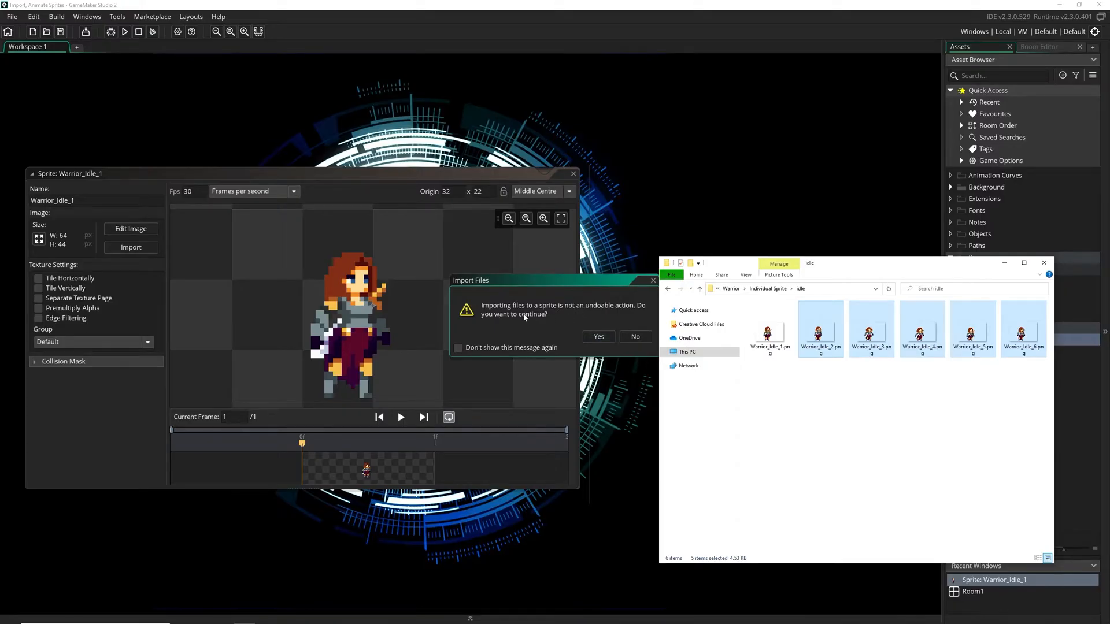
{"action": "mouse_move", "coordinate": [579, 340]}
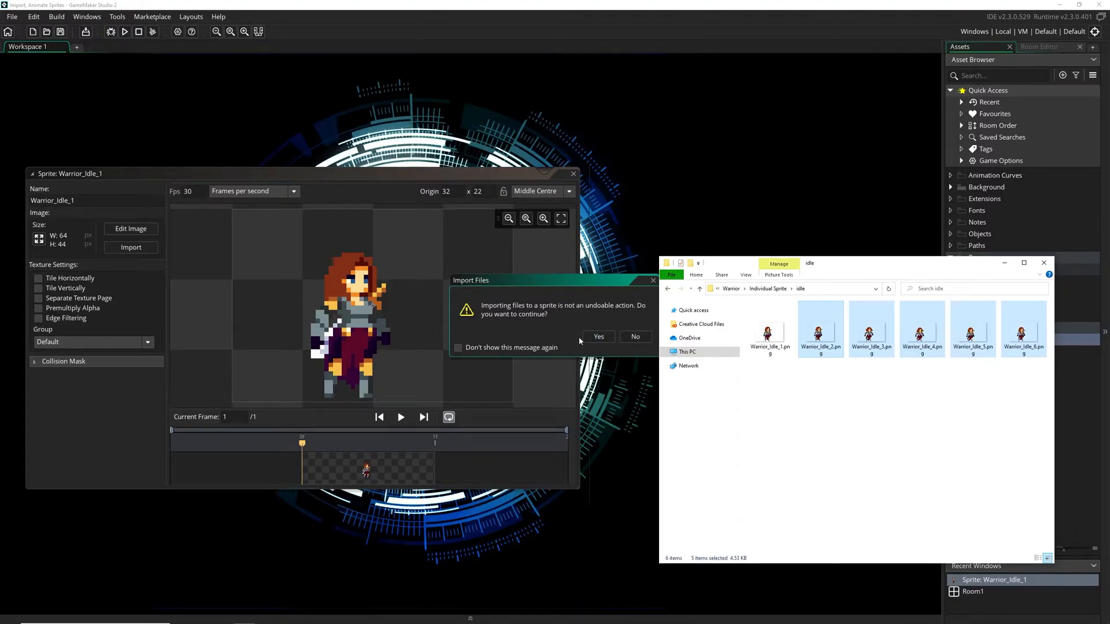
{"action": "left_click", "coordinate": [598, 336]}
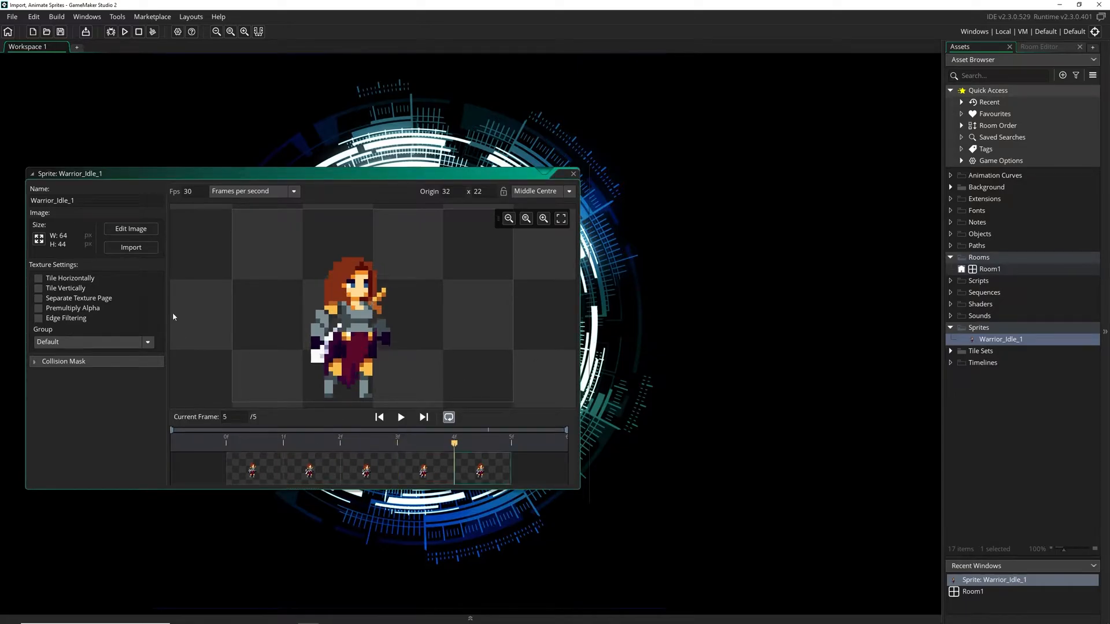
Preview the idle animation, set it to 10 frames per second, and rename it sprWarriorIdle.
{"action": "left_click", "coordinate": [400, 416]}
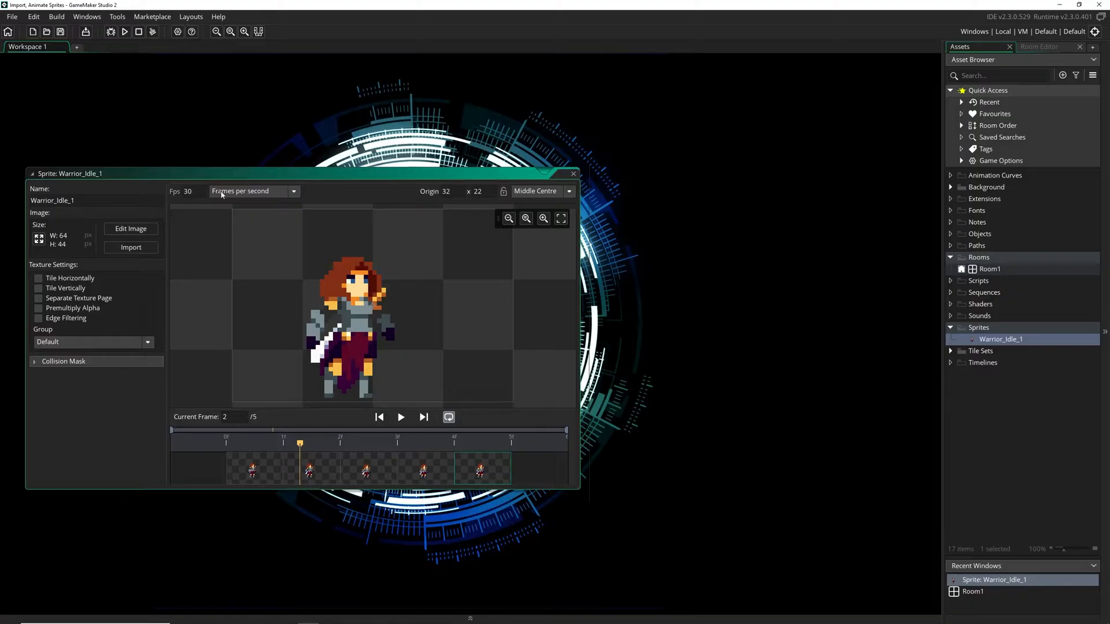
{"action": "mouse_move", "coordinate": [246, 192]}
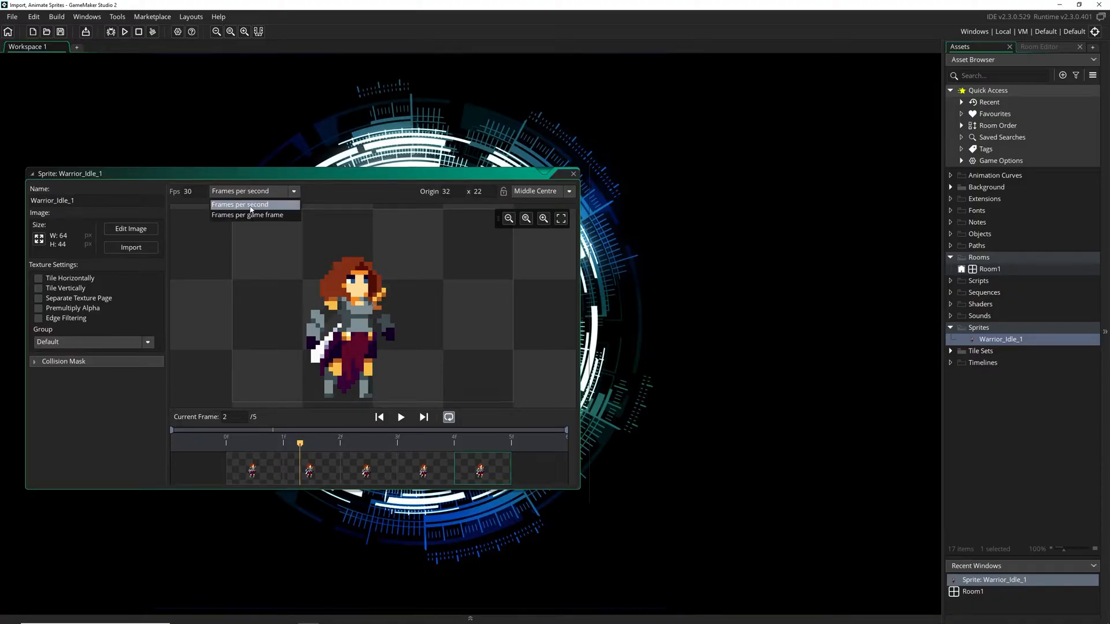
{"action": "mouse_move", "coordinate": [247, 215]}
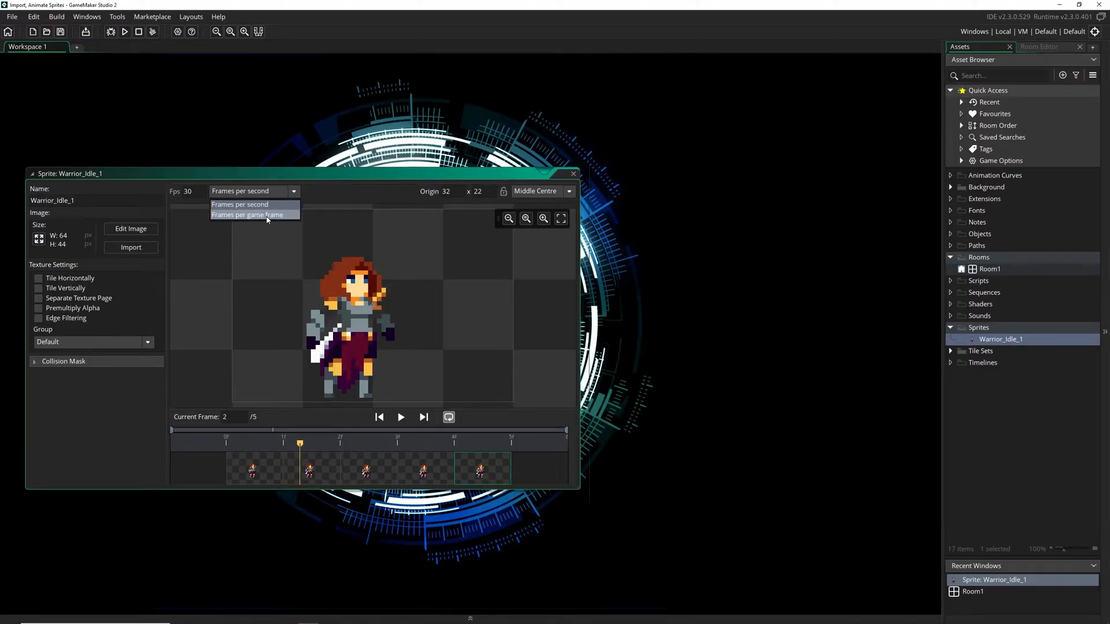
{"action": "left_click", "coordinate": [246, 215]}
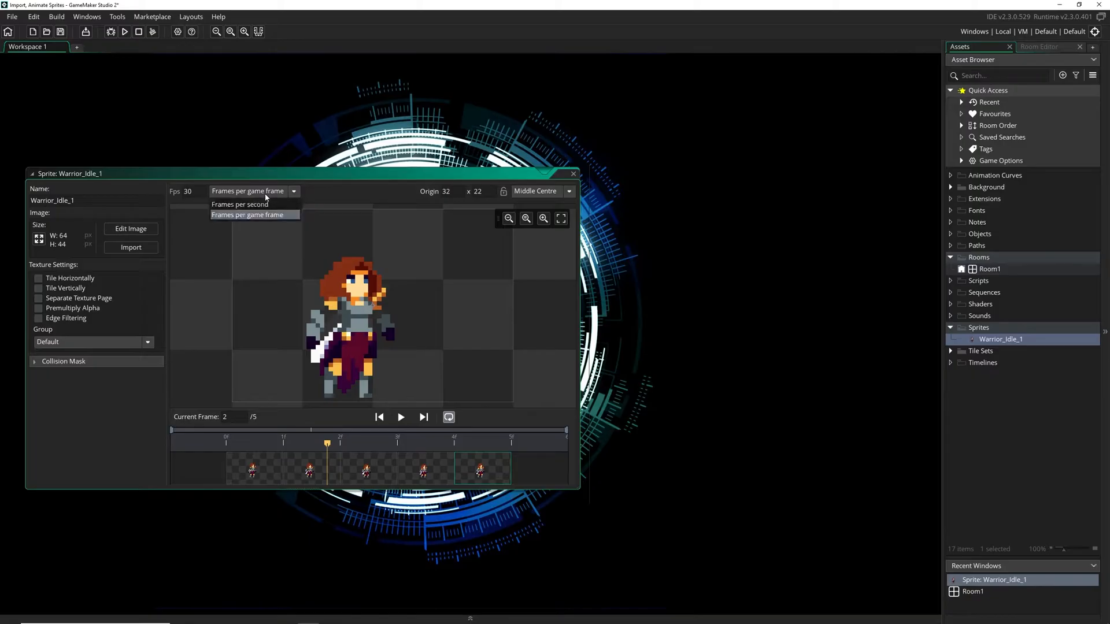
{"action": "left_click", "coordinate": [239, 204]}
{"action": "type", "text": "10"}
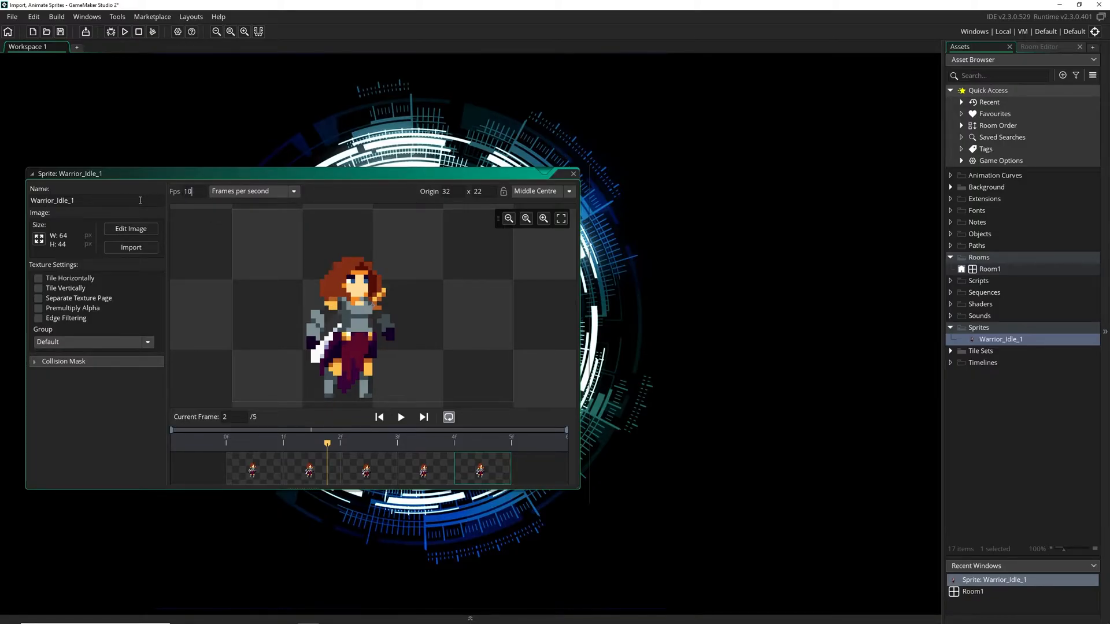
{"action": "left_click", "coordinate": [399, 416]}
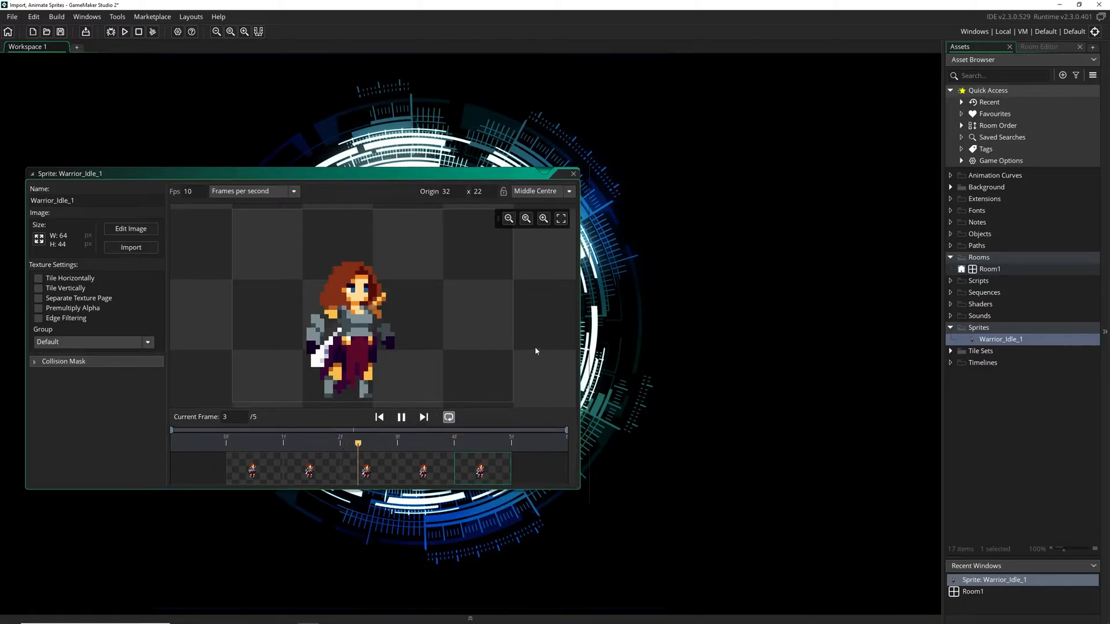
{"action": "mouse_move", "coordinate": [556, 349]}
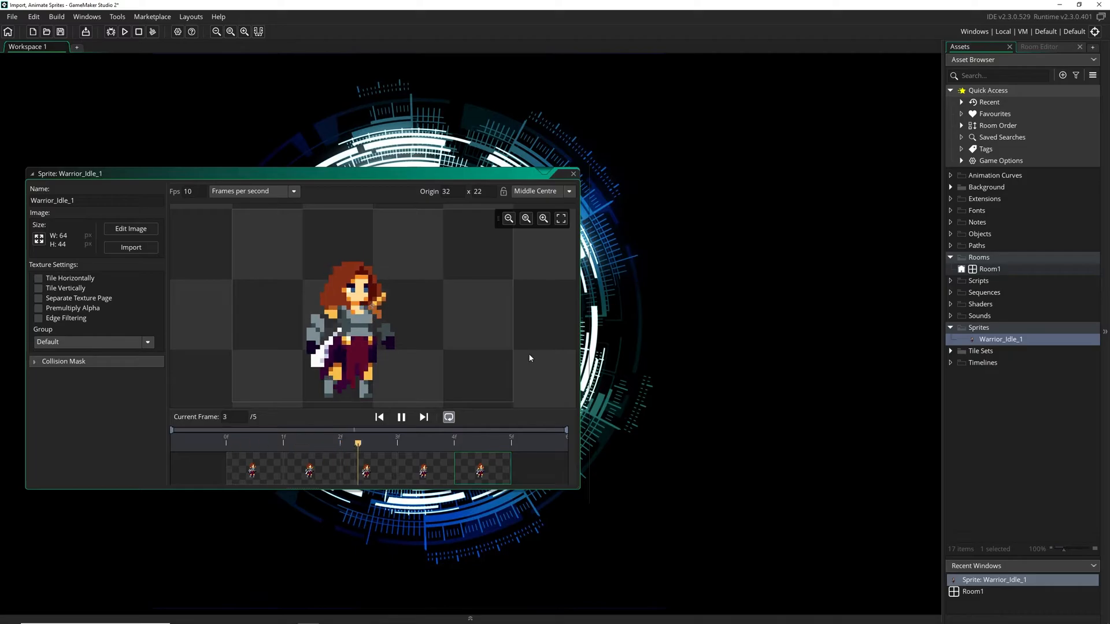
{"action": "left_click", "coordinate": [400, 416]}
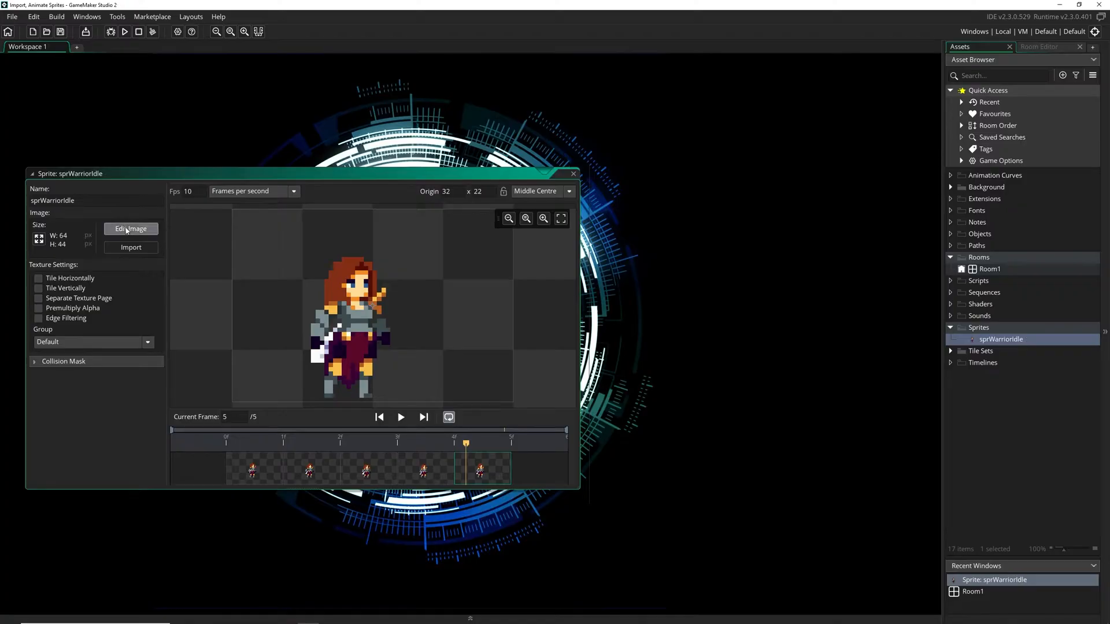
Auto Trim All Frames of sprWarriorIdle to 20×33, then close the image editor.
{"action": "left_click", "coordinate": [243, 16]}
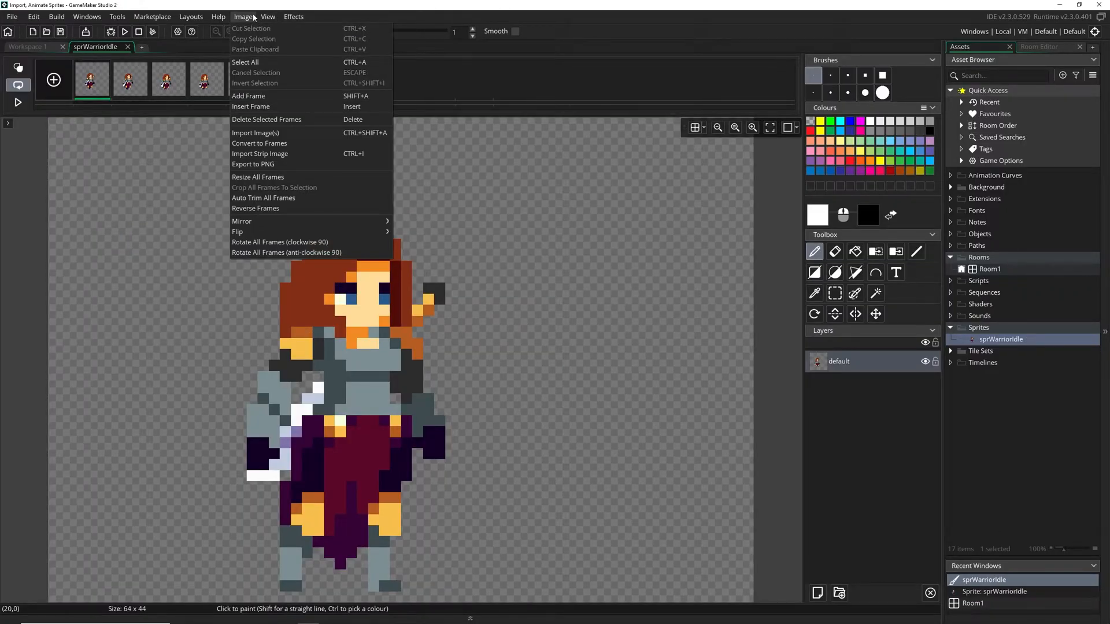
{"action": "left_click", "coordinate": [248, 96]}
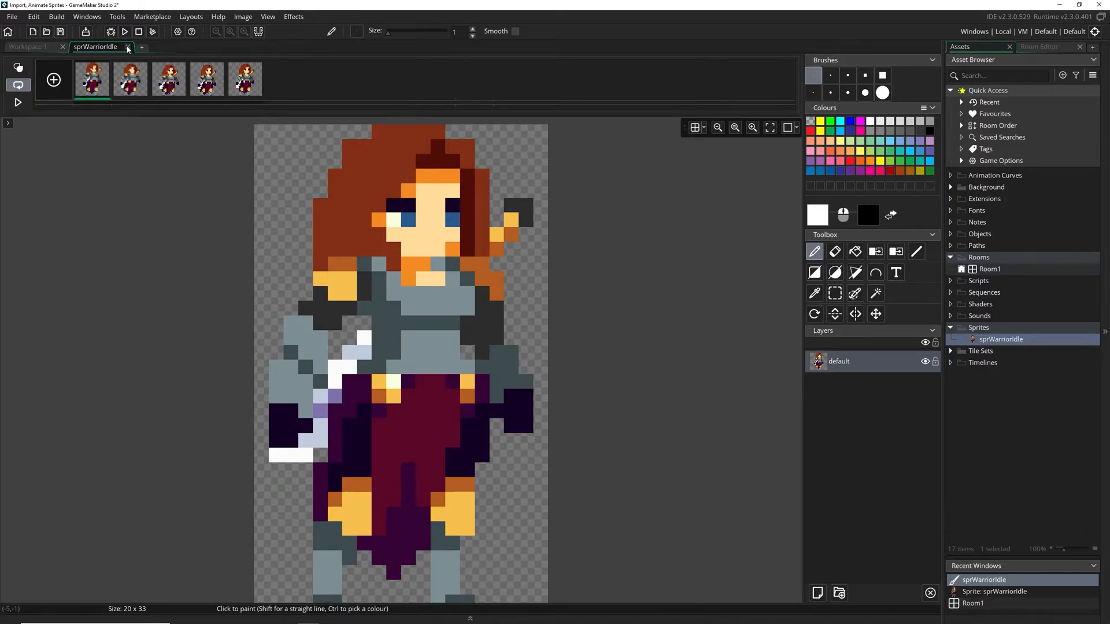
{"action": "left_click", "coordinate": [128, 47]}
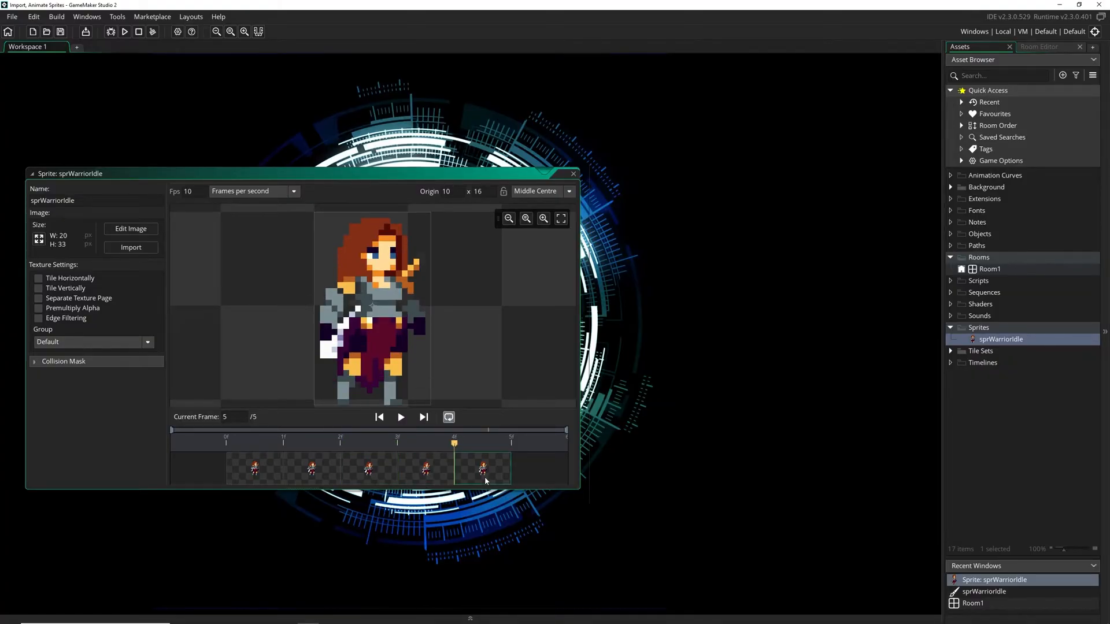
{"action": "mouse_move", "coordinate": [470, 325]}
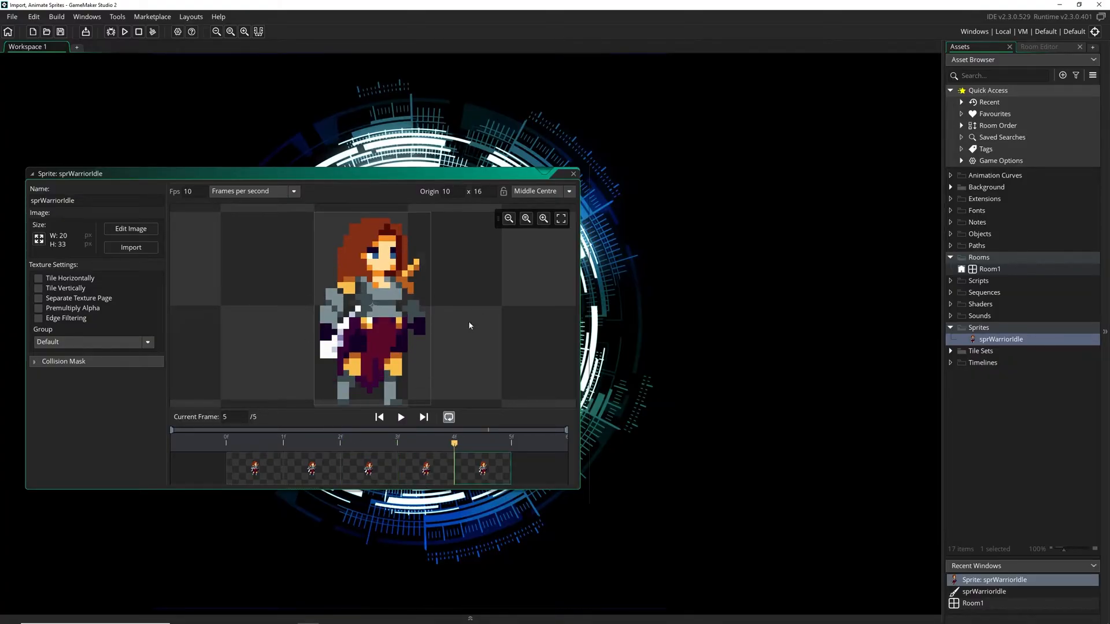
Create a new sprite named sprWarriorRun in the Sprites group.
{"action": "left_click", "coordinate": [378, 416]}
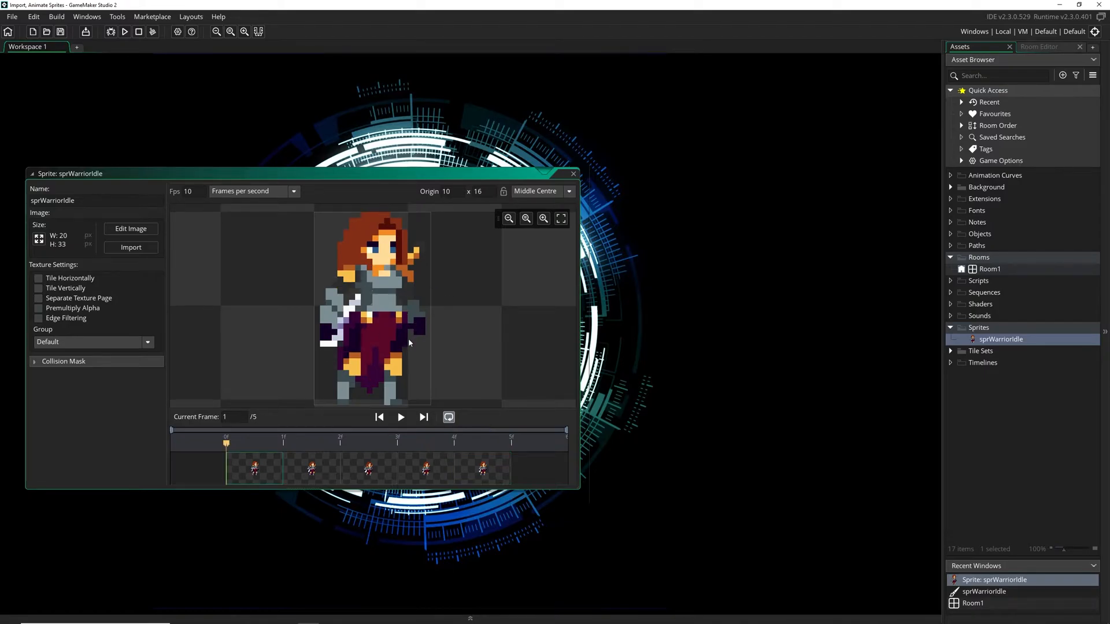
{"action": "mouse_move", "coordinate": [456, 248]}
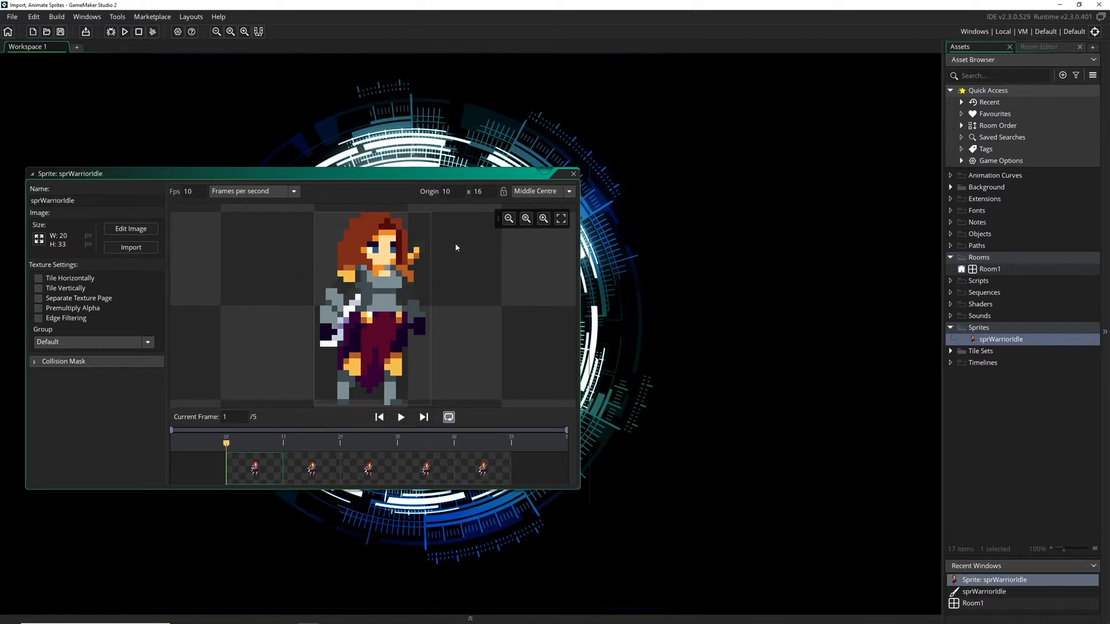
{"action": "mouse_move", "coordinate": [460, 344]}
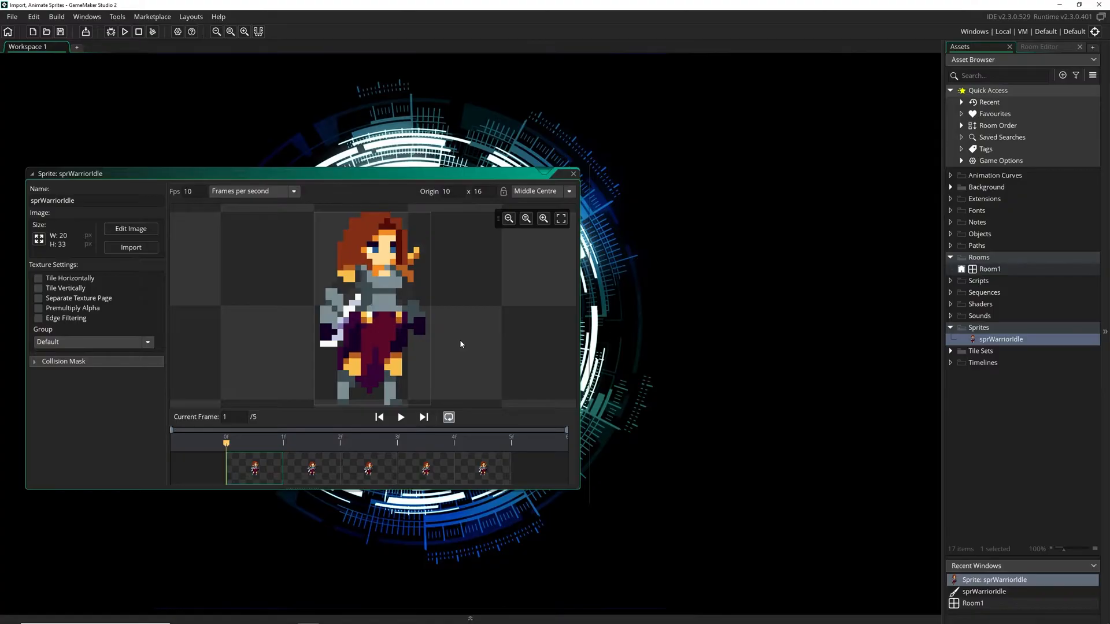
{"action": "mouse_move", "coordinate": [529, 318]}
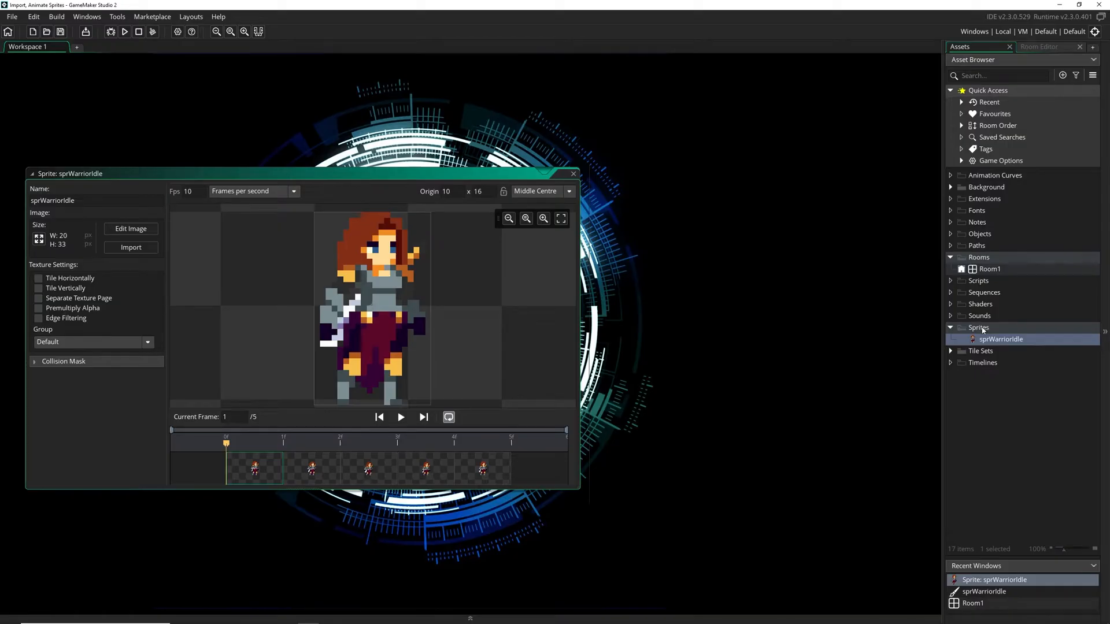
{"action": "right_click", "coordinate": [978, 327]}
{"action": "type", "text": "sprWarriorRun"}
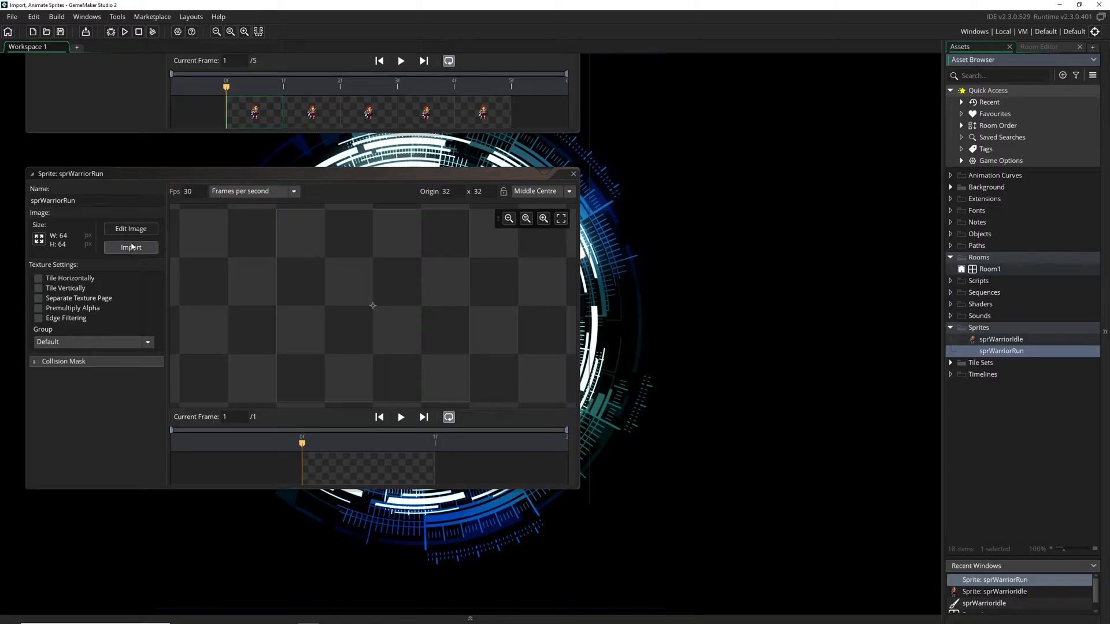
Import the 384×396 warrior sprite sheet from Downloads into sprWarriorRun and open Edit Image.
{"action": "left_click", "coordinate": [130, 246]}
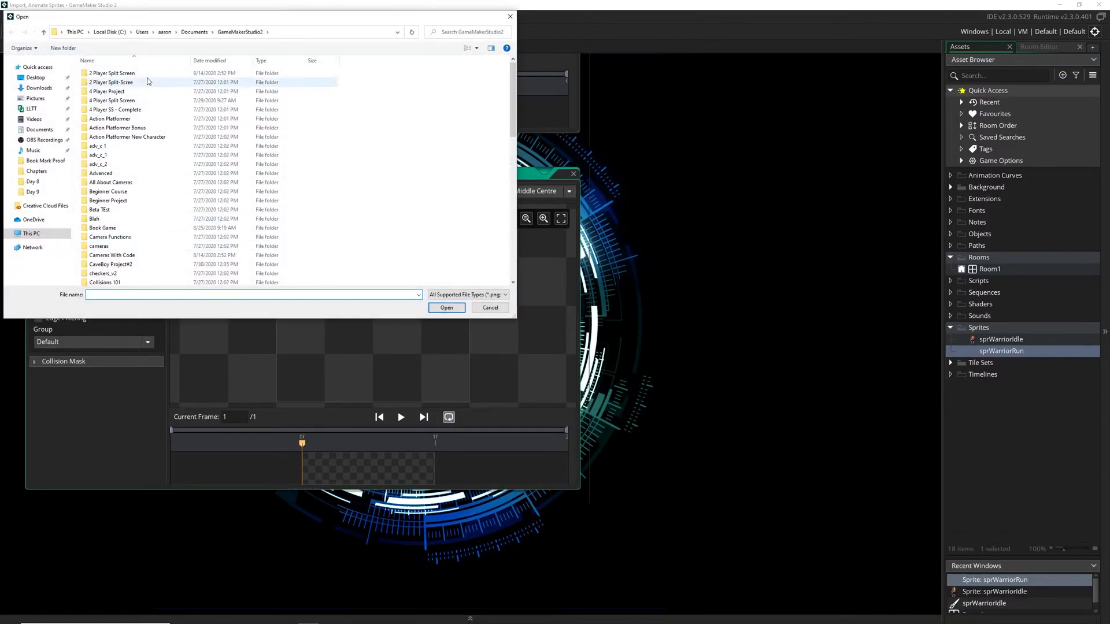
{"action": "left_click", "coordinate": [39, 87]}
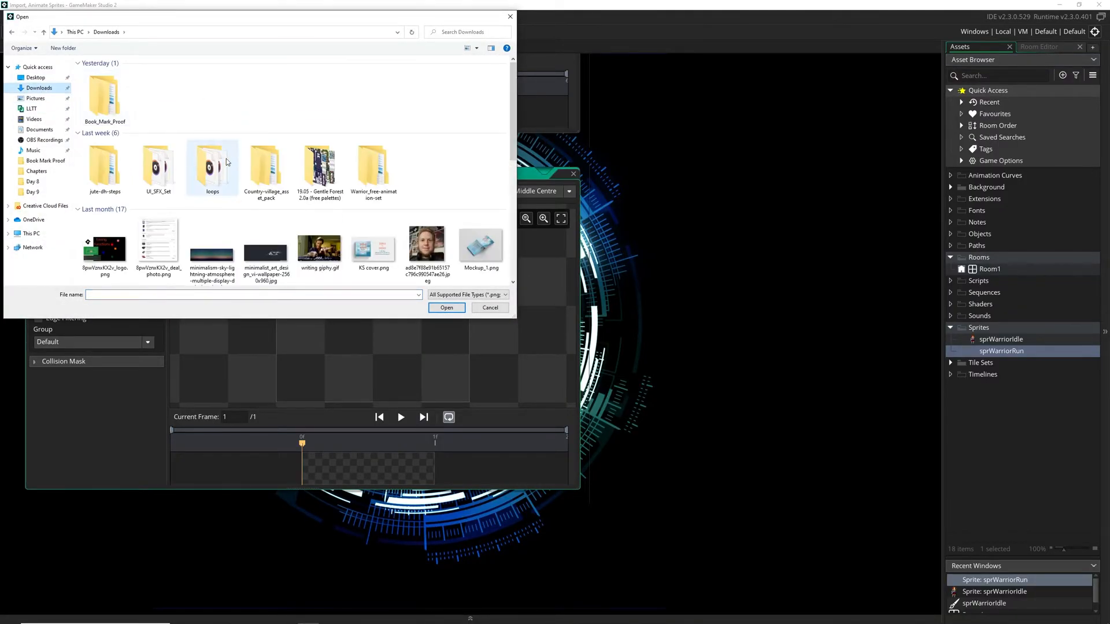
{"action": "double_click", "coordinate": [374, 163]}
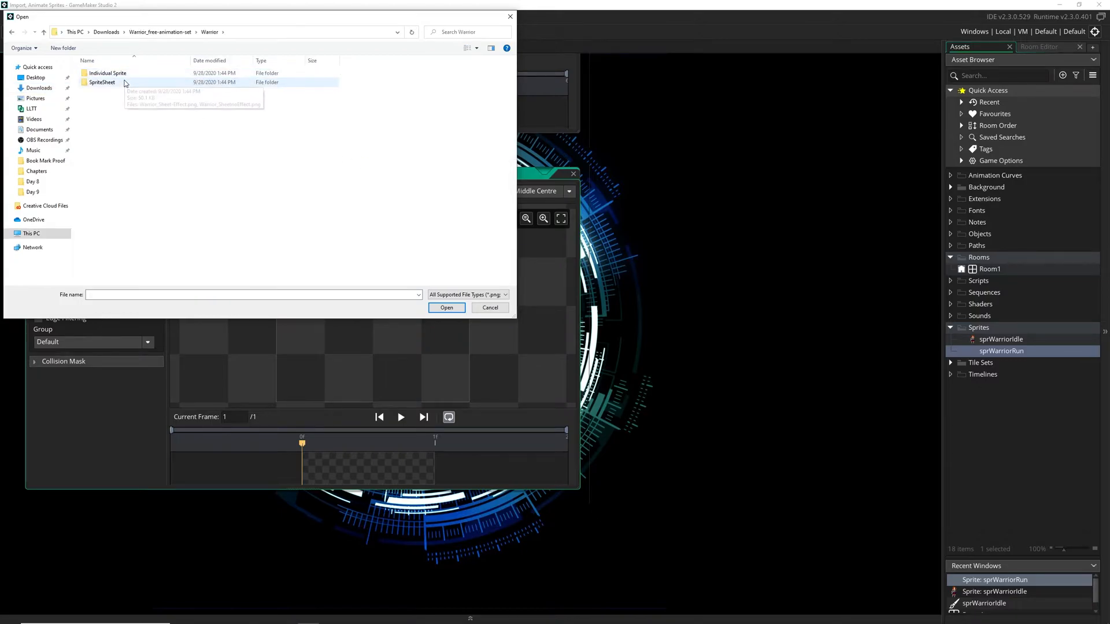
{"action": "double_click", "coordinate": [101, 82]}
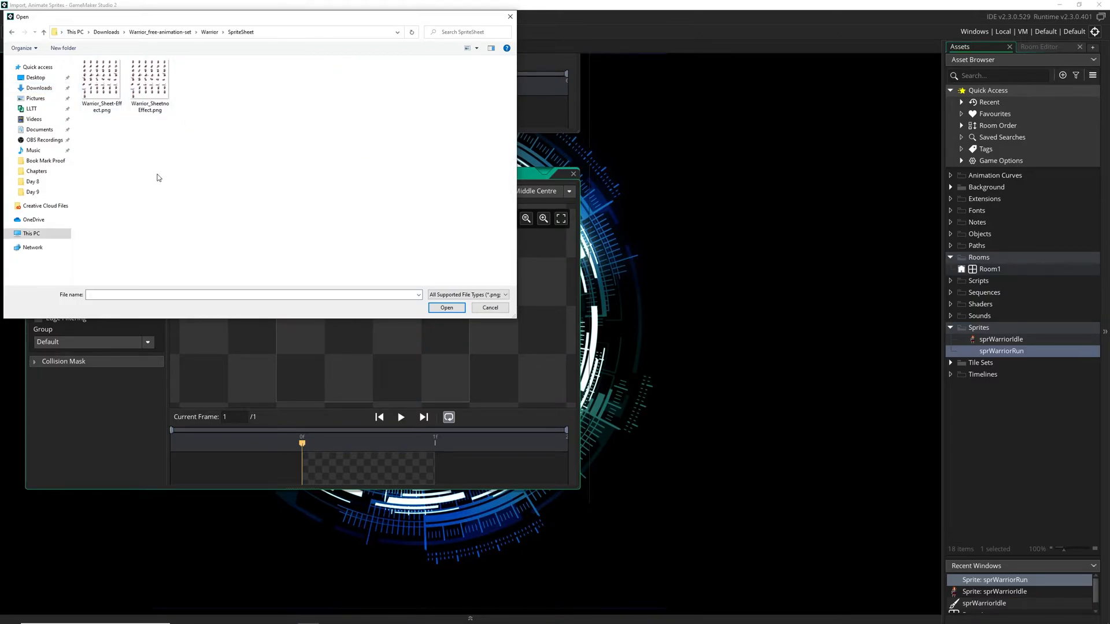
{"action": "left_click", "coordinate": [445, 307]}
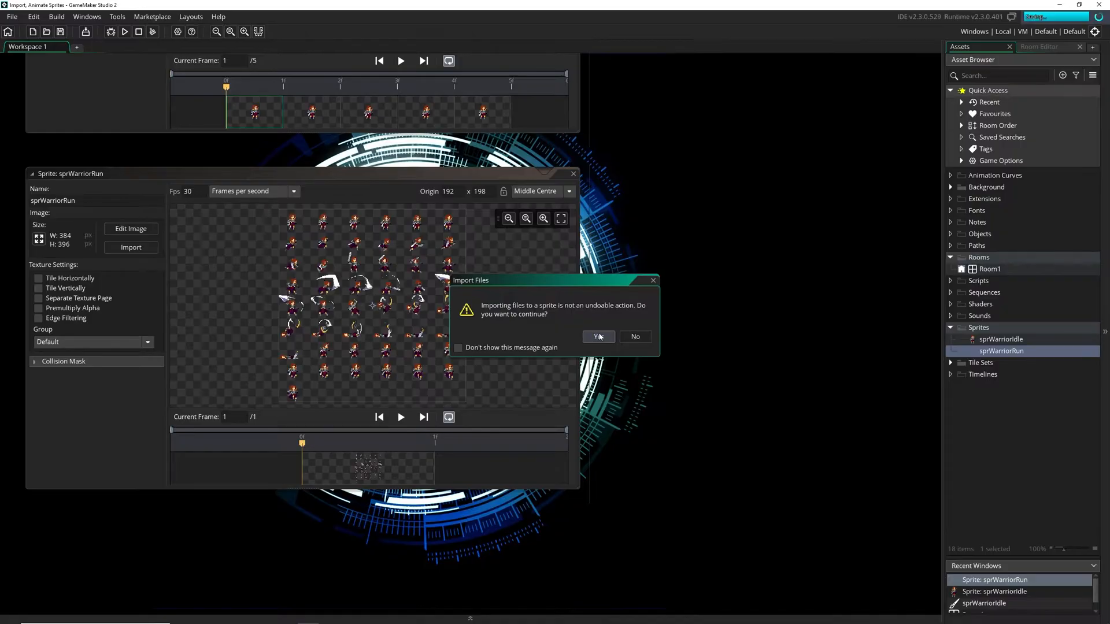
{"action": "left_click", "coordinate": [598, 336]}
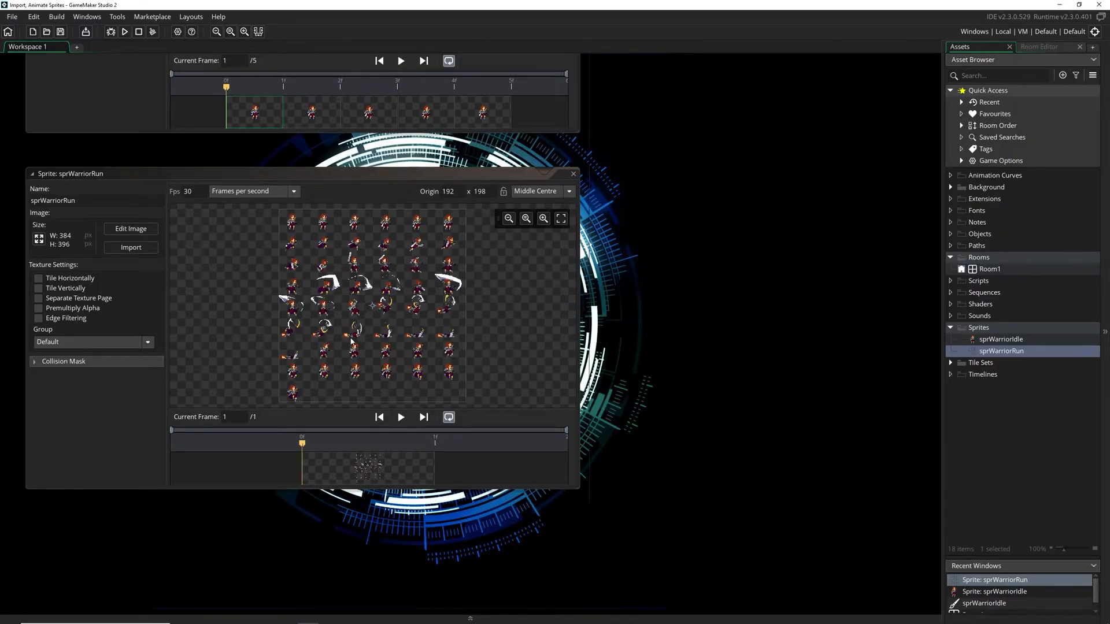
{"action": "left_click", "coordinate": [130, 227]}
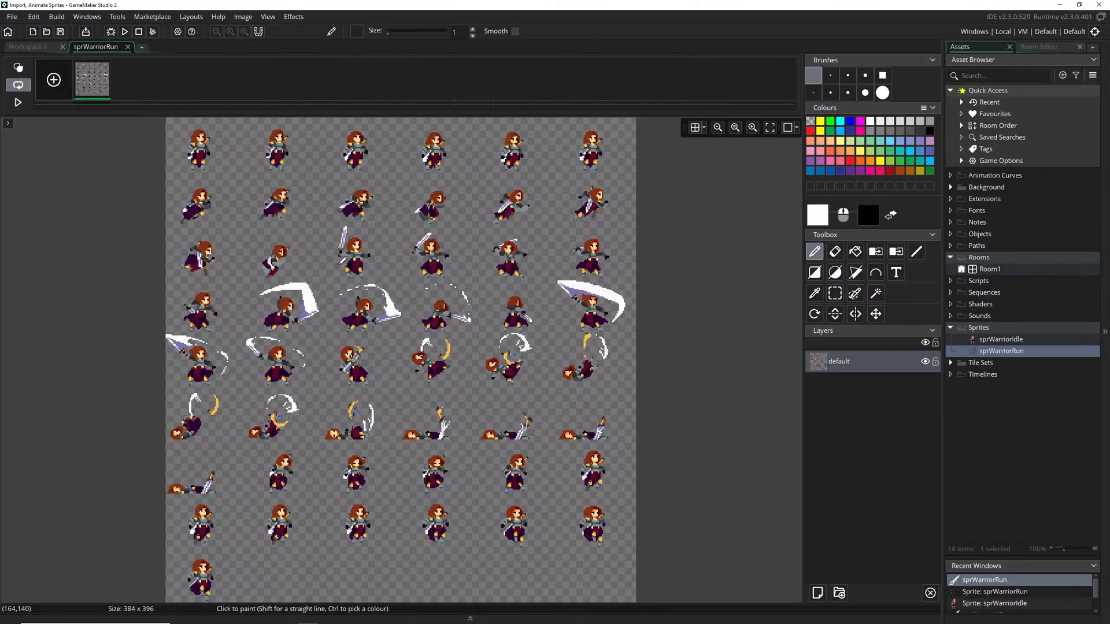
{"action": "mouse_move", "coordinate": [548, 439]}
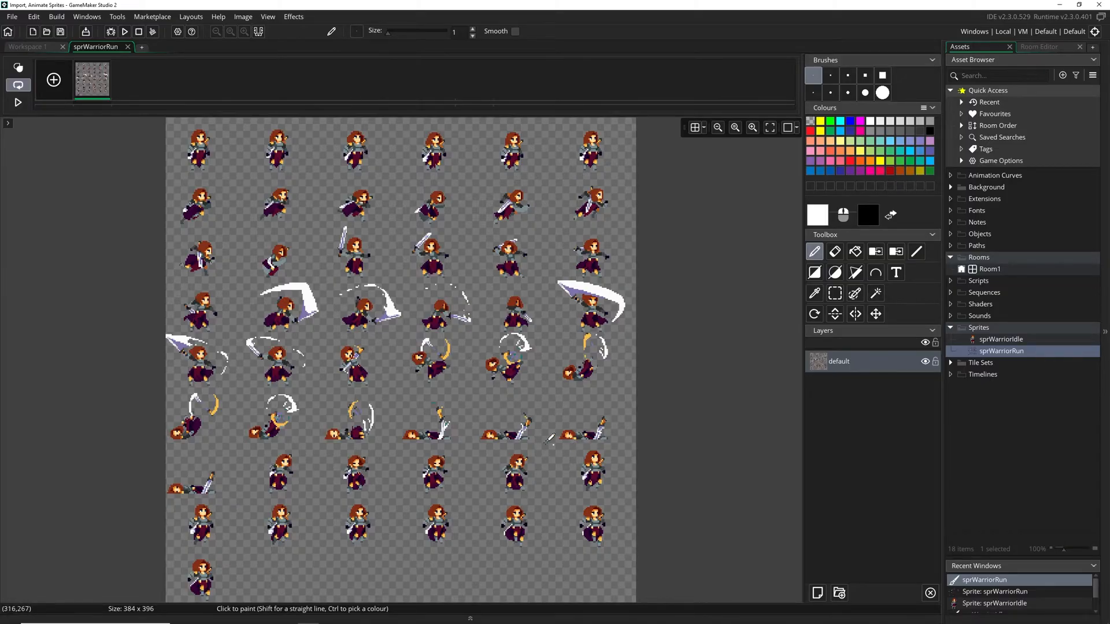
{"action": "mouse_move", "coordinate": [290, 545]}
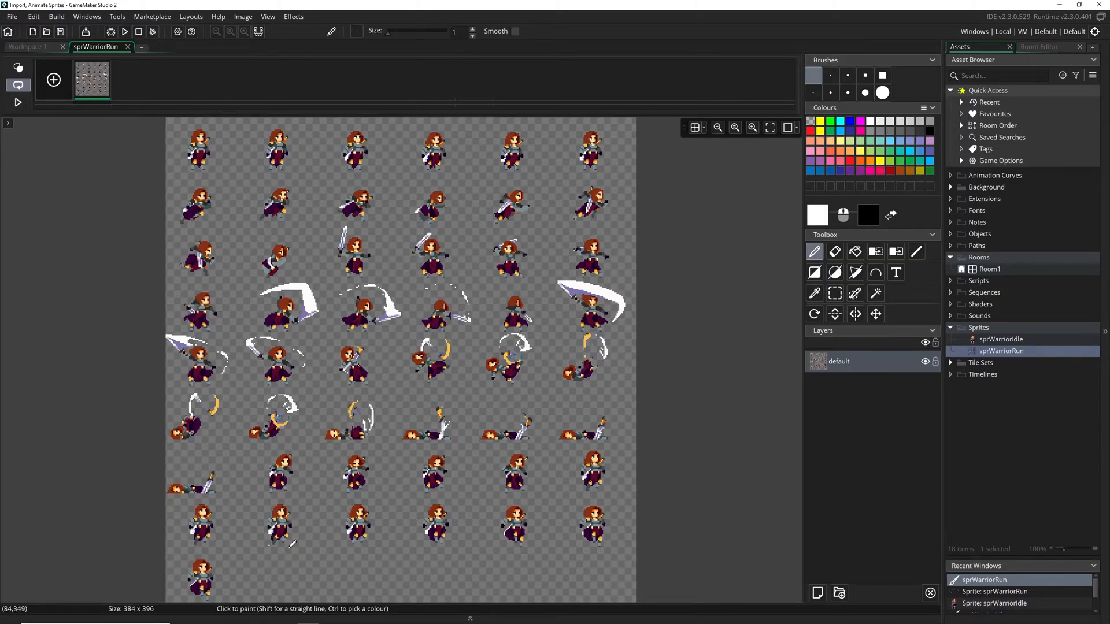
{"action": "mouse_move", "coordinate": [472, 488]}
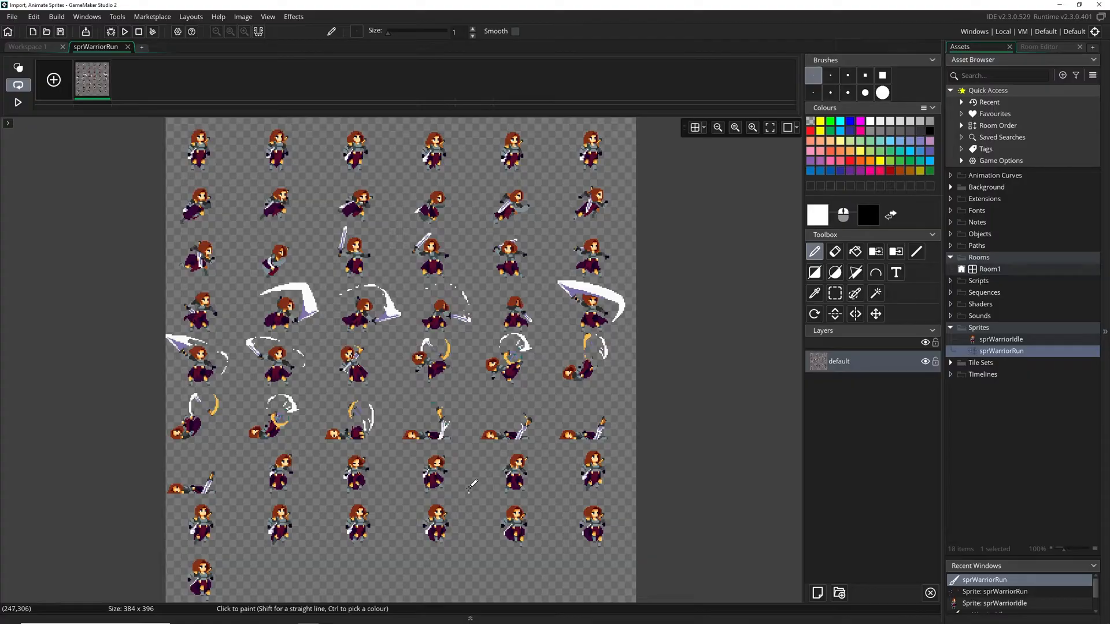
{"action": "mouse_move", "coordinate": [626, 189]}
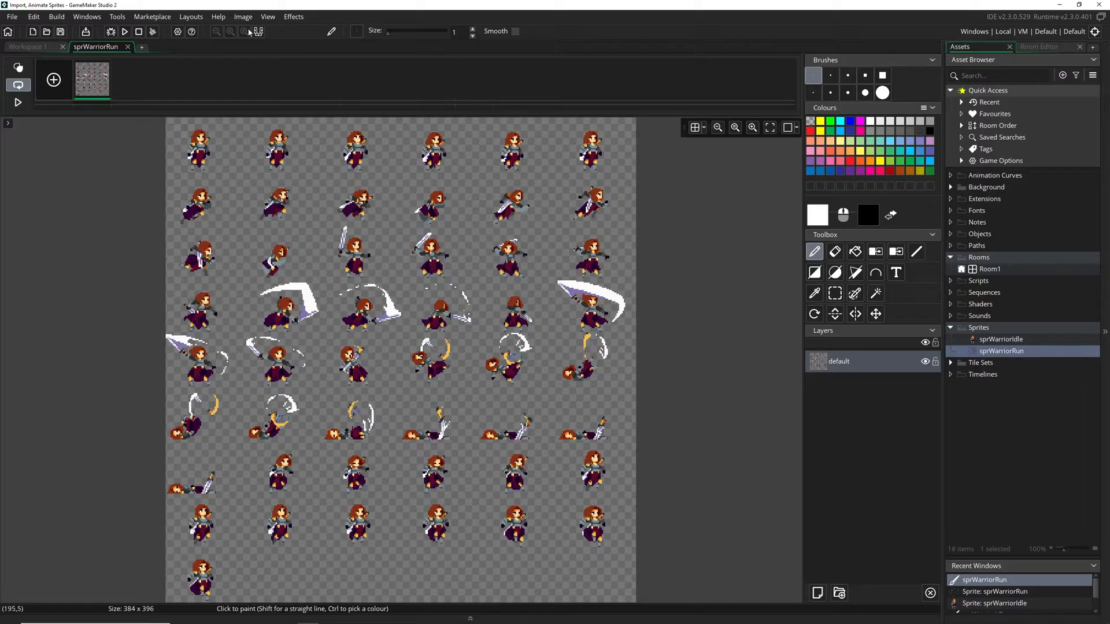
{"action": "left_click", "coordinate": [243, 17]}
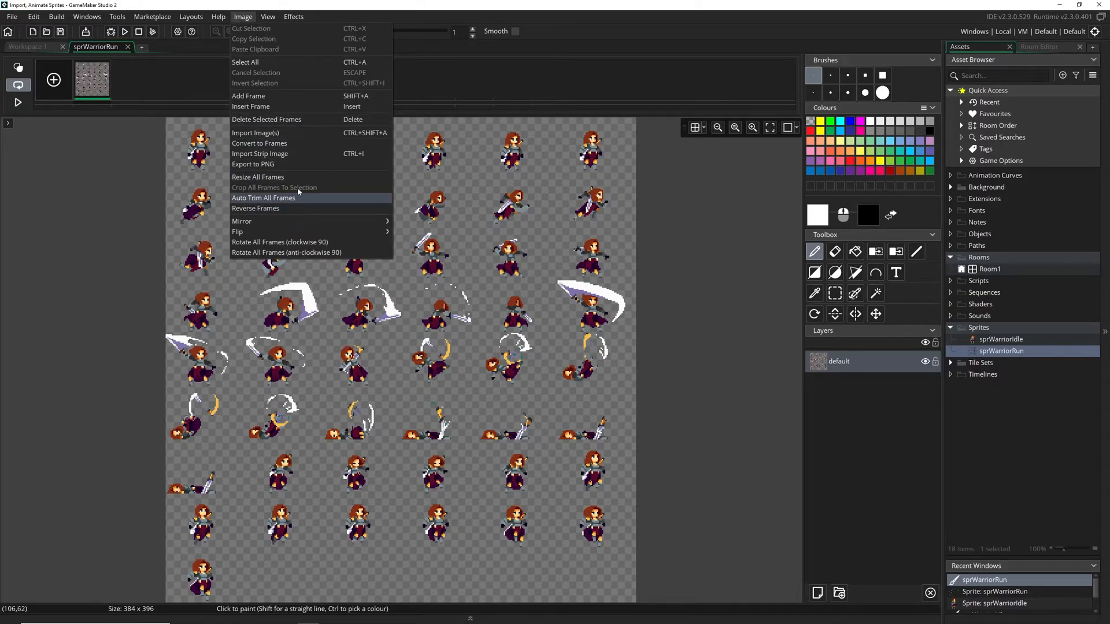
Set Convert to Frames to 7 frames, 6 per row, 64×44, vertical offset 44.
{"action": "left_click", "coordinate": [259, 143]}
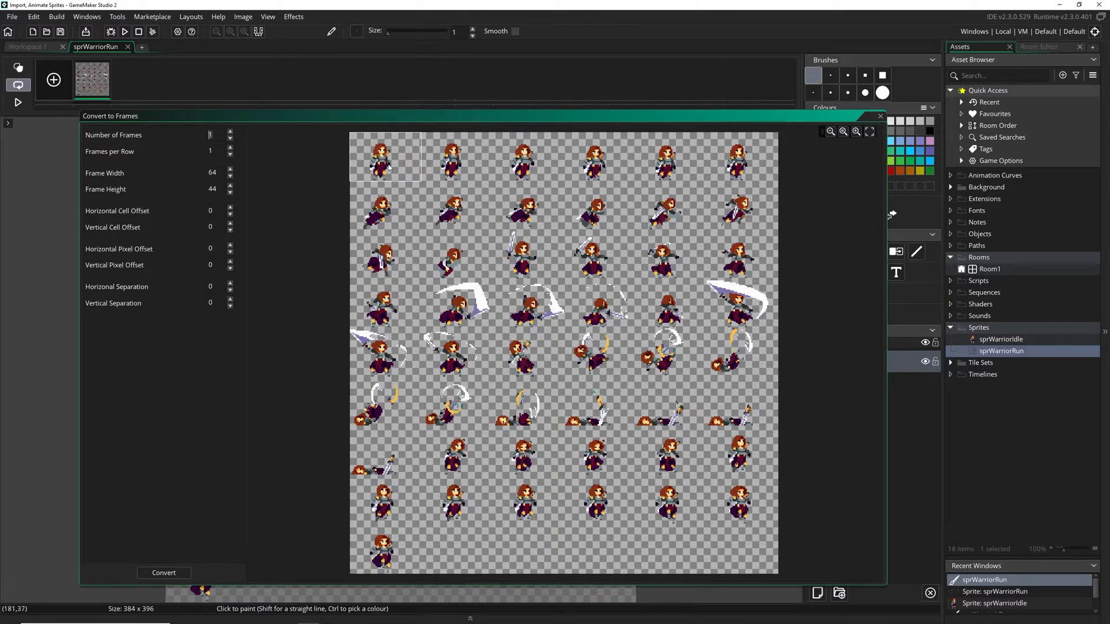
{"action": "mouse_move", "coordinate": [611, 190]}
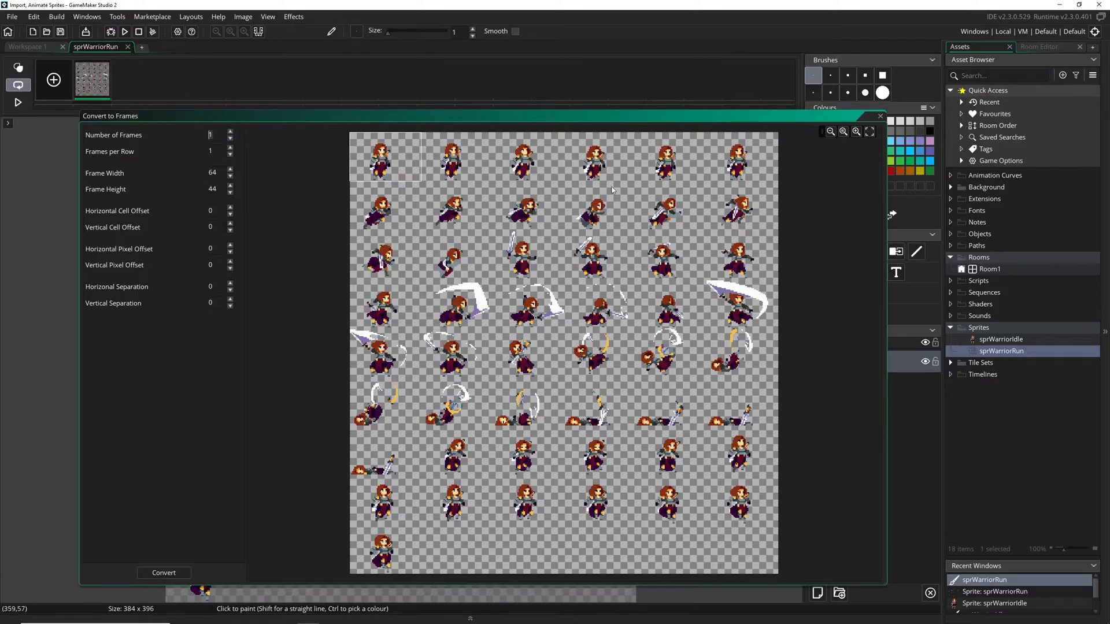
{"action": "mouse_move", "coordinate": [402, 258]}
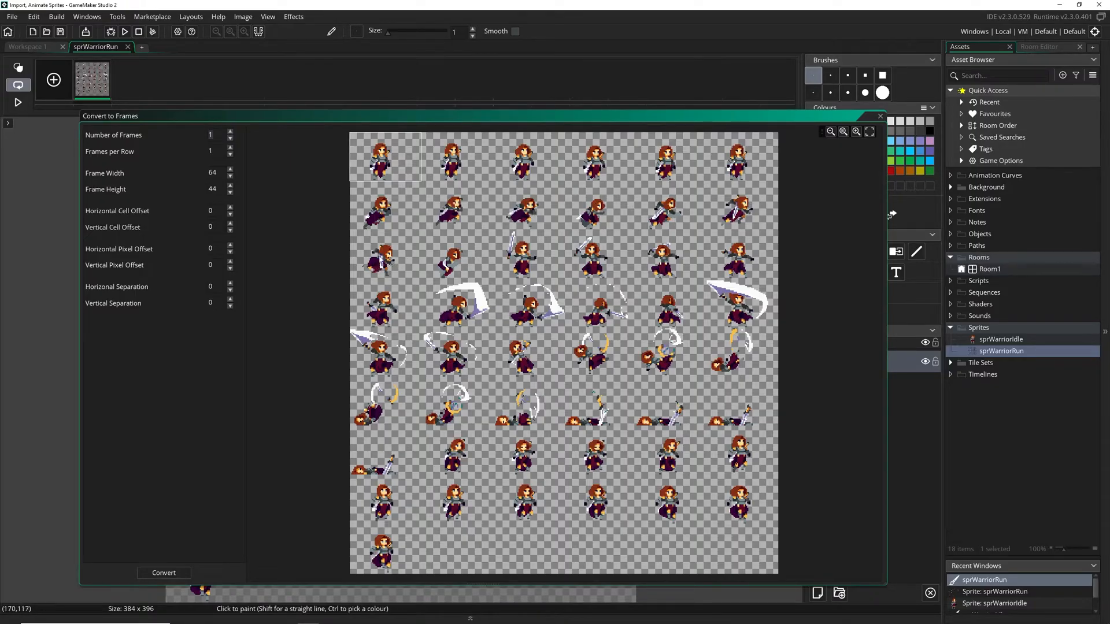
{"action": "left_click", "coordinate": [210, 135]}
{"action": "type", "text": "7"}
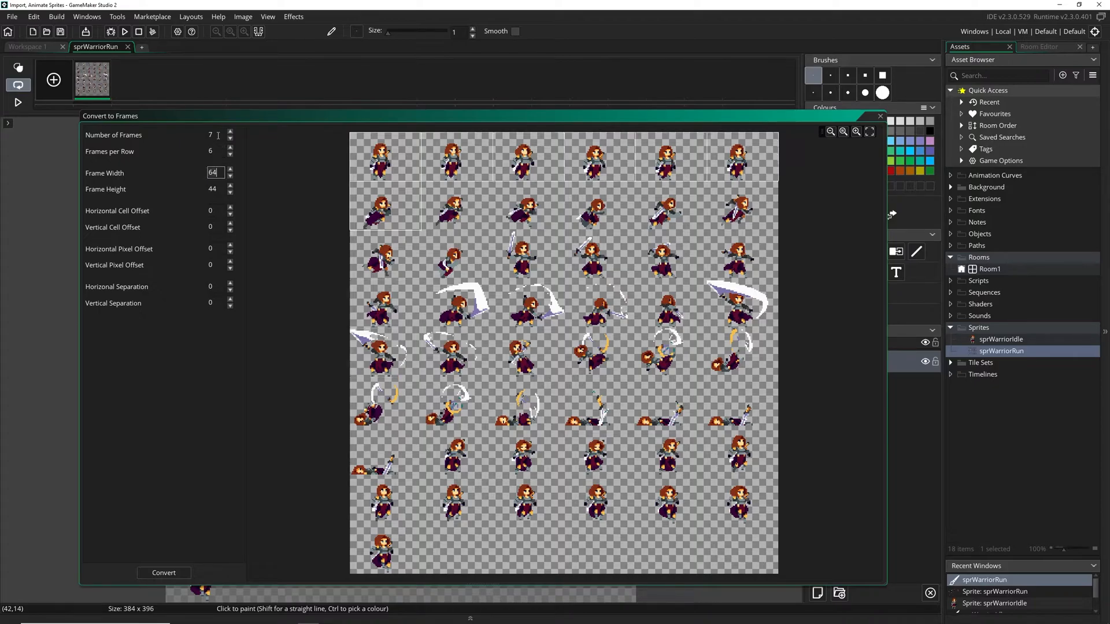
{"action": "mouse_move", "coordinate": [391, 205]}
{"action": "type", "text": "44"}
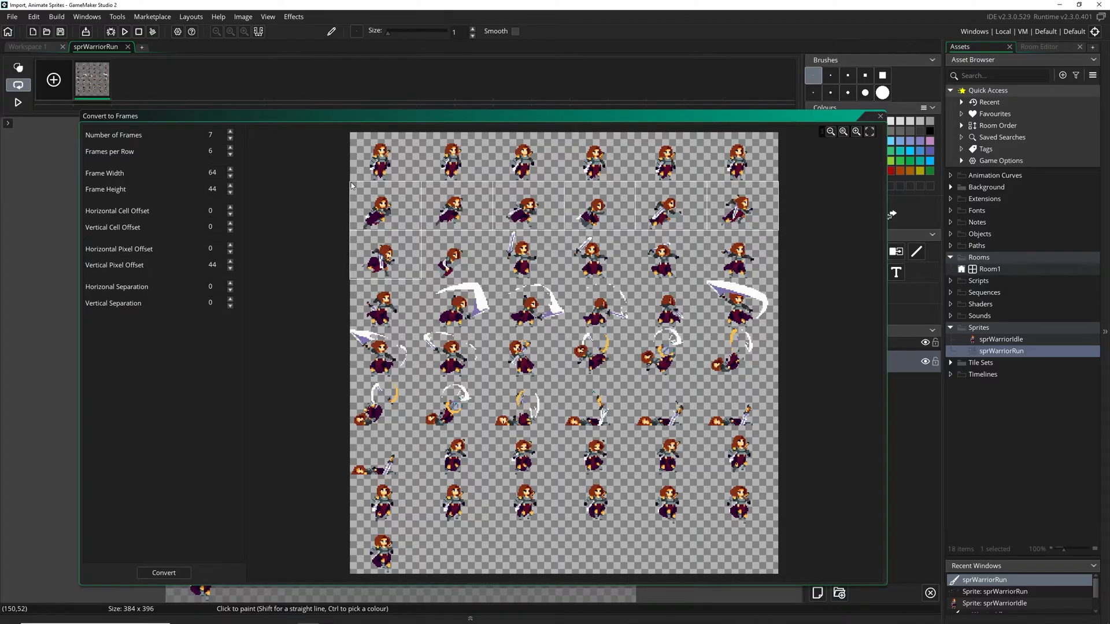
Convert the sheet into seven run frames and check them through the frame thumbnails.
{"action": "left_click", "coordinate": [164, 573]}
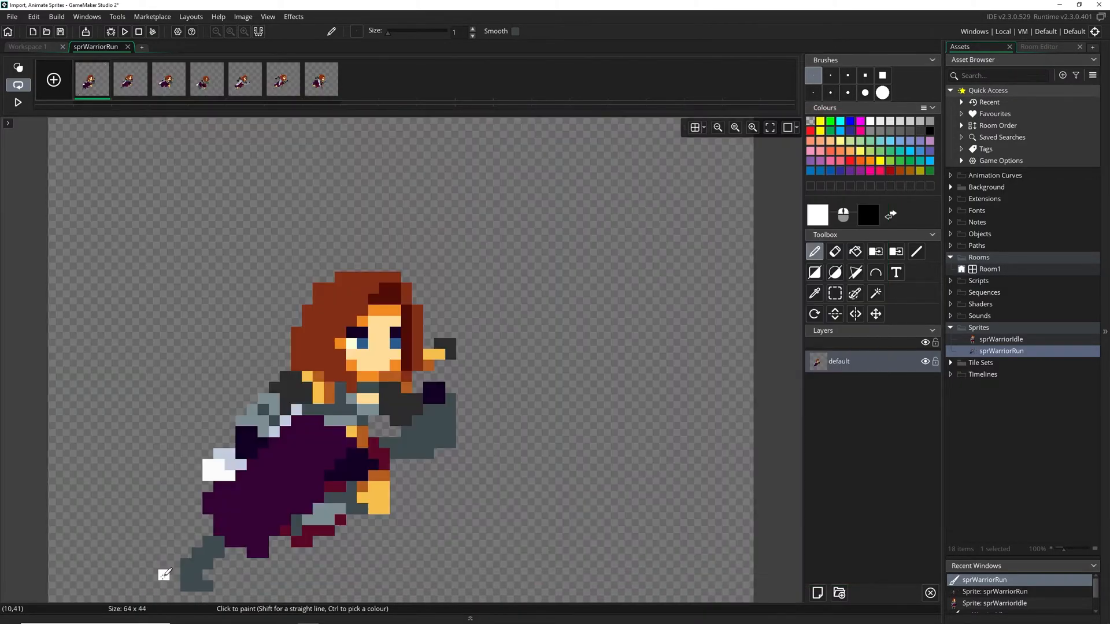
{"action": "left_click", "coordinate": [244, 79]}
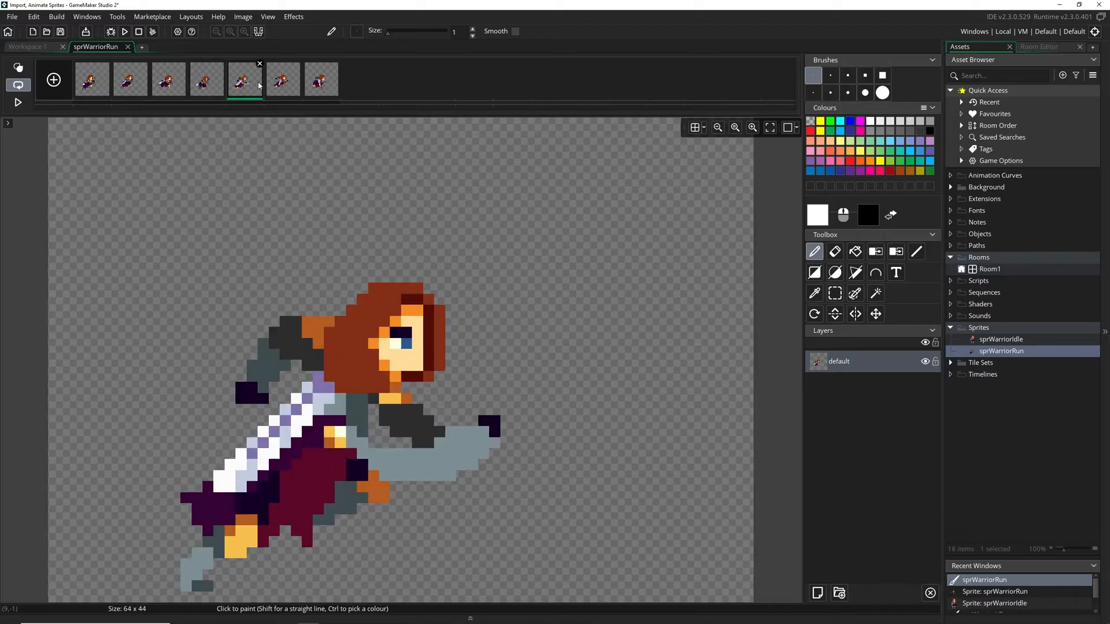
{"action": "left_click", "coordinate": [92, 78]}
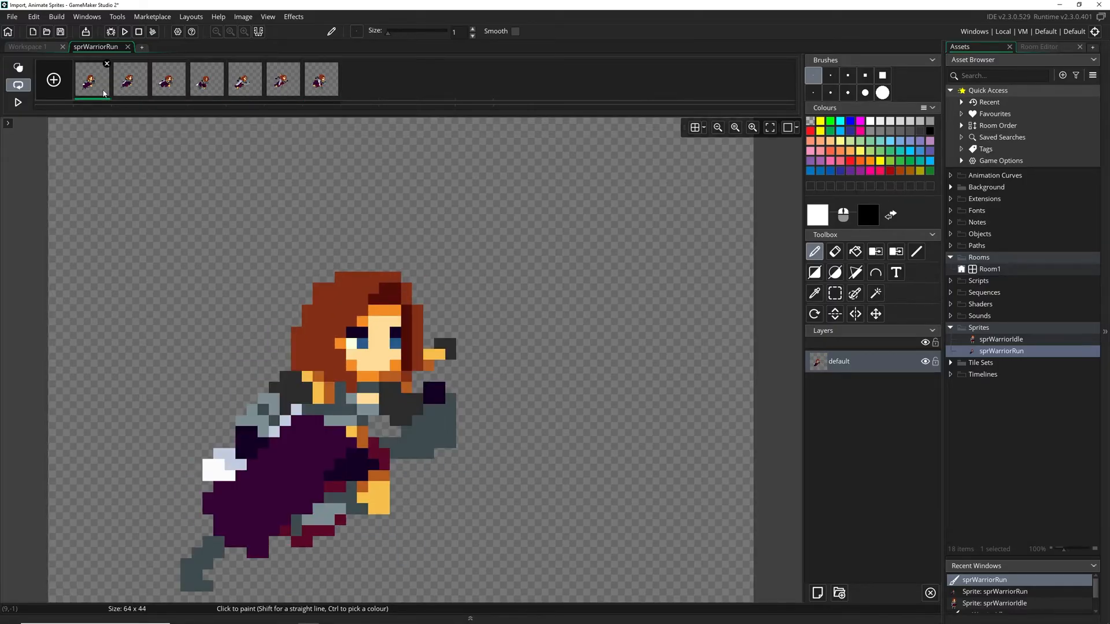
{"action": "left_click", "coordinate": [320, 79]}
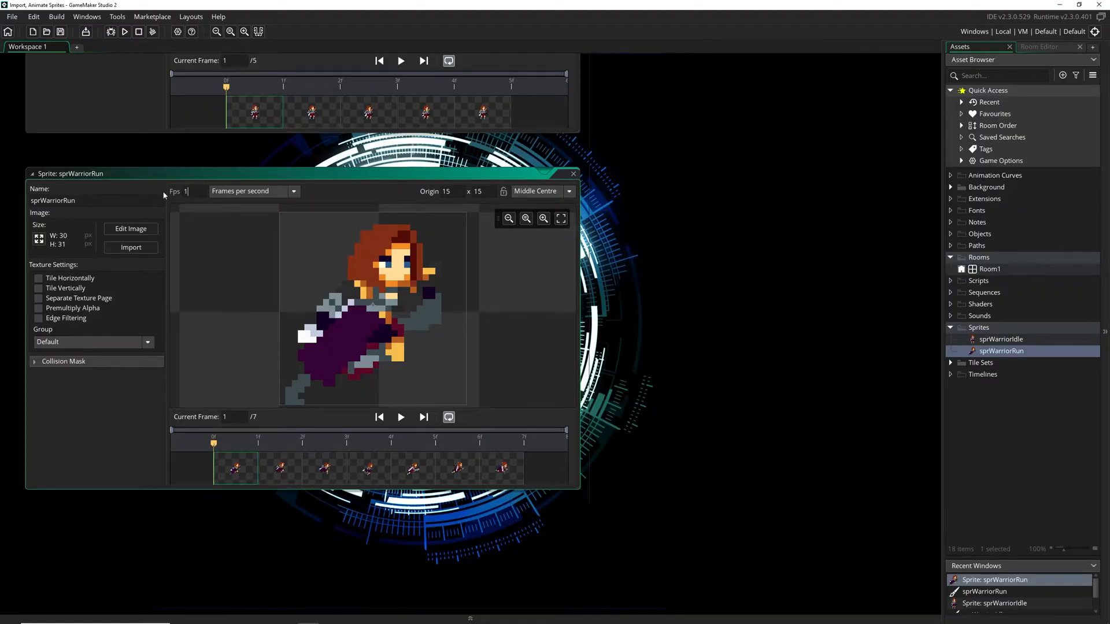
Set sprWarriorRun to 15 fps and preview the seven-frame run animation.
{"action": "left_click", "coordinate": [400, 416]}
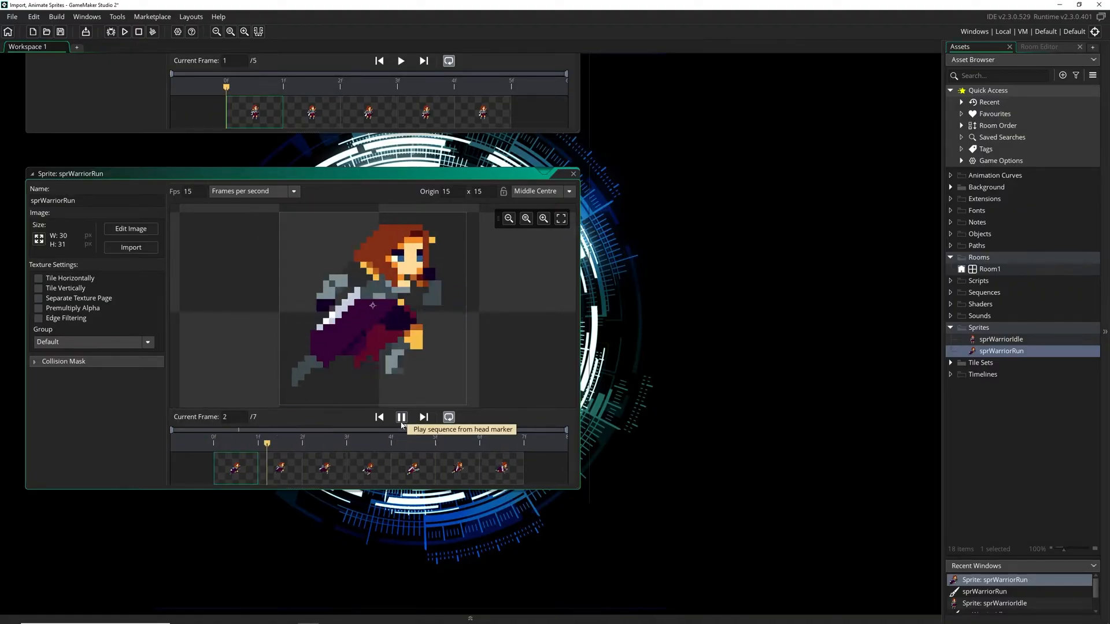
{"action": "left_click", "coordinate": [400, 417]}
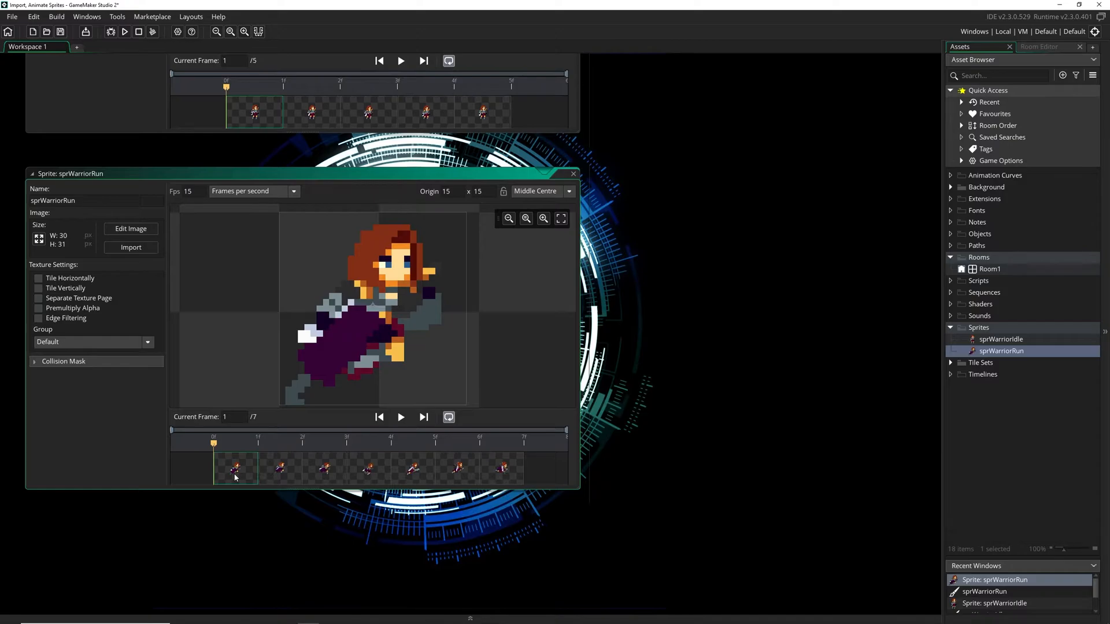
{"action": "mouse_move", "coordinate": [486, 380]}
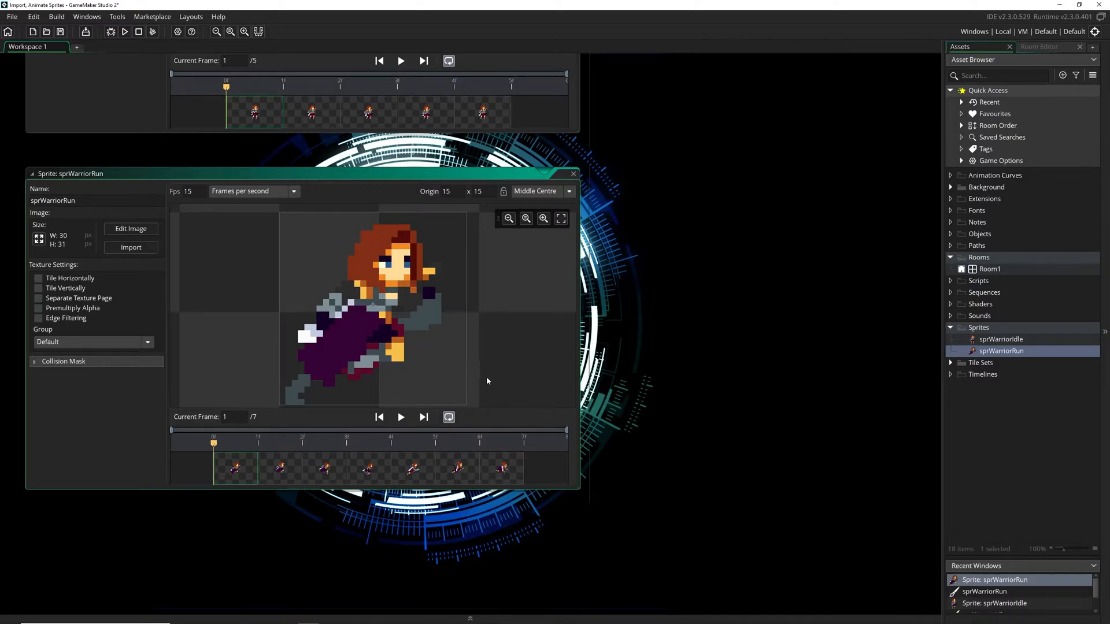
Import sprPinkyIdle.yy from Documents/GameMakerStudio2/Fluffy Heroes/sprites/sprPinkyIdle into Sprites via Add Existing.
{"action": "right_click", "coordinate": [978, 327]}
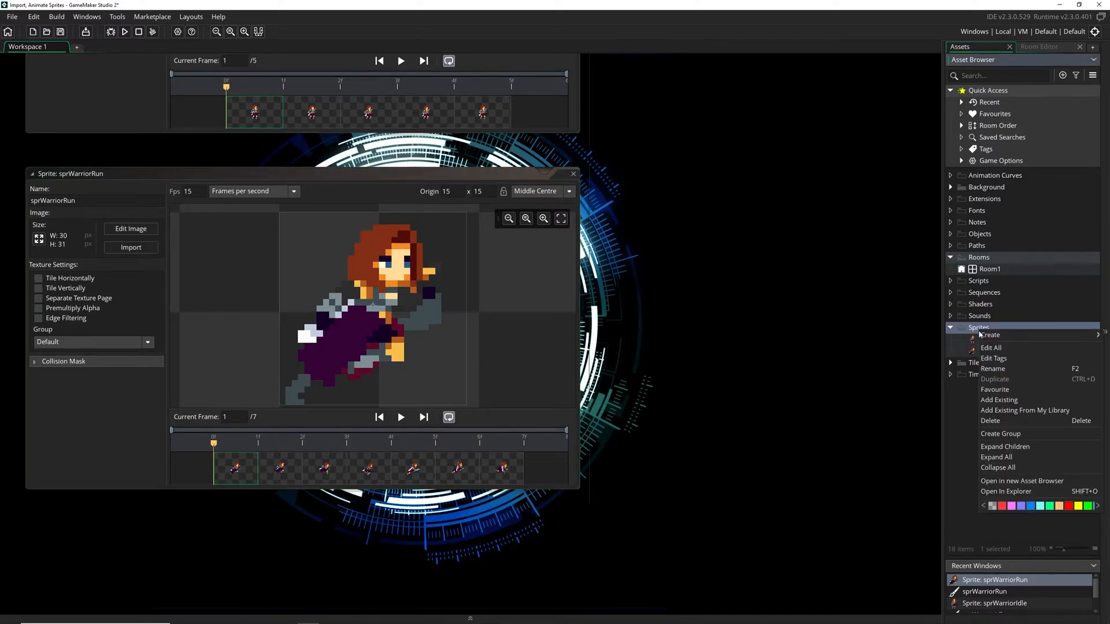
{"action": "mouse_move", "coordinate": [998, 400]}
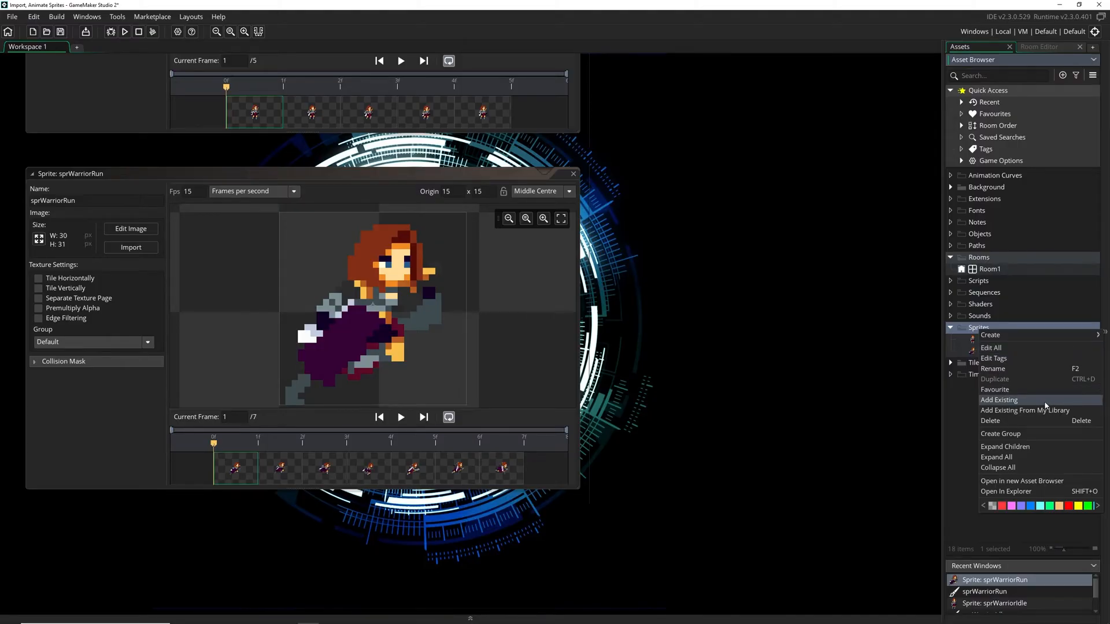
{"action": "left_click", "coordinate": [998, 400]}
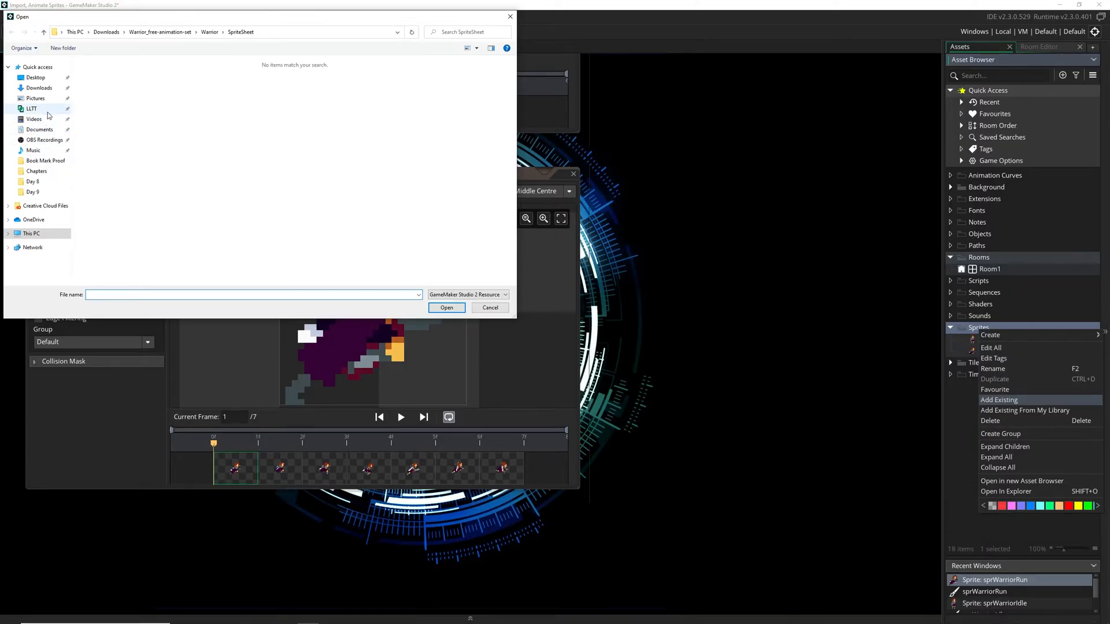
{"action": "left_click", "coordinate": [40, 129]}
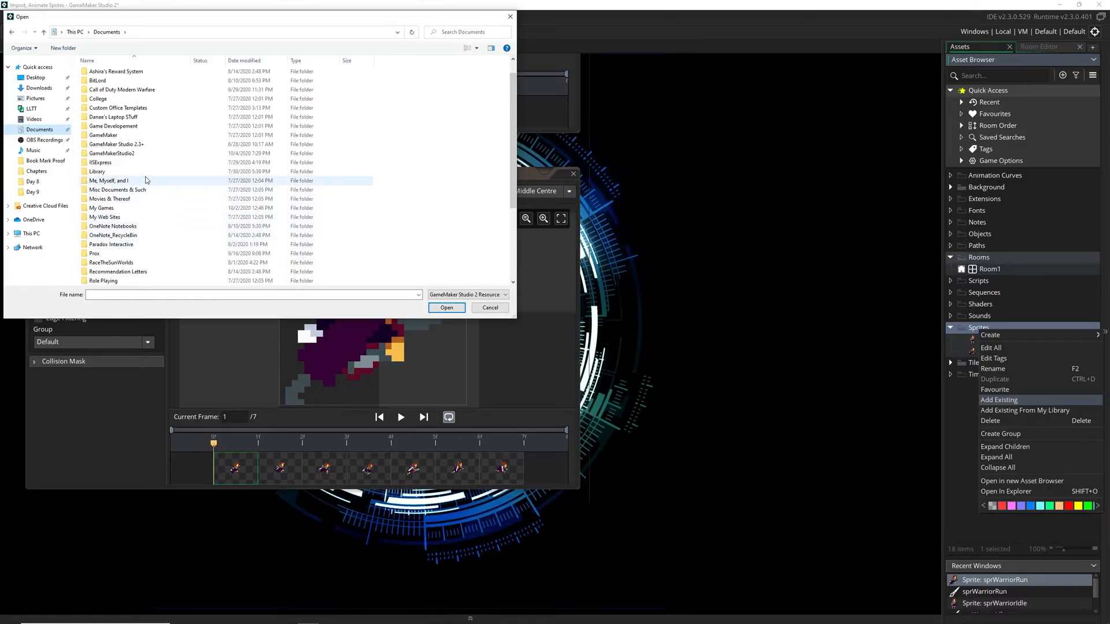
{"action": "double_click", "coordinate": [112, 153]}
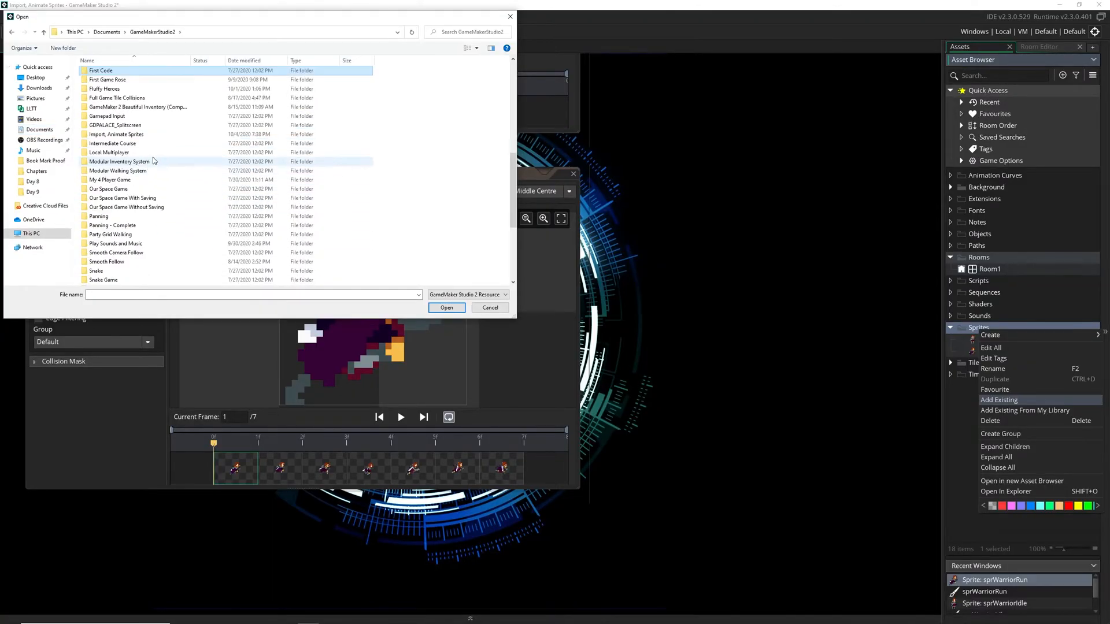
{"action": "double_click", "coordinate": [103, 89]}
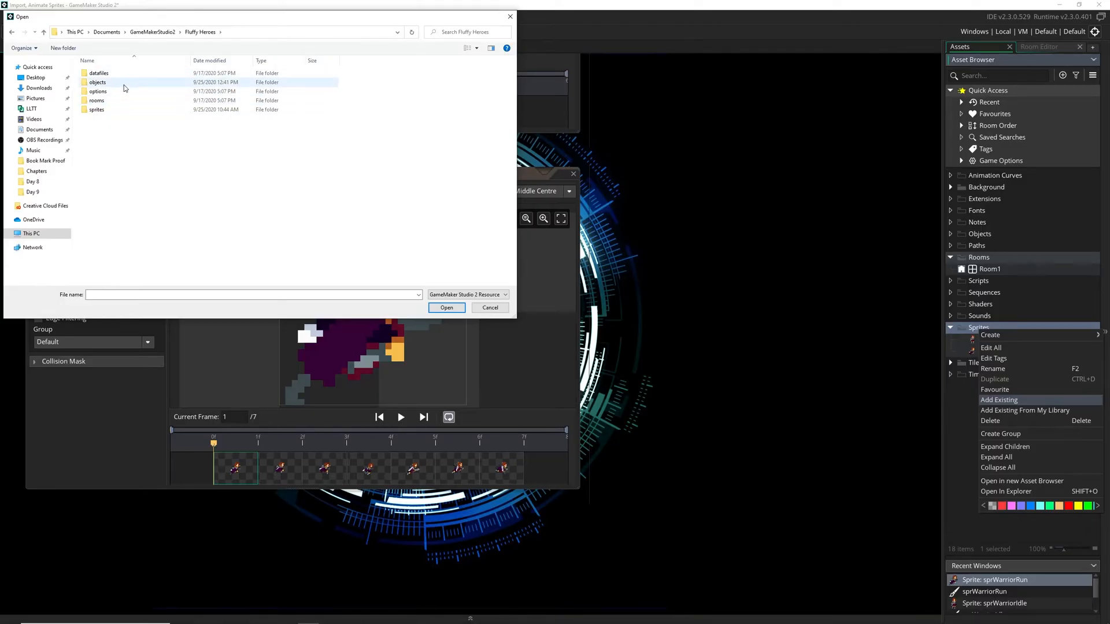
{"action": "mouse_move", "coordinate": [119, 83]}
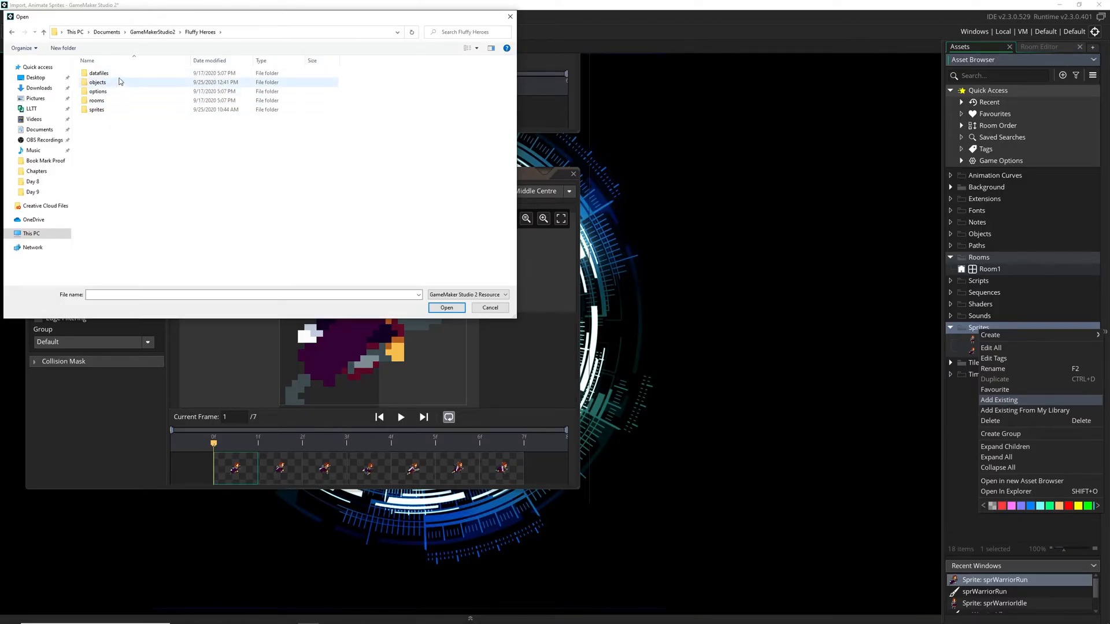
{"action": "left_click", "coordinate": [97, 110]}
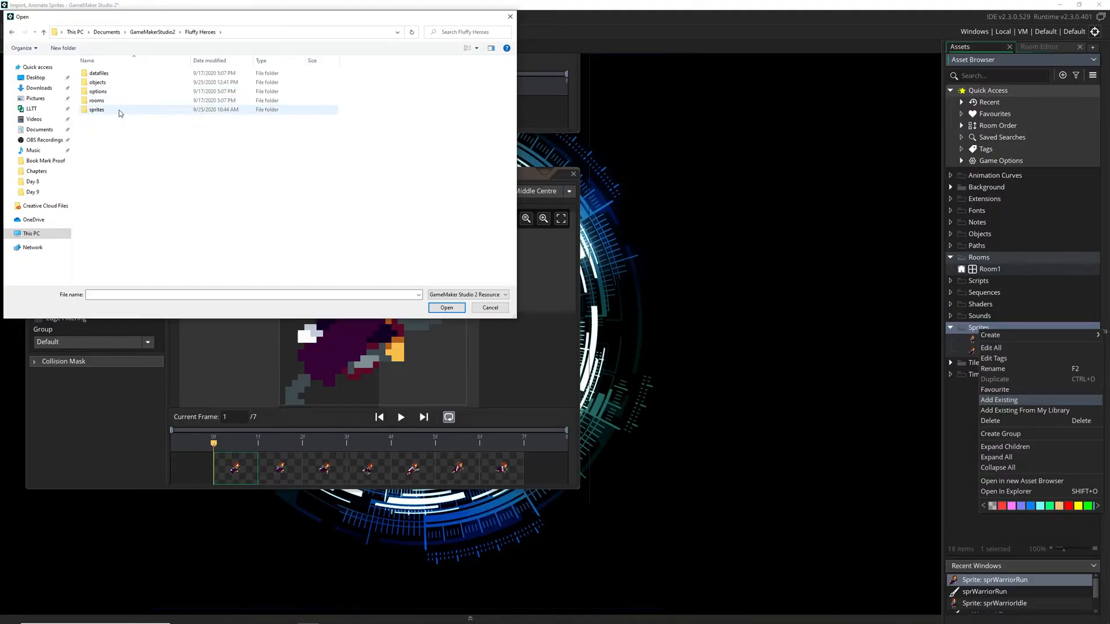
{"action": "double_click", "coordinate": [97, 109]}
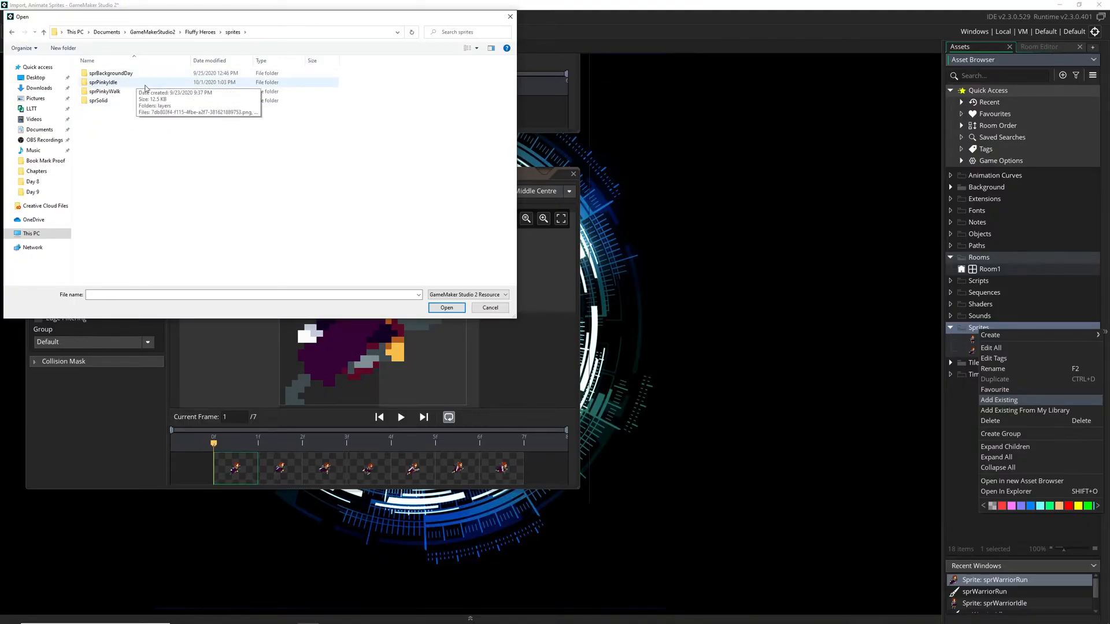
{"action": "double_click", "coordinate": [103, 82]}
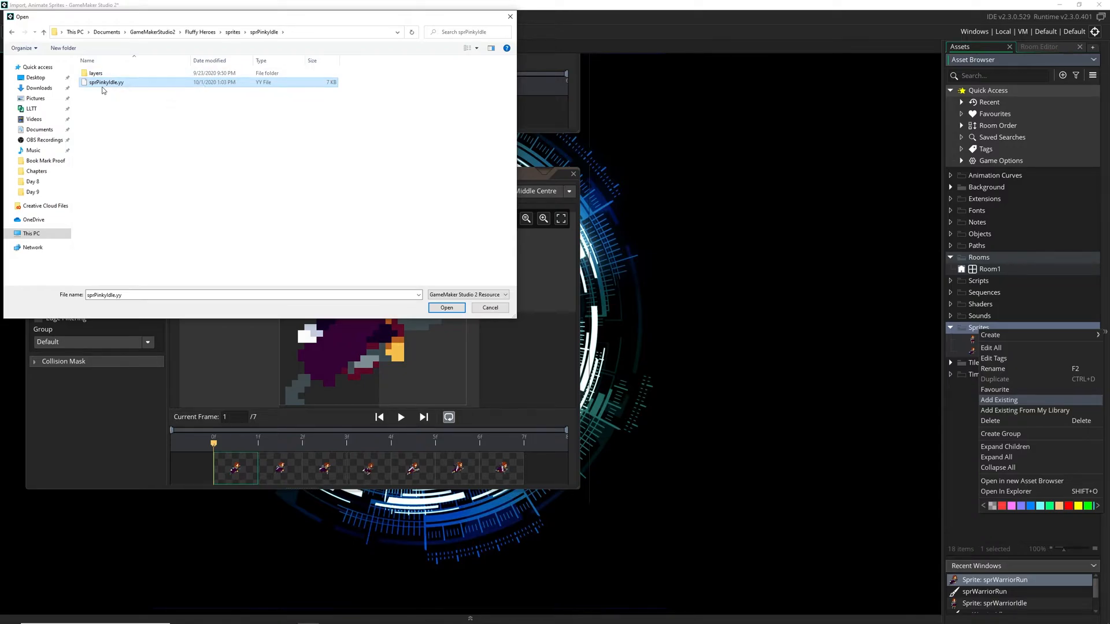
{"action": "left_click", "coordinate": [446, 307]}
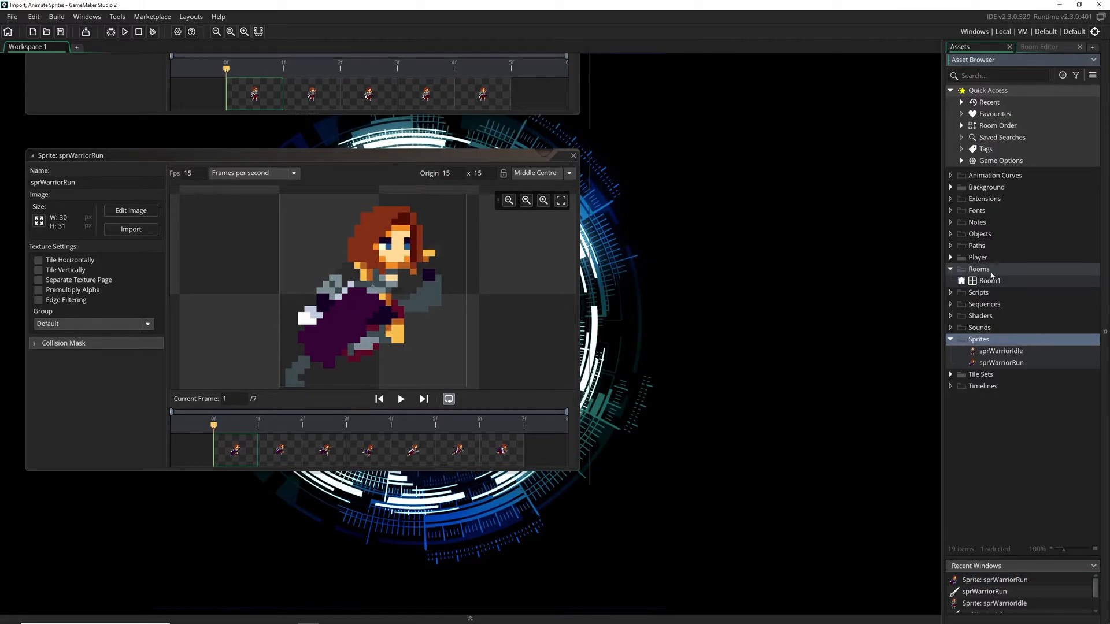
Open sprPinkyIdle from Player > Pinky, play and pause its idle animation, then close it.
{"action": "left_click", "coordinate": [951, 257]}
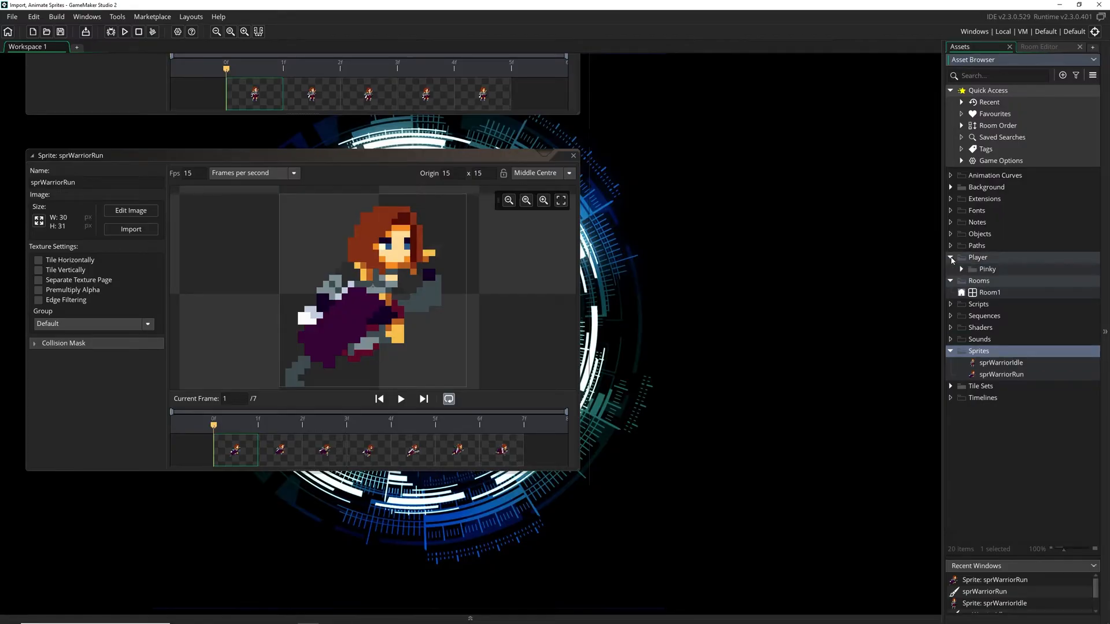
{"action": "left_click", "coordinate": [961, 269]}
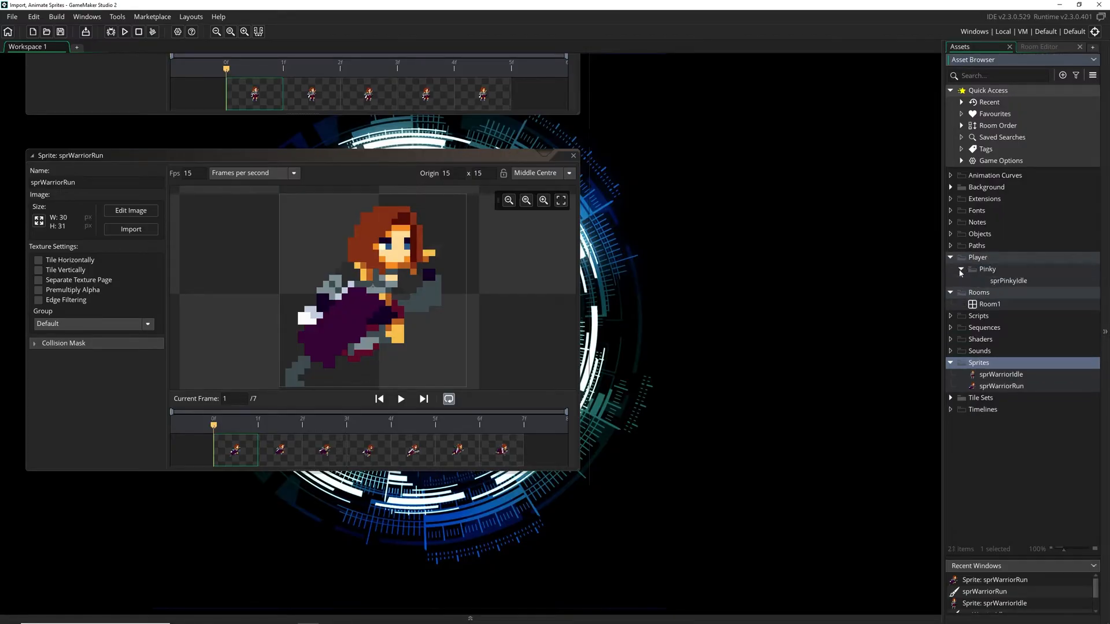
{"action": "double_click", "coordinate": [1007, 280]}
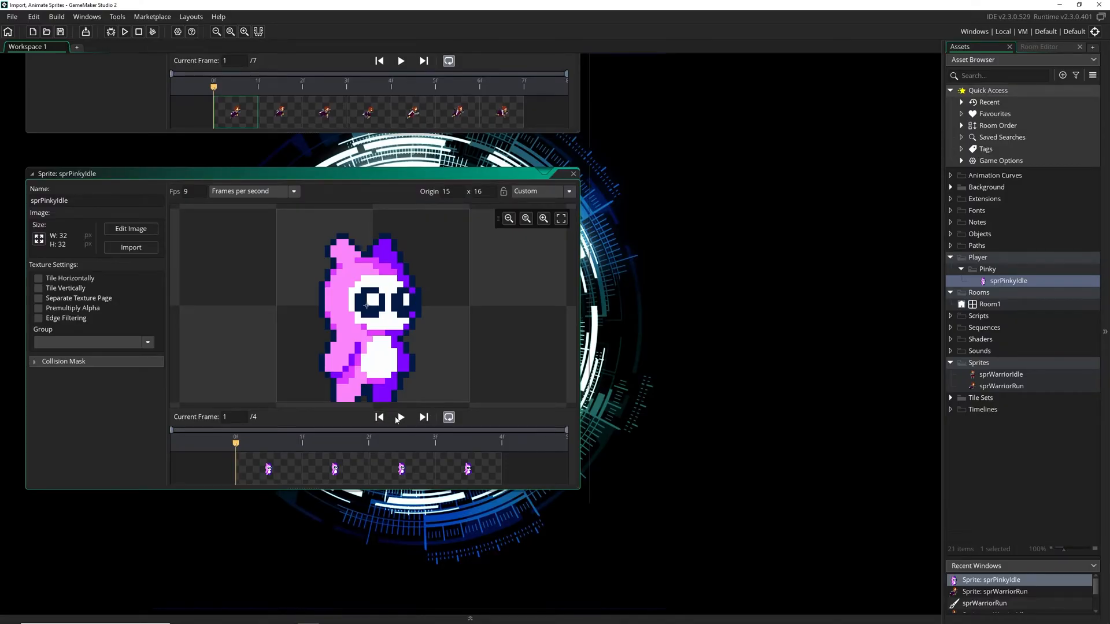
{"action": "left_click", "coordinate": [399, 417]}
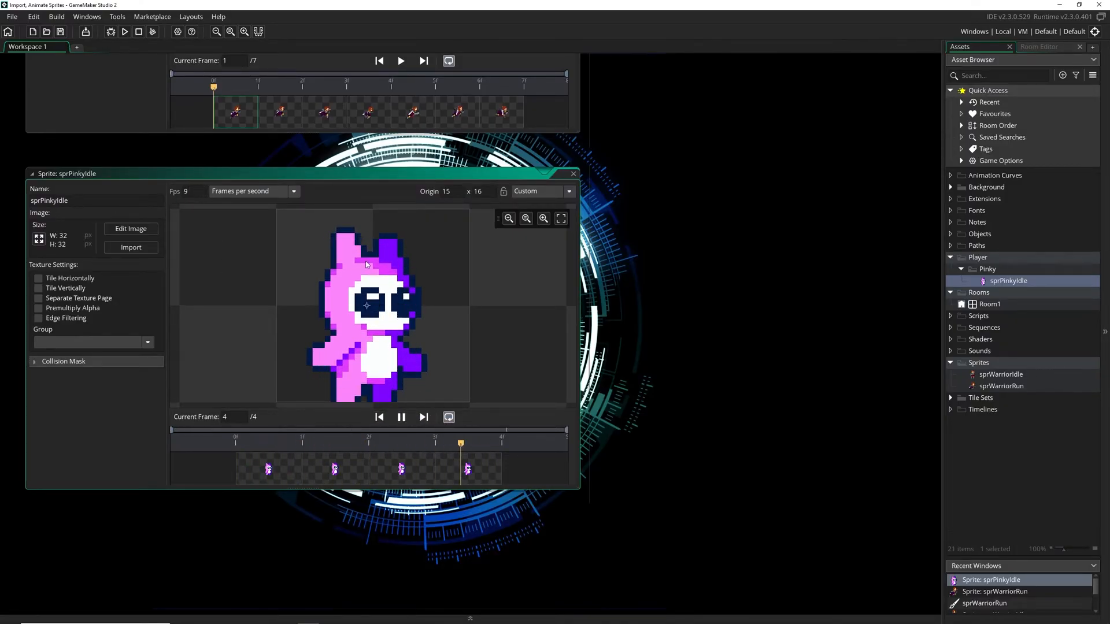
{"action": "left_click", "coordinate": [401, 416]}
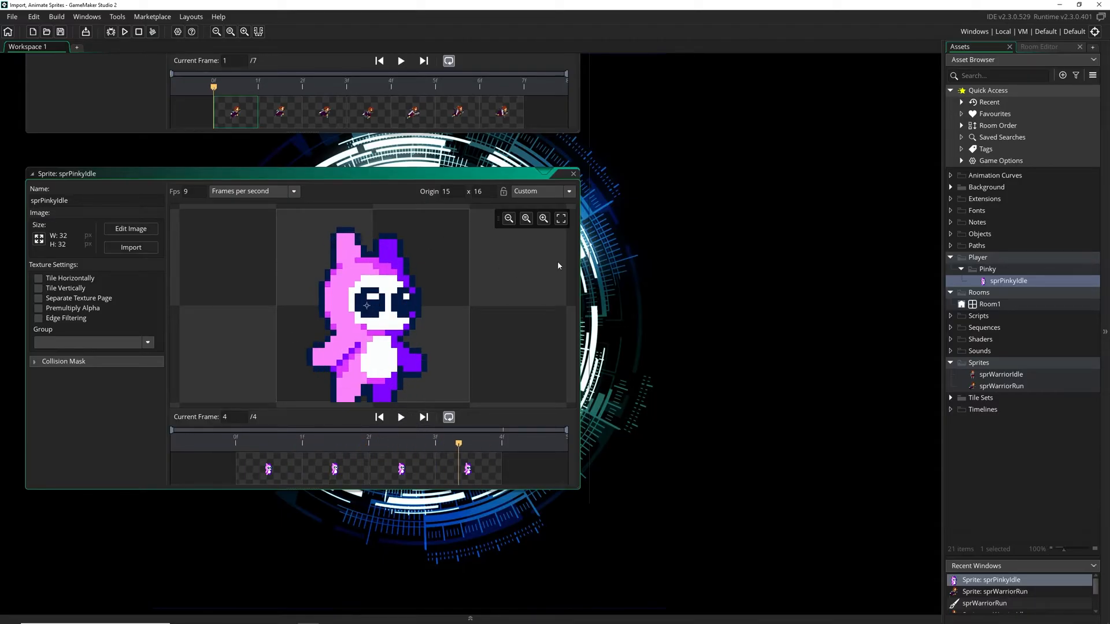
{"action": "left_click", "coordinate": [572, 173]}
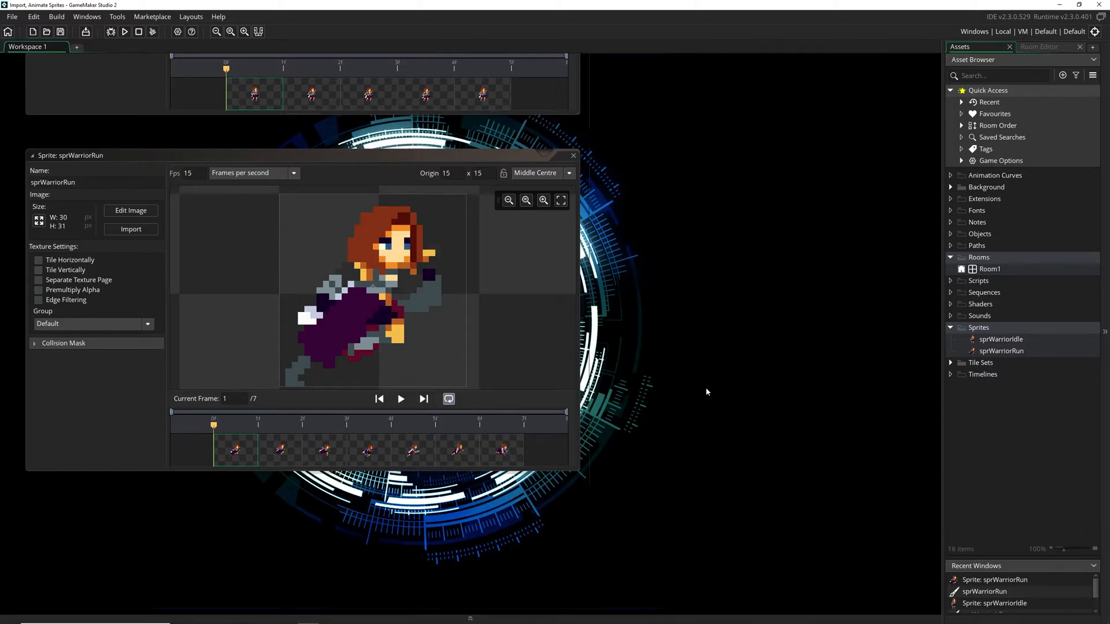
{"action": "mouse_move", "coordinate": [1033, 319]}
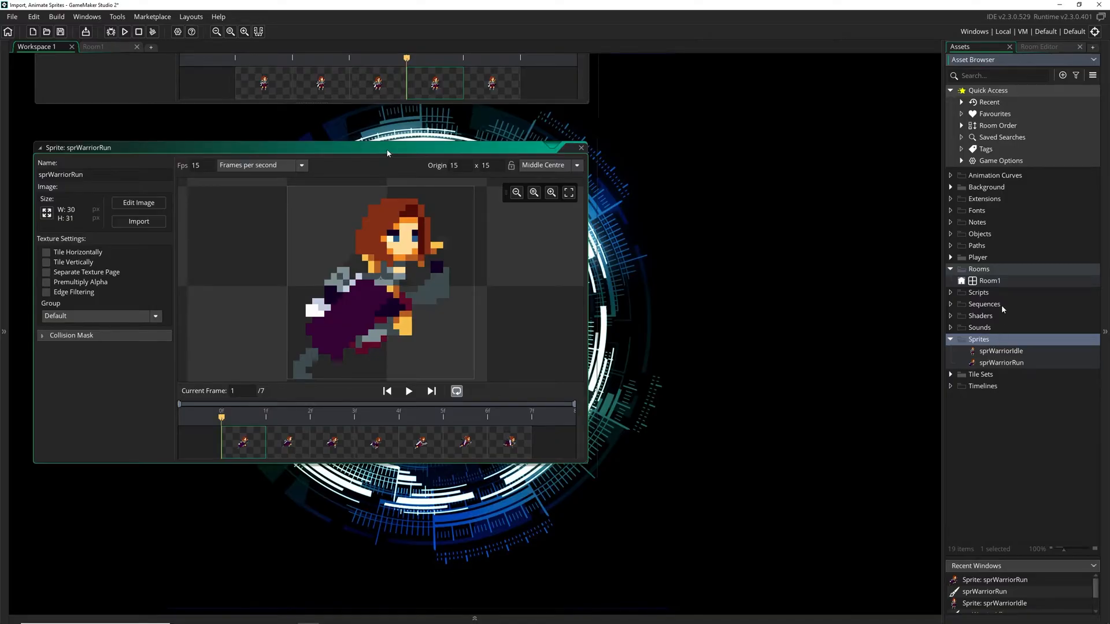
Create the objWarrior object with a Step event and bring up Preferences.
{"action": "left_click", "coordinate": [575, 165]}
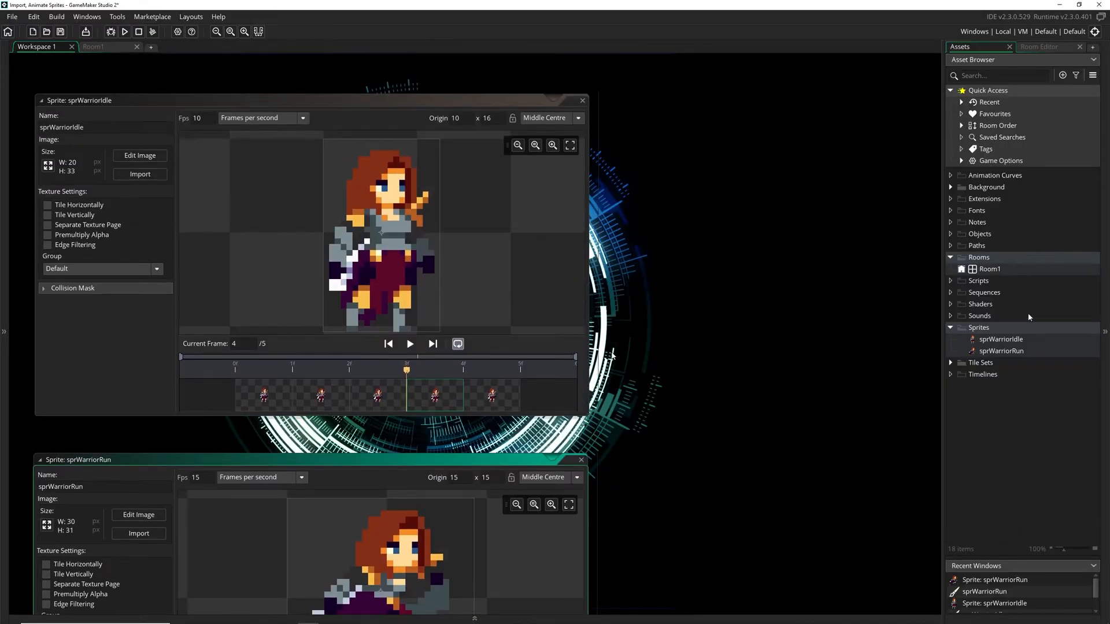
{"action": "mouse_move", "coordinate": [985, 326]}
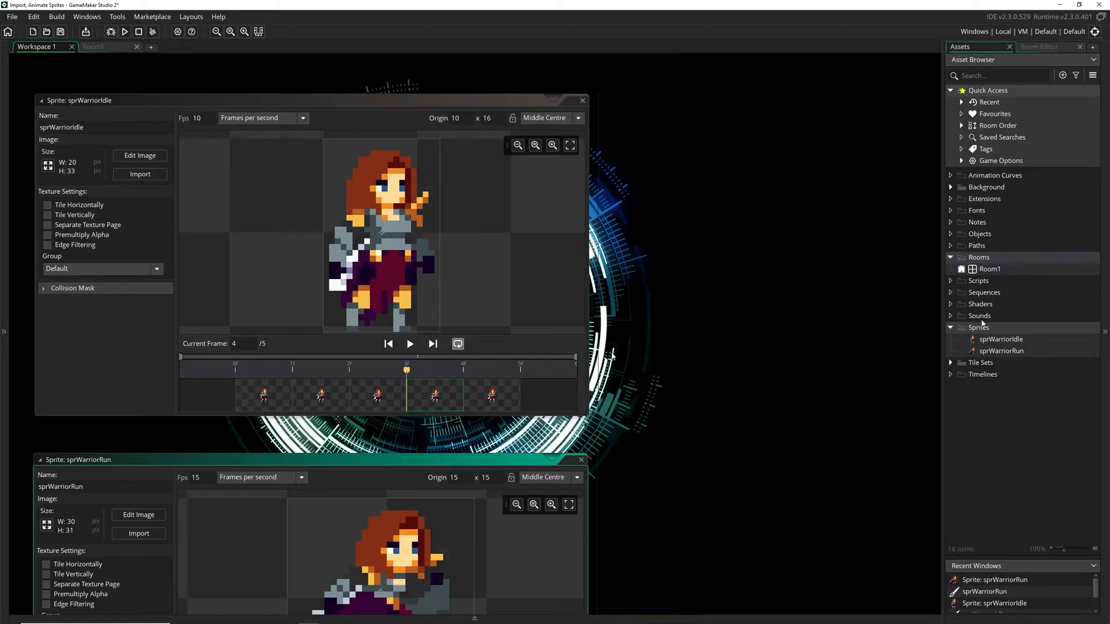
{"action": "right_click", "coordinate": [999, 338]}
{"action": "type", "text": "objWarrior"}
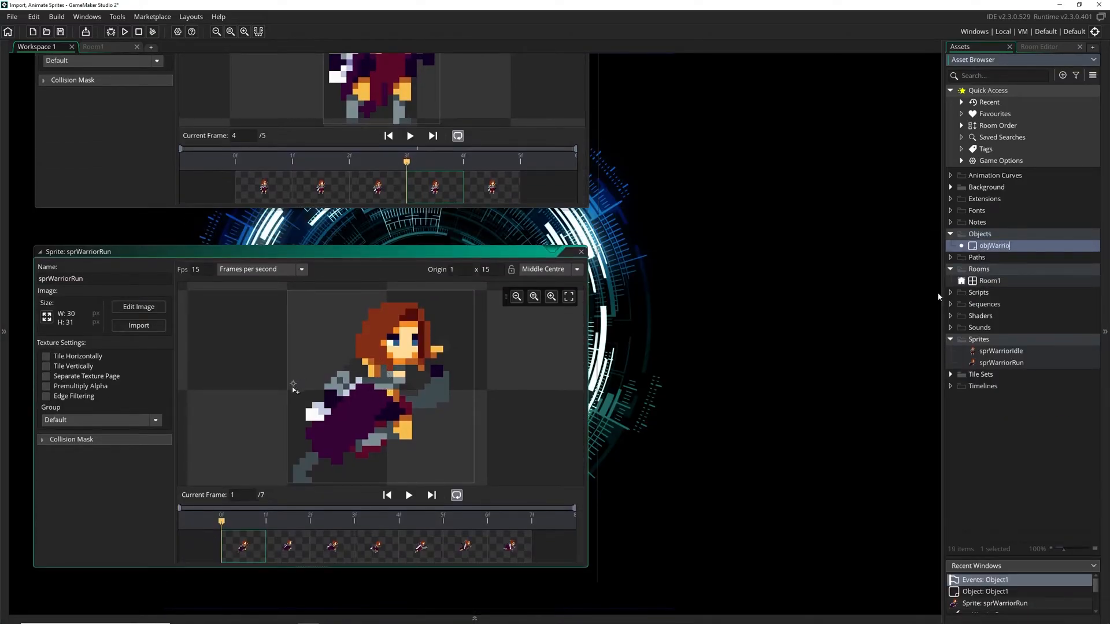
{"action": "left_click", "coordinate": [545, 269]}
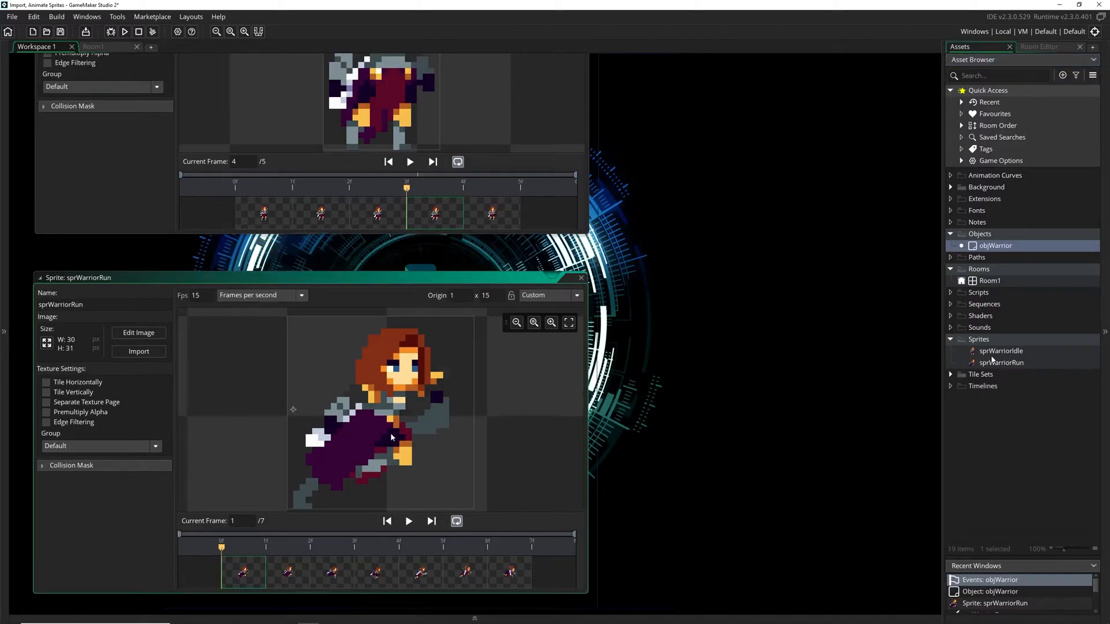
{"action": "double_click", "coordinate": [999, 350]}
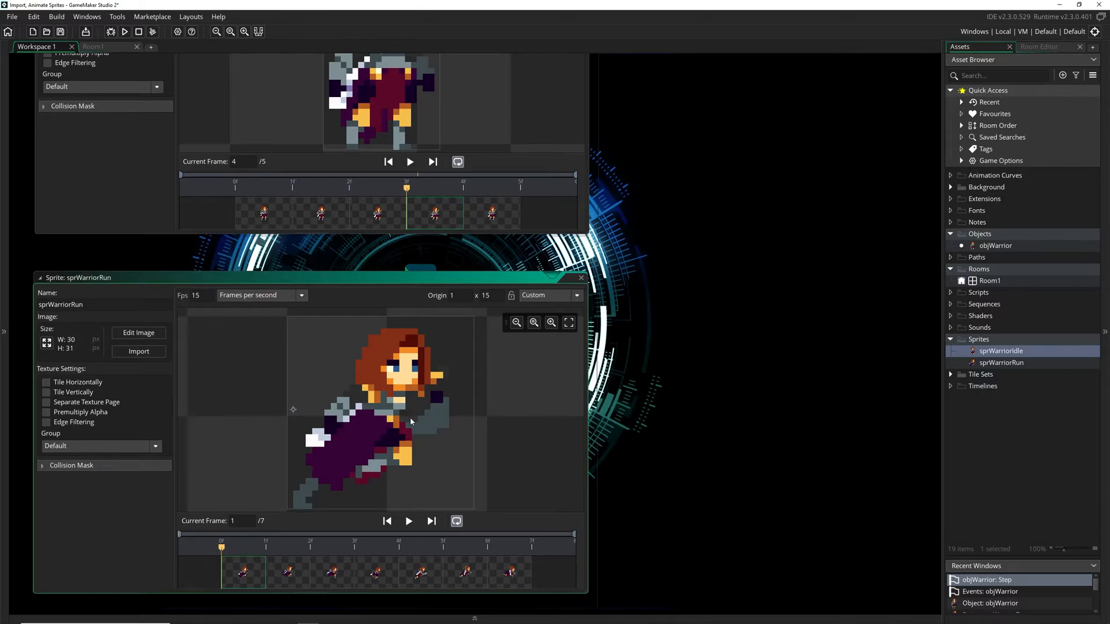
{"action": "mouse_move", "coordinate": [378, 408]}
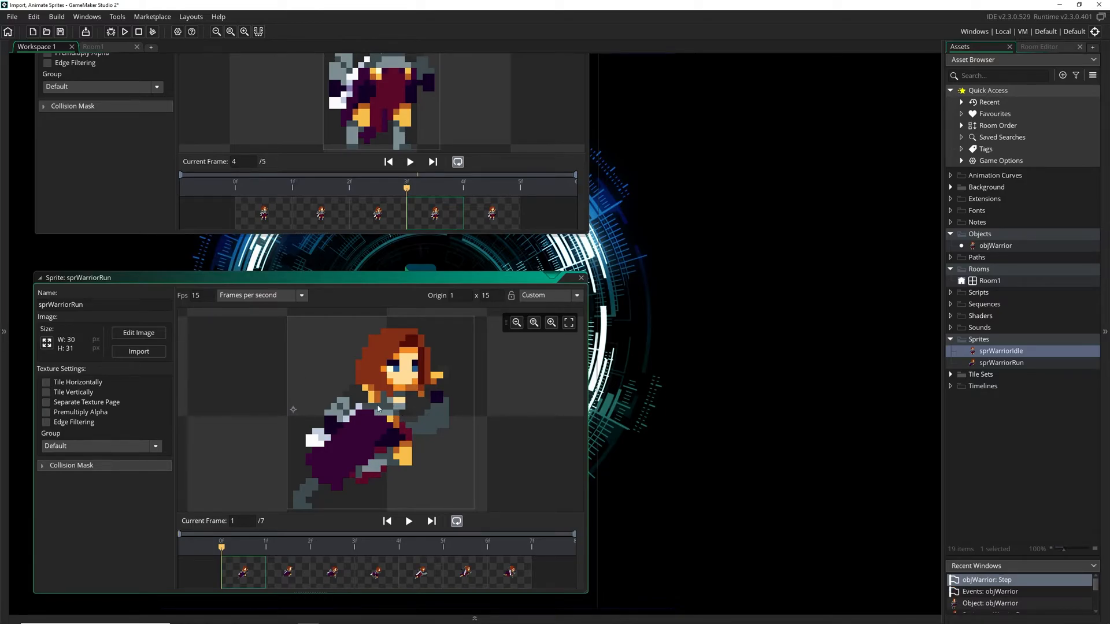
{"action": "left_click", "coordinate": [545, 295]}
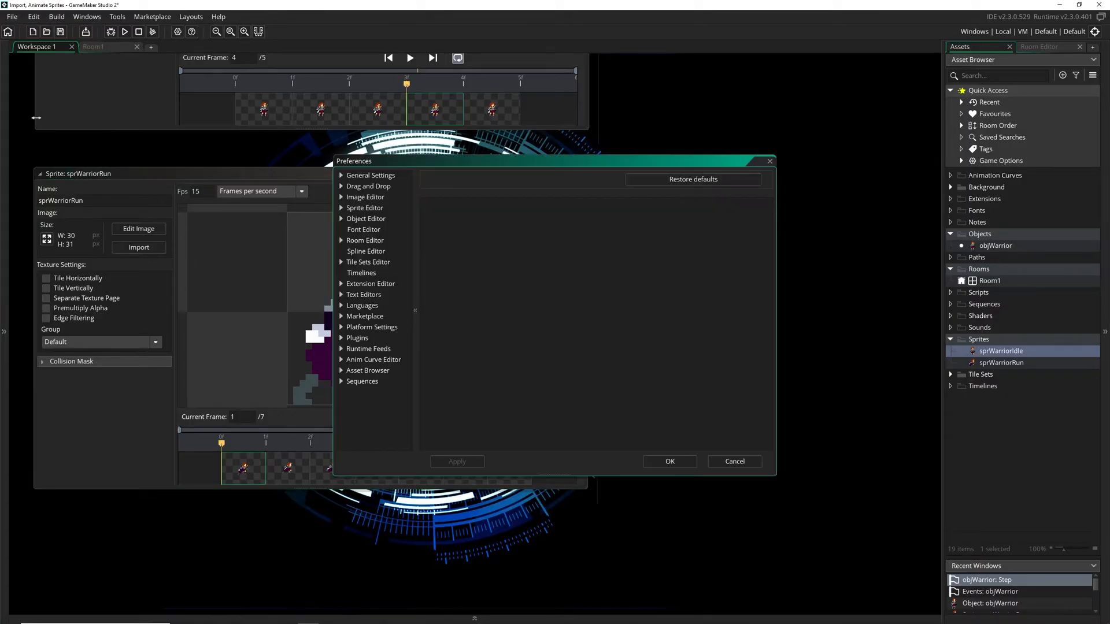
Review the Sprite Editor default settings in Preferences, then close Preferences.
{"action": "left_click", "coordinate": [365, 208]}
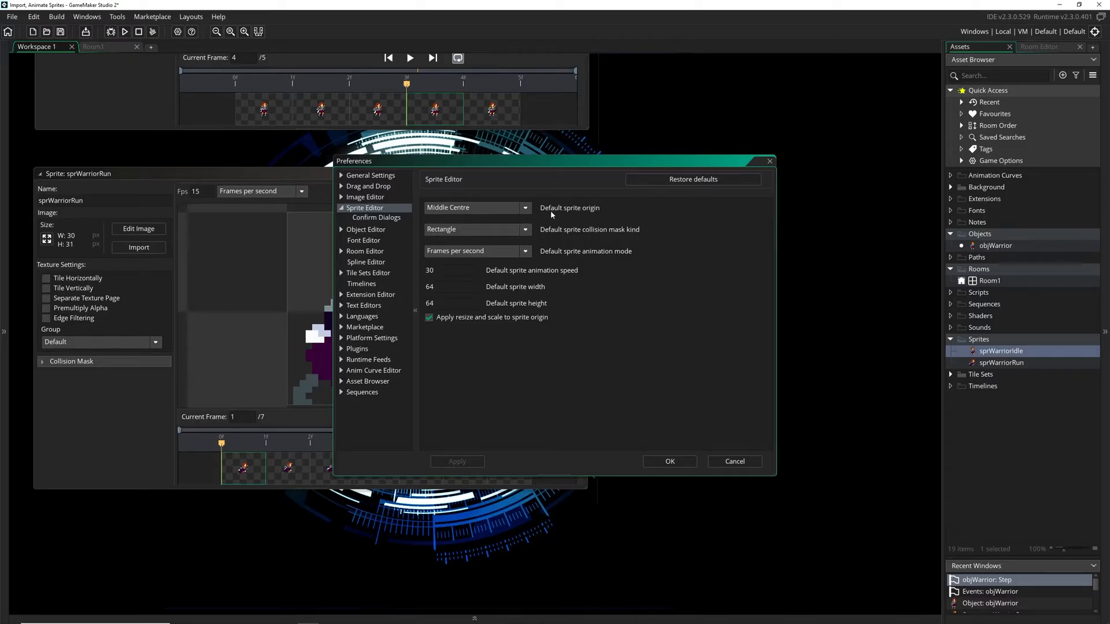
{"action": "mouse_move", "coordinate": [533, 209]}
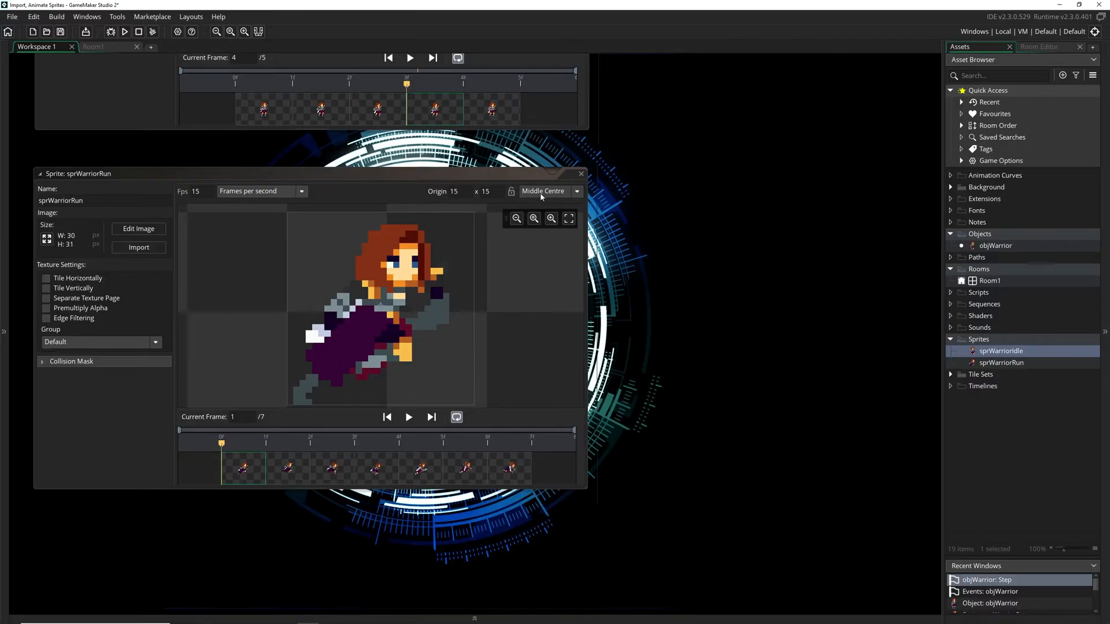
{"action": "left_click", "coordinate": [136, 47]}
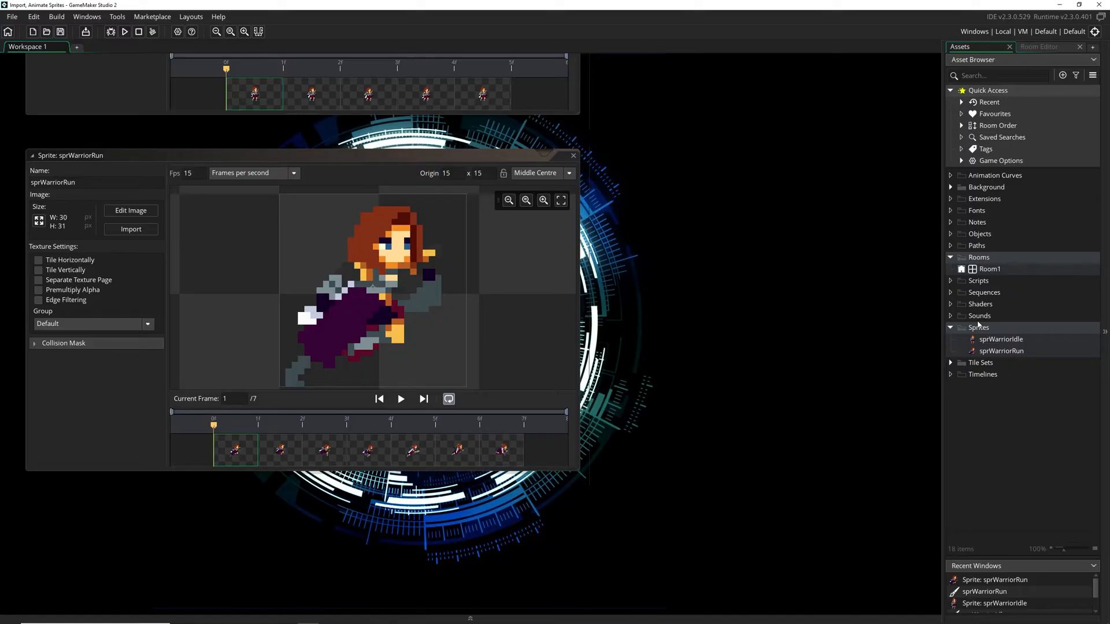
{"action": "mouse_move", "coordinate": [980, 237]}
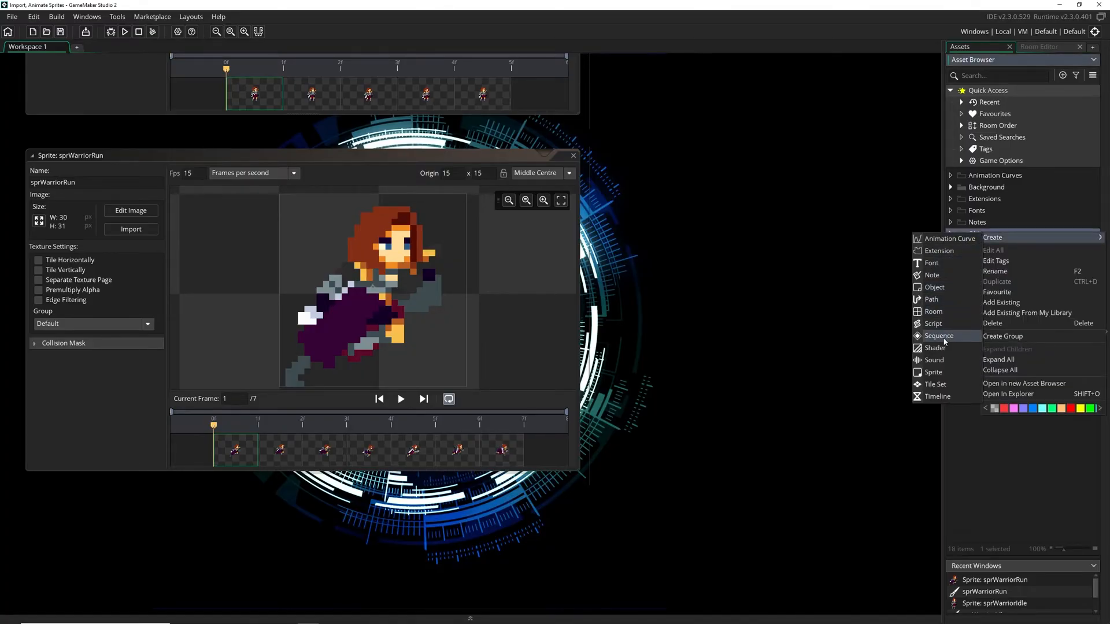
Create a new object named objWarrior using the sprWarriorIdle sprite.
{"action": "left_click", "coordinate": [934, 286]}
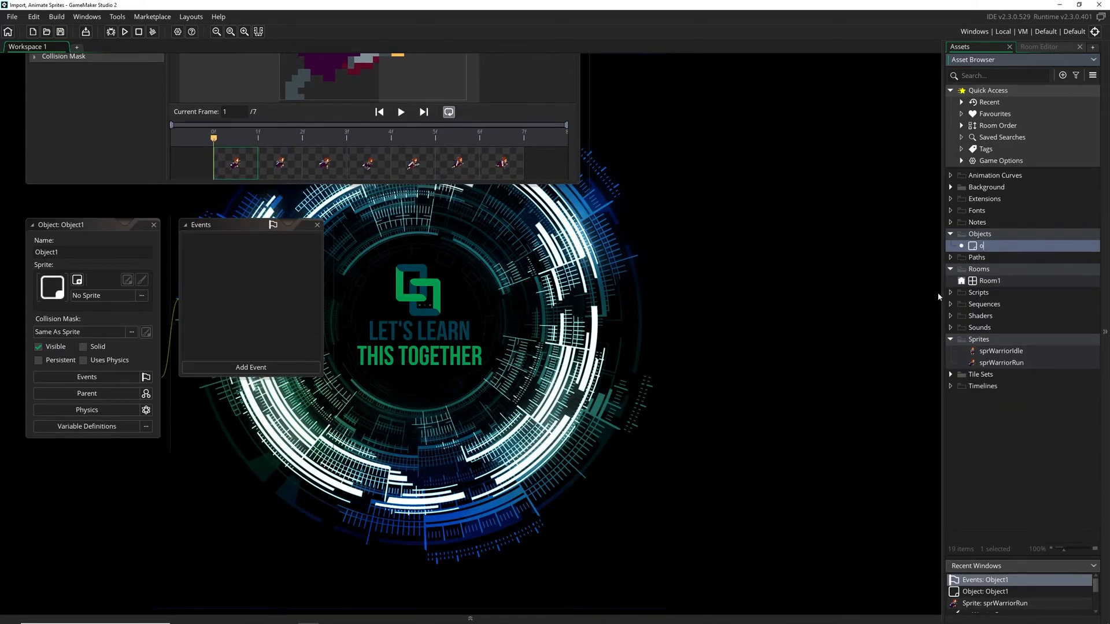
{"action": "type", "text": "objWarrior"}
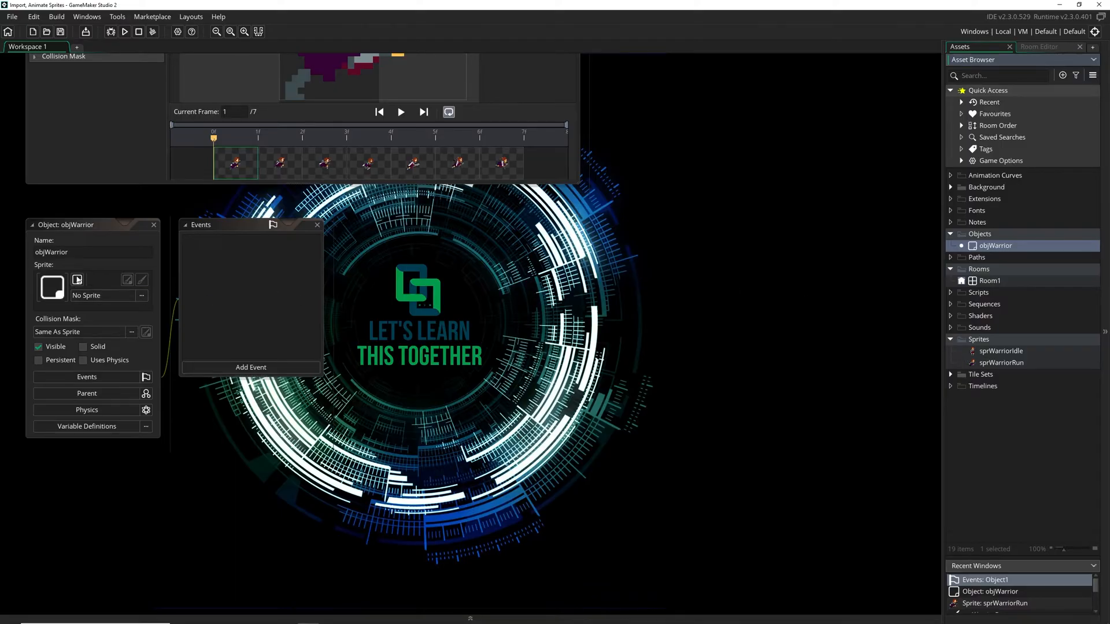
{"action": "left_click", "coordinate": [141, 295]}
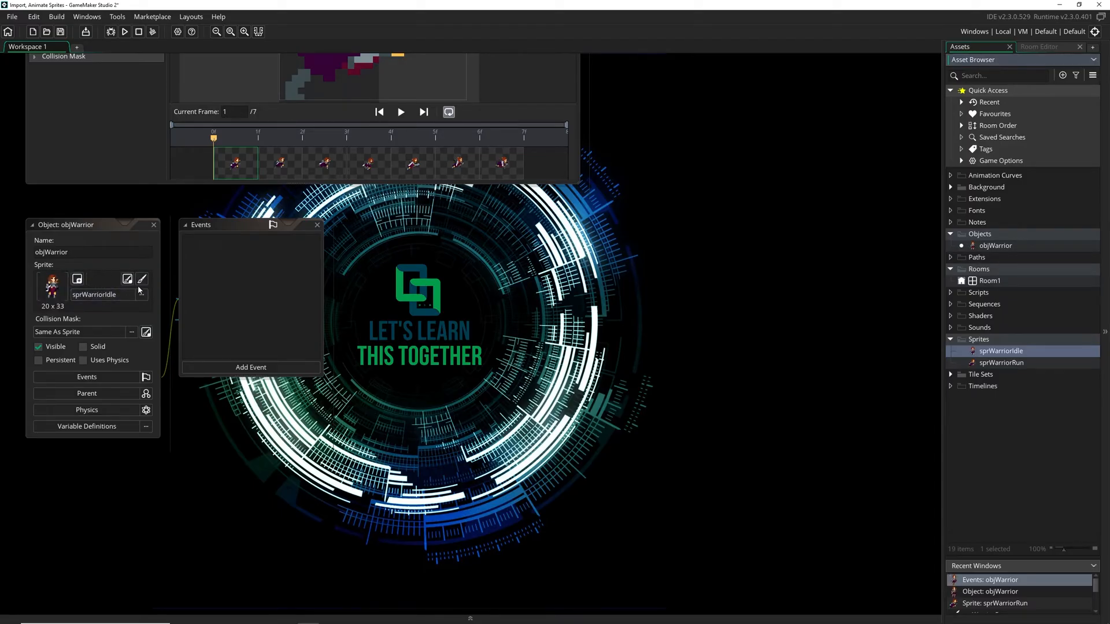
{"action": "left_click", "coordinate": [250, 366]}
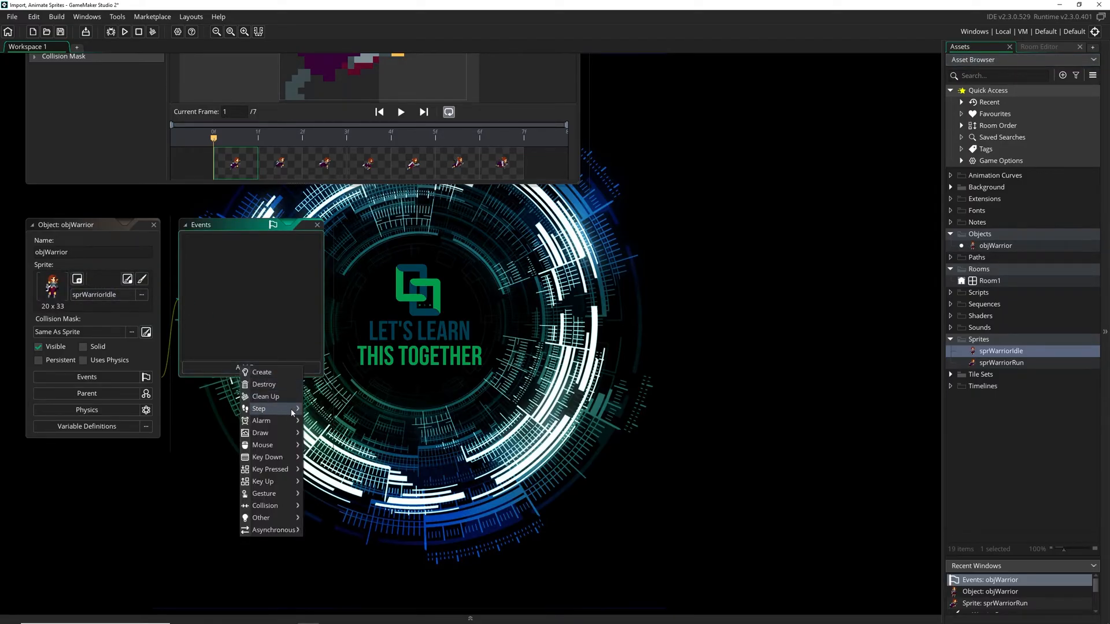
Add a Step event: on keyboard_check(vk_right), x += 3 and sprite_index = sprWarriorRun.
{"action": "left_click", "coordinate": [259, 408]}
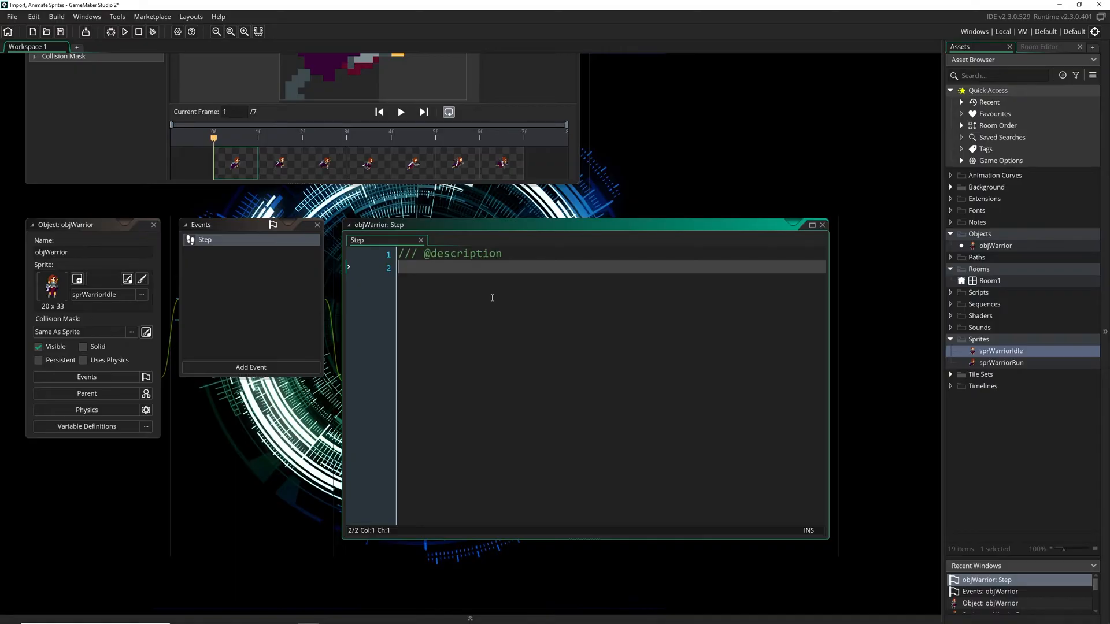
{"action": "type", "text": "if ("}
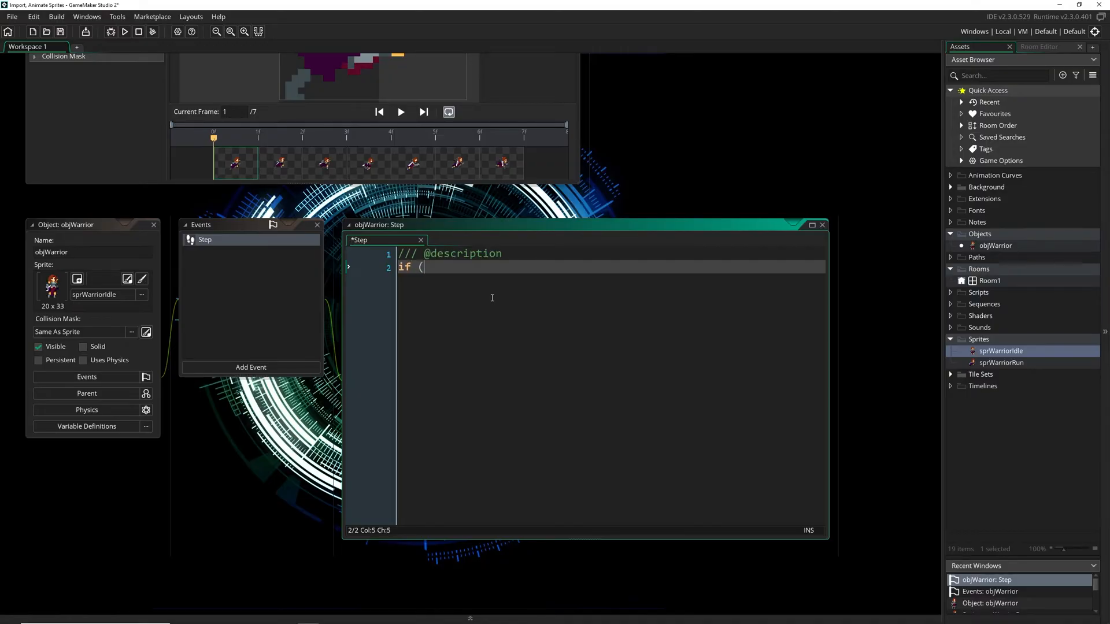
{"action": "type", "text": "keyboard_check(vk_right)) {"}
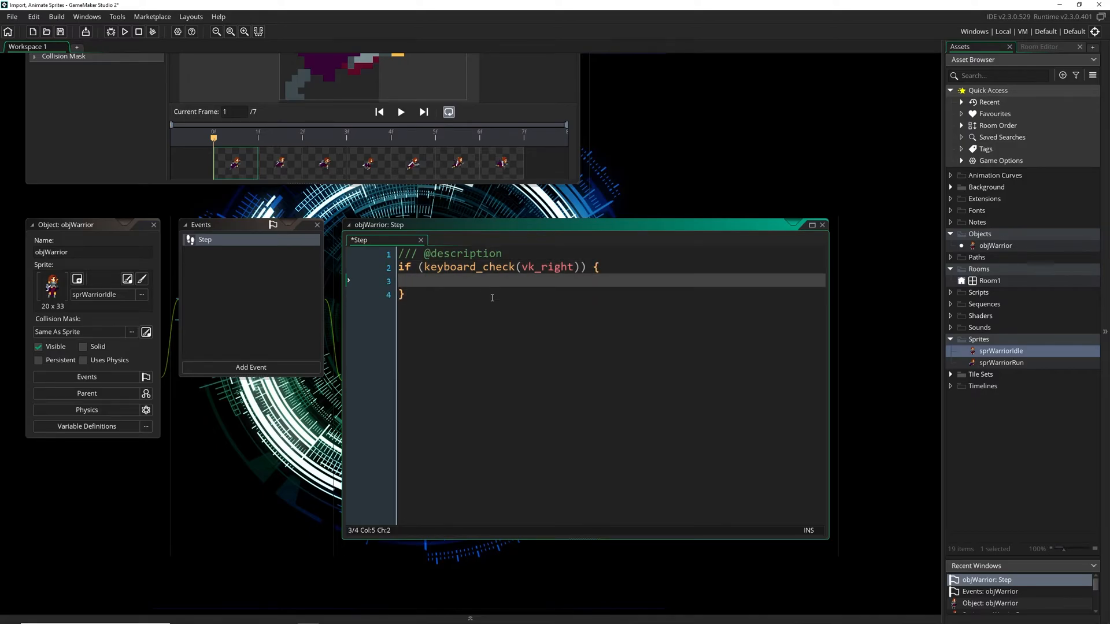
{"action": "type", "text": "x"}
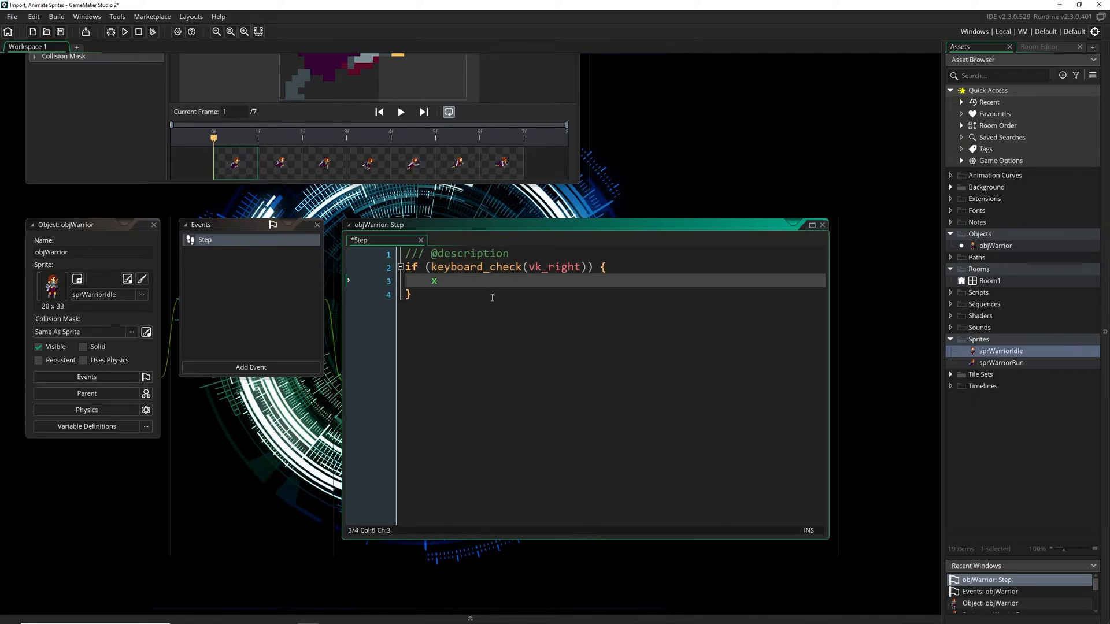
{"action": "type", "text": "+="}
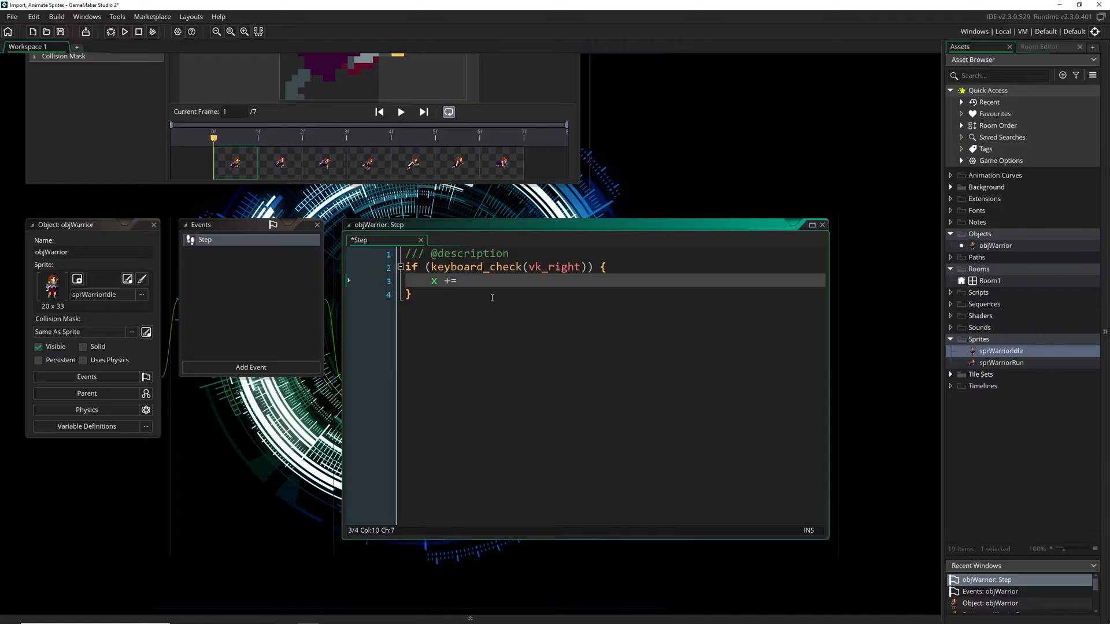
{"action": "type", "text": "3;"}
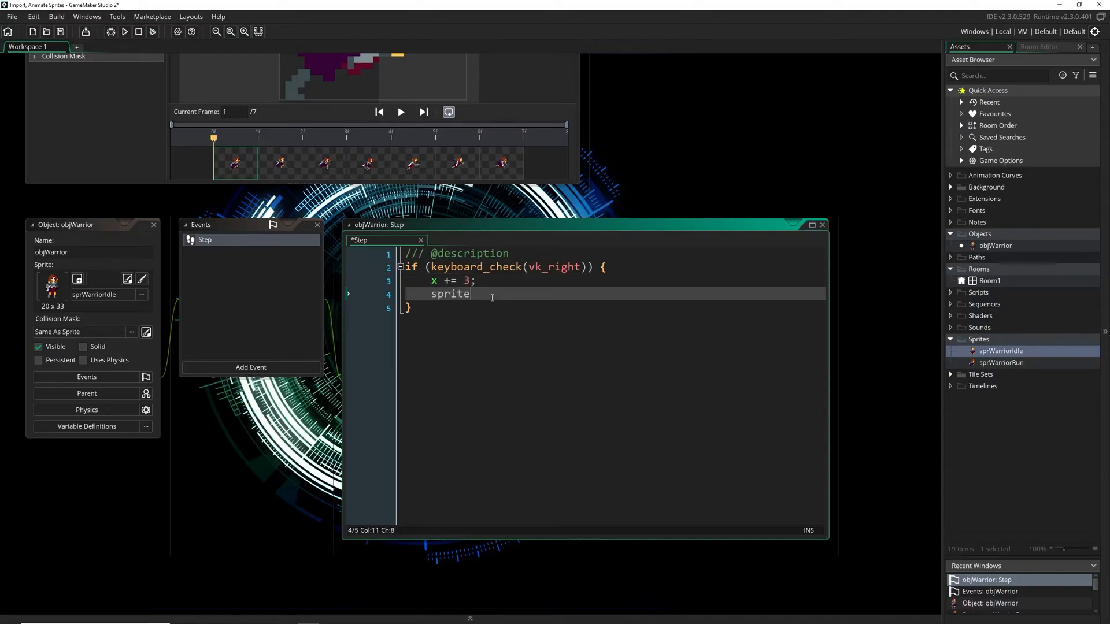
{"action": "type", "text": "_index = spr"}
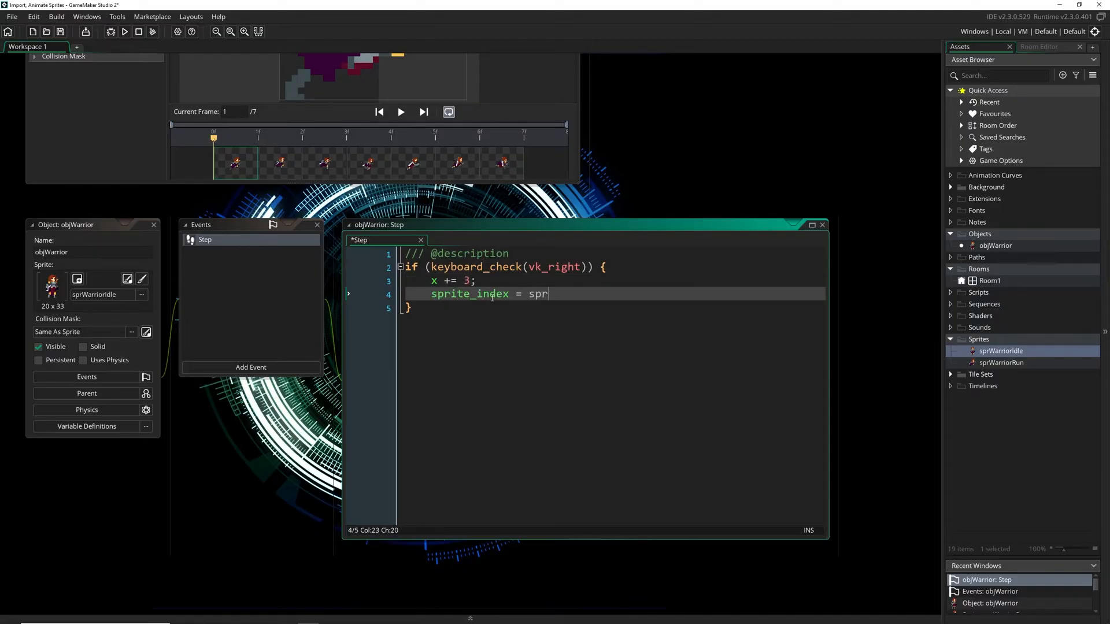
{"action": "type", "text": "WarriorRun;"}
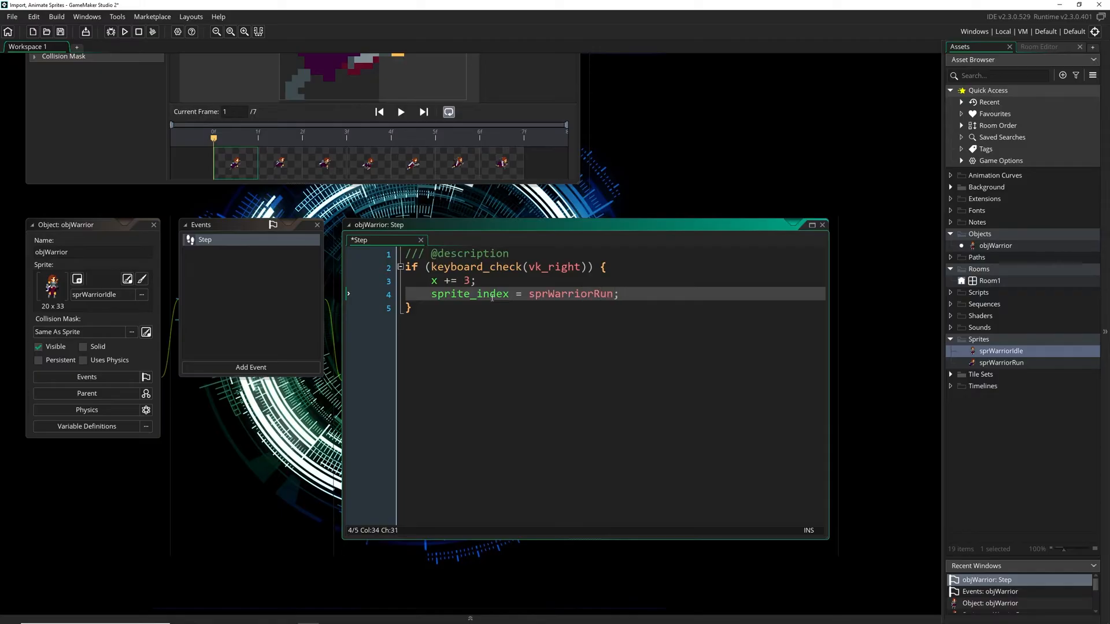
{"action": "double_click", "coordinate": [469, 294]}
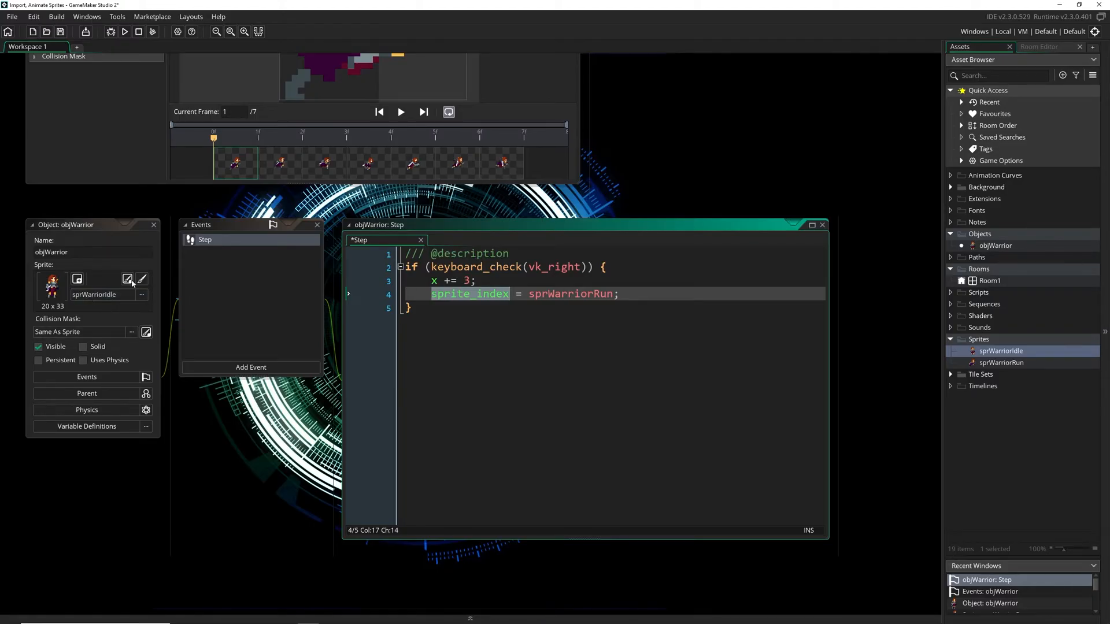
{"action": "left_click", "coordinate": [587, 293]}
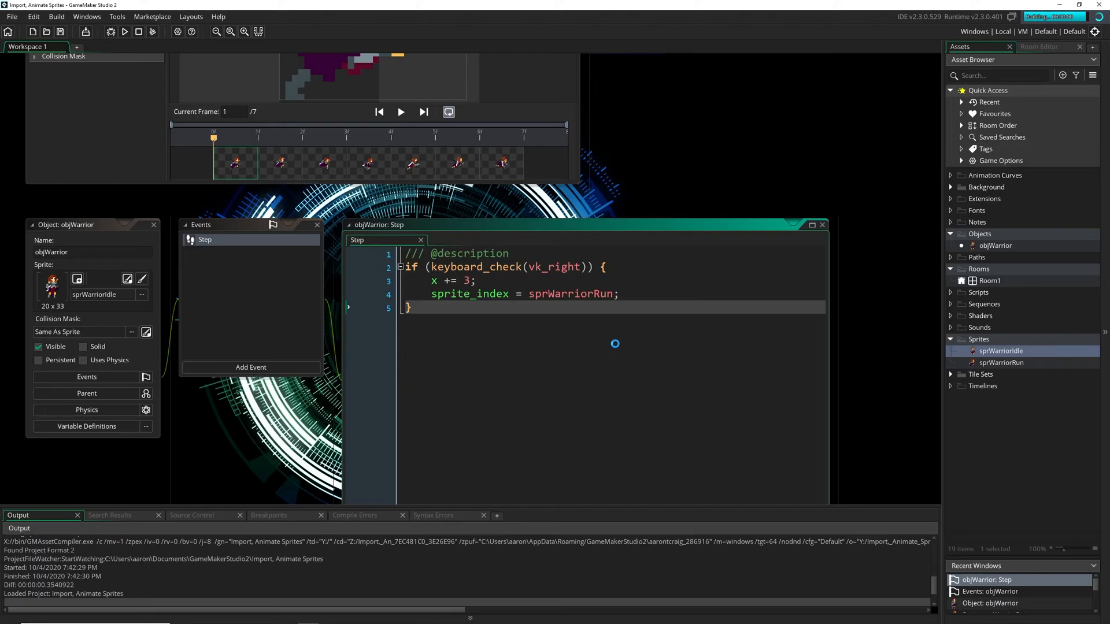
Place an objWarrior instance in Room1 beside the tree and test-run the game.
{"action": "left_click", "coordinate": [125, 31]}
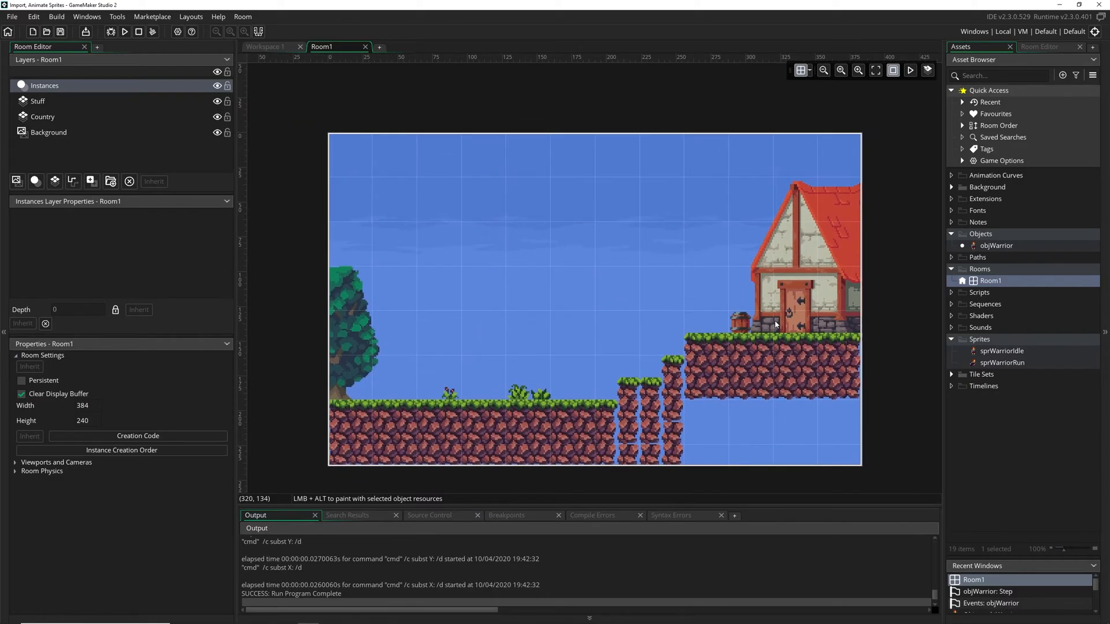
{"action": "mouse_move", "coordinate": [969, 368]}
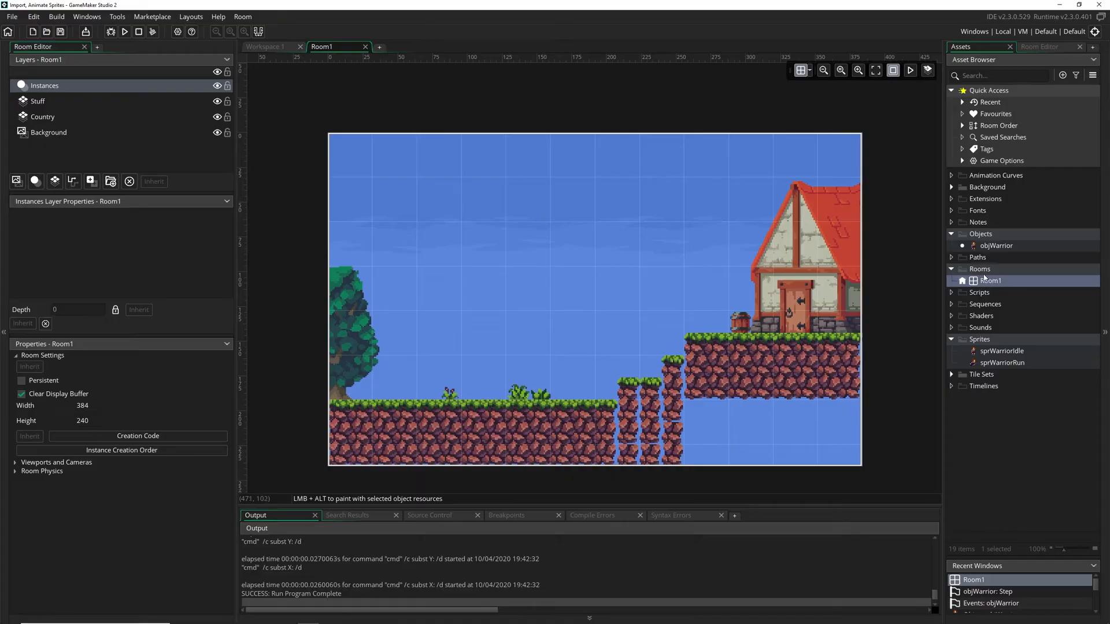
{"action": "left_click", "coordinate": [372, 353]}
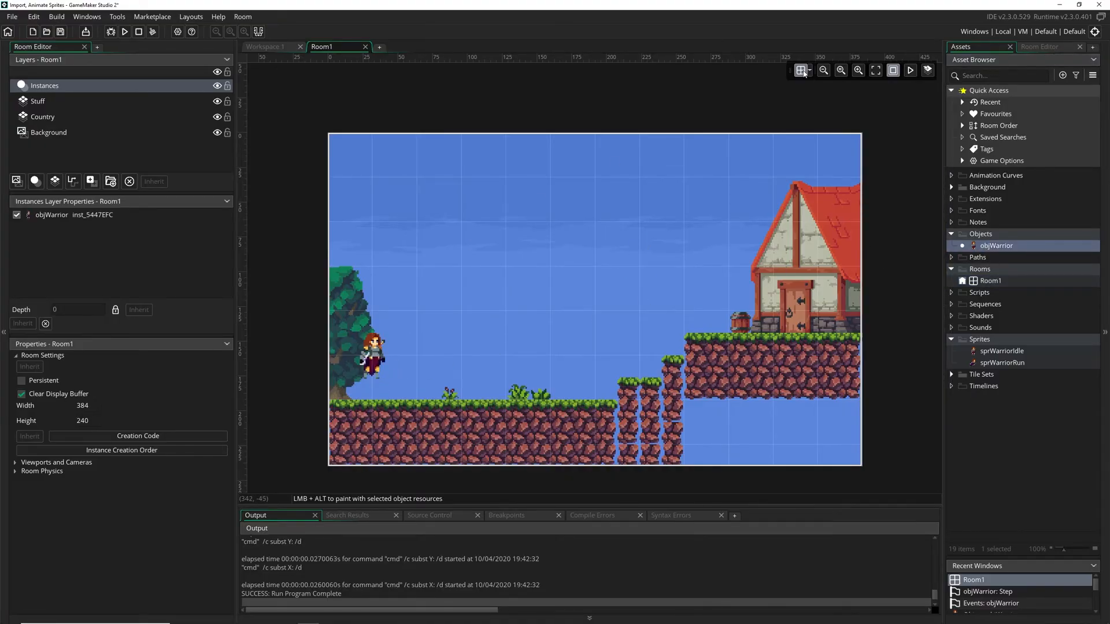
{"action": "left_click", "coordinate": [822, 70]}
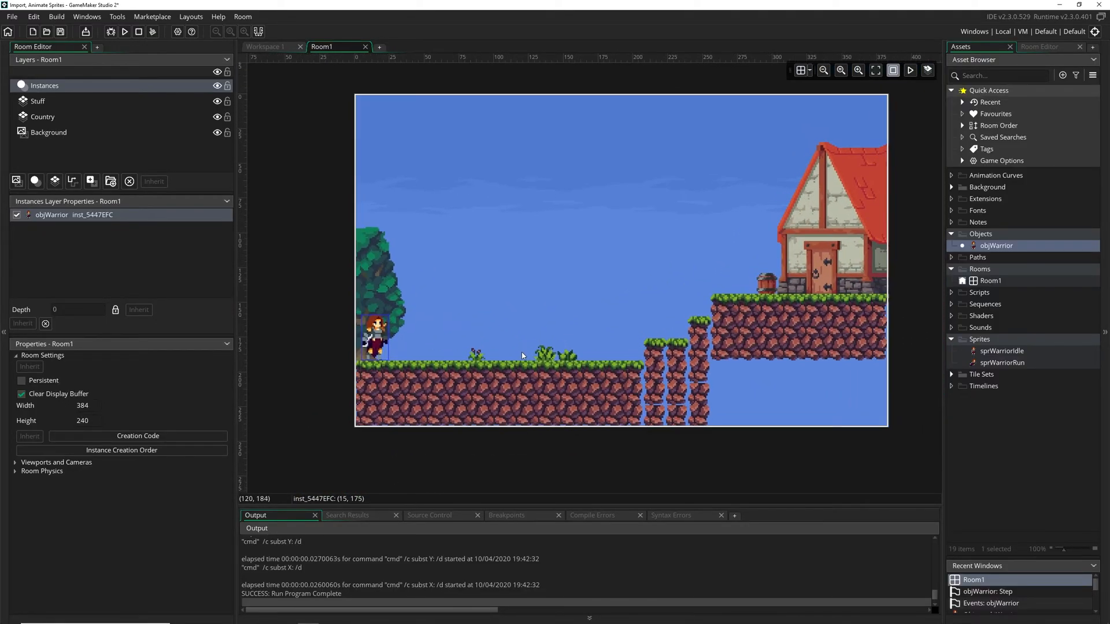
{"action": "left_click", "coordinate": [124, 31]}
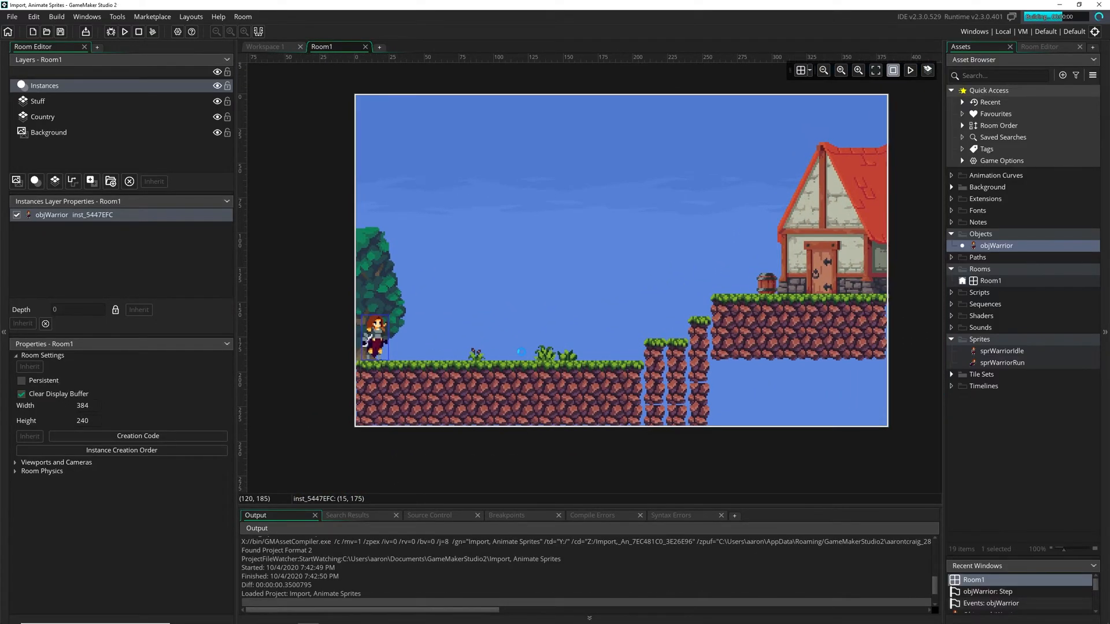
{"action": "left_click", "coordinate": [123, 32]}
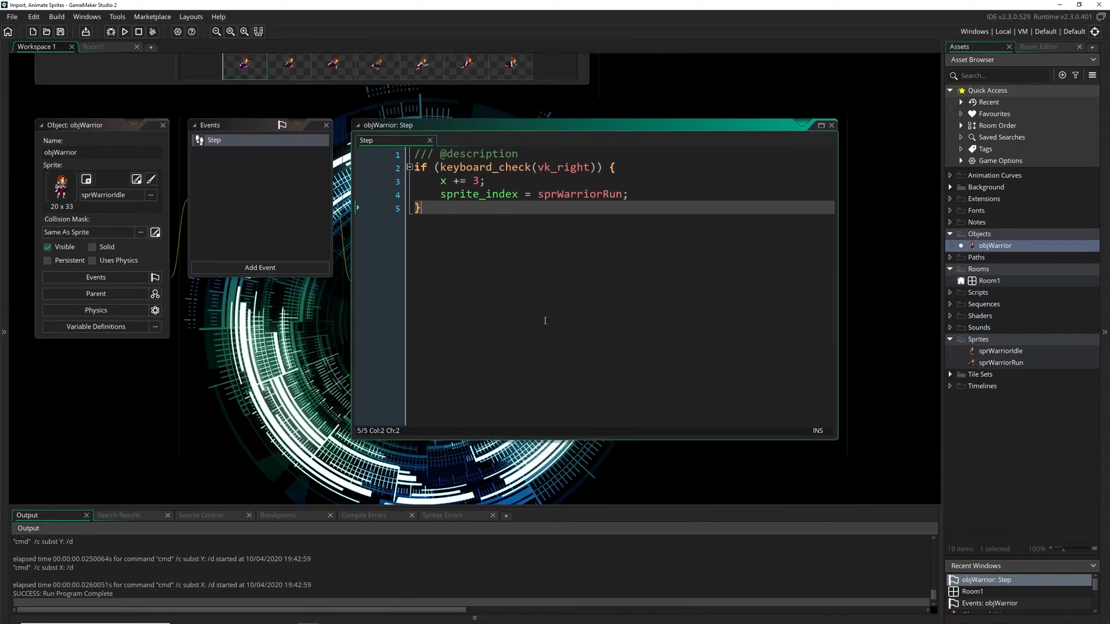
Add an else-if vk_left branch with x -= 3 and sprite_index = sprWarriorRun.
{"action": "type", "text": "else if (keyboard"}
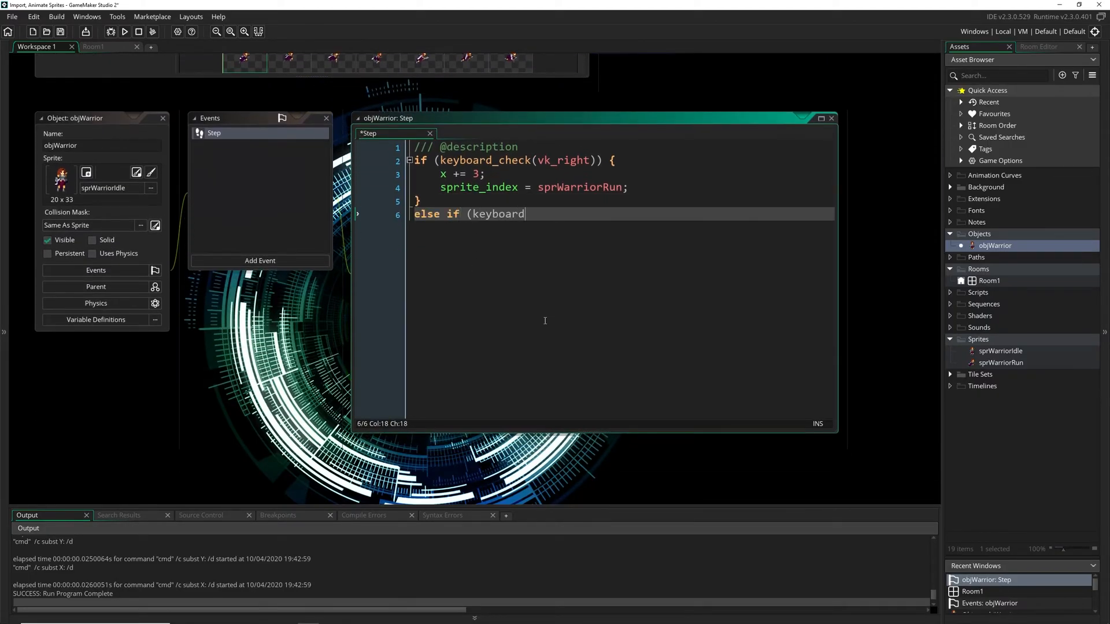
{"action": "type", "text": "_check(v"}
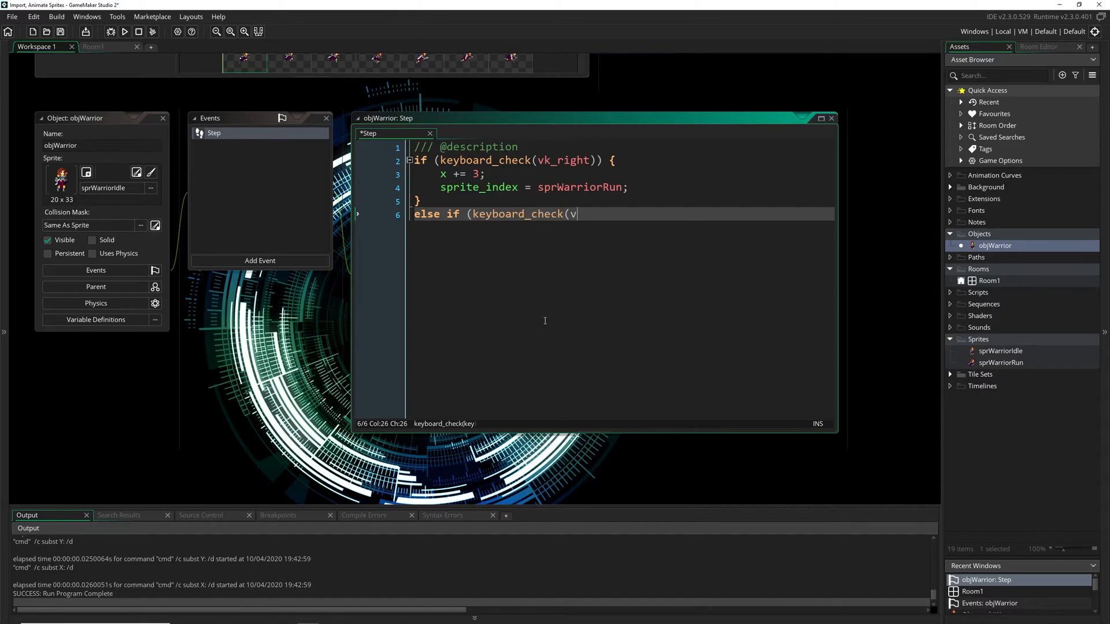
{"action": "type", "text": "k_left)) {"}
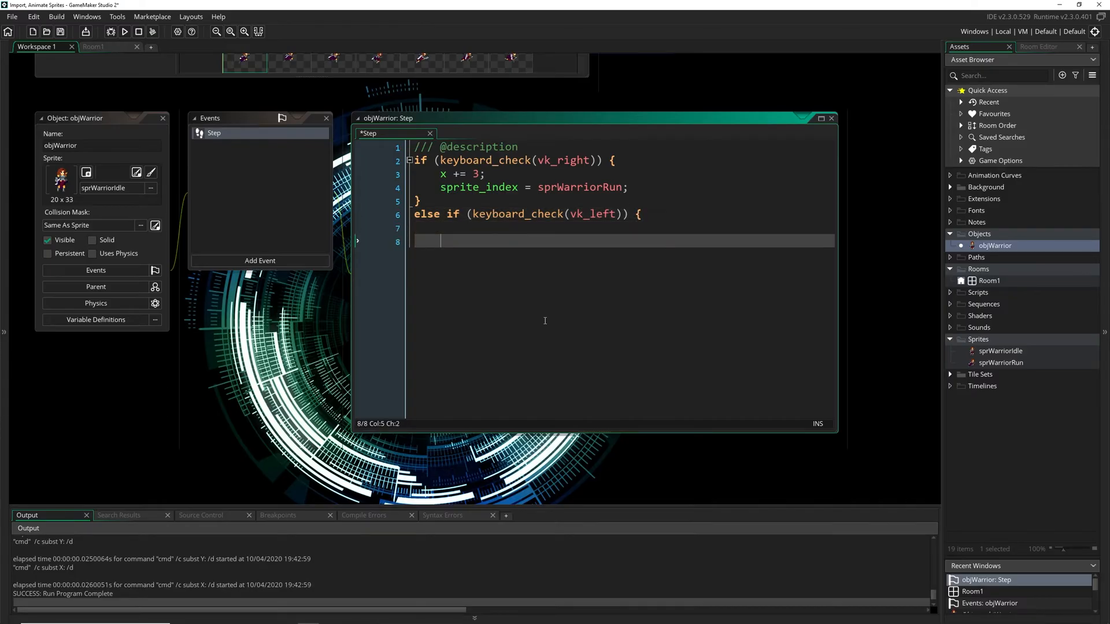
{"action": "type", "text": "x -= 3;"}
{"action": "type", "text": "sprit"}
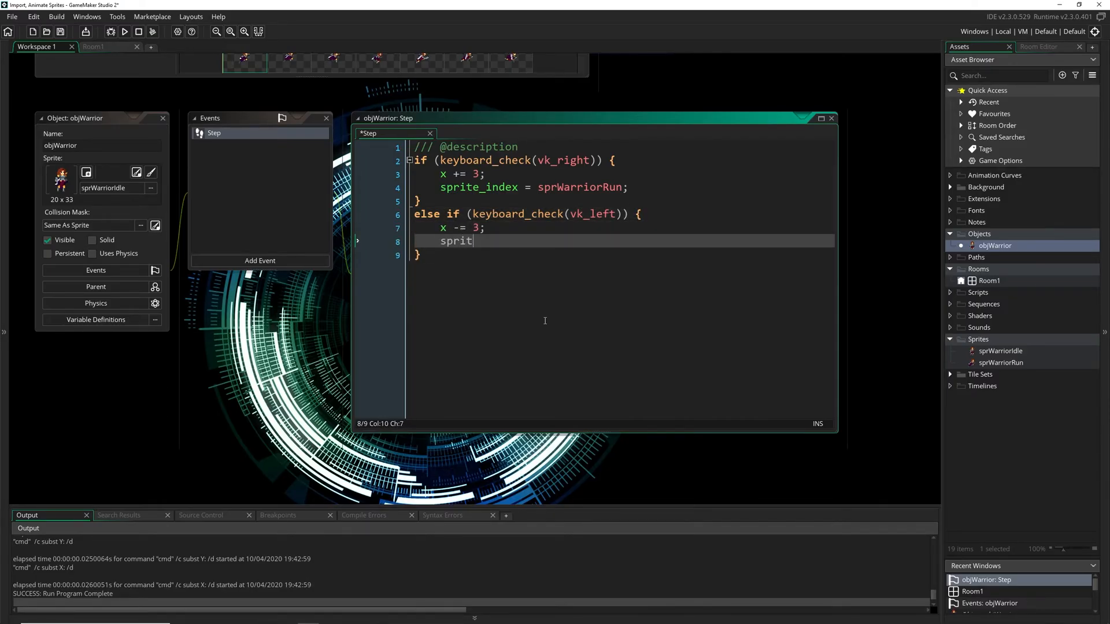
{"action": "type", "text": "e_index = spr"}
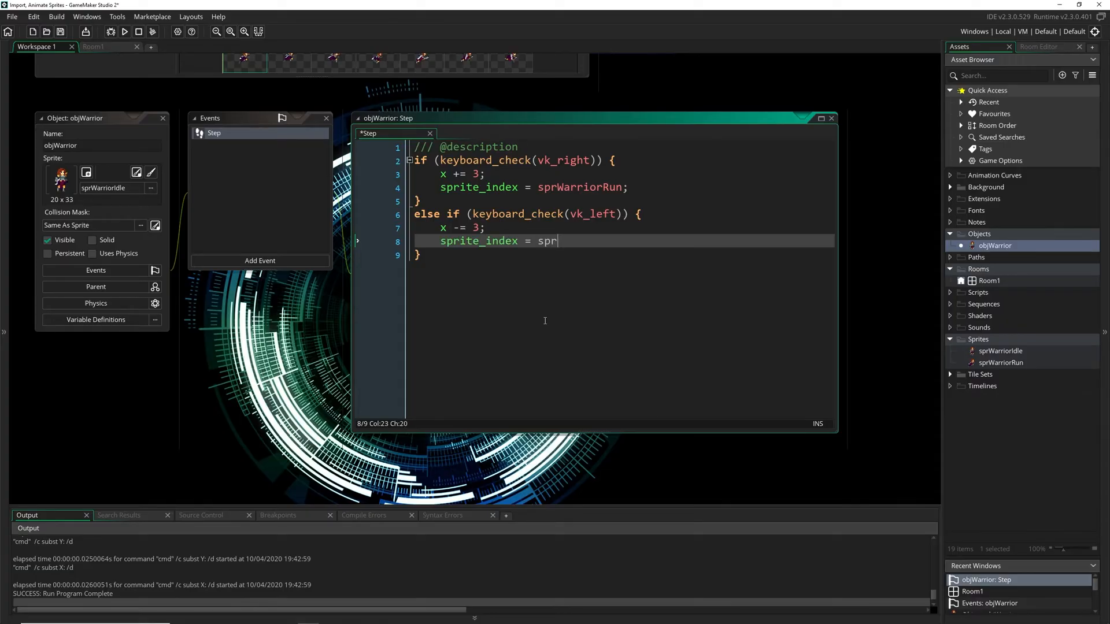
{"action": "type", "text": "WarriorRun;"}
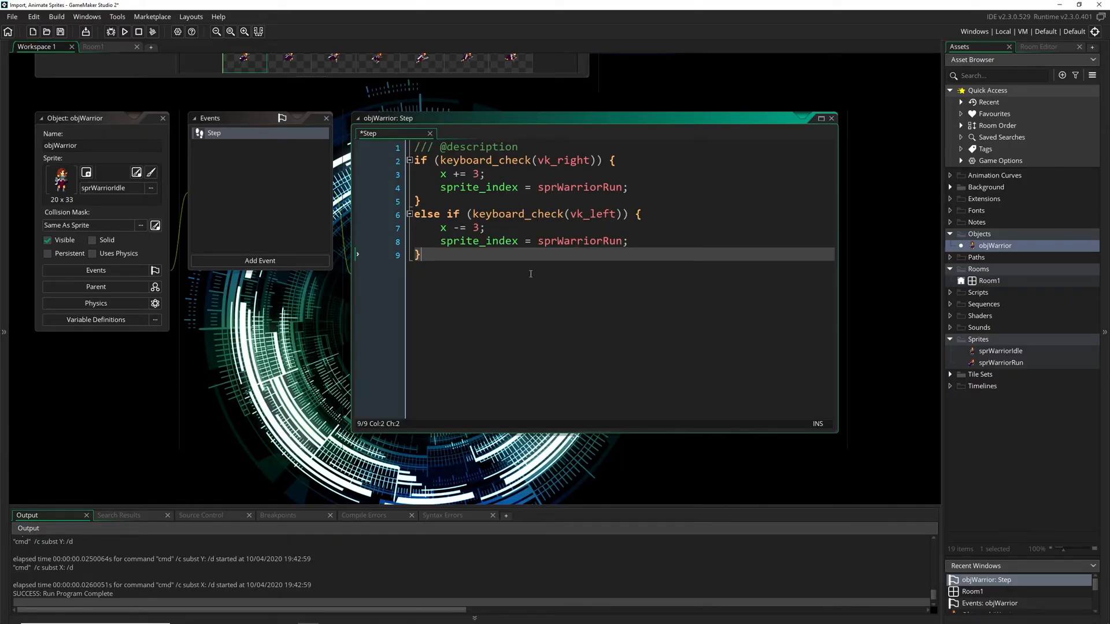
Add an else branch setting sprite_index to sprWarriorIdle, then test-run the game.
{"action": "type", "text": "else {"}
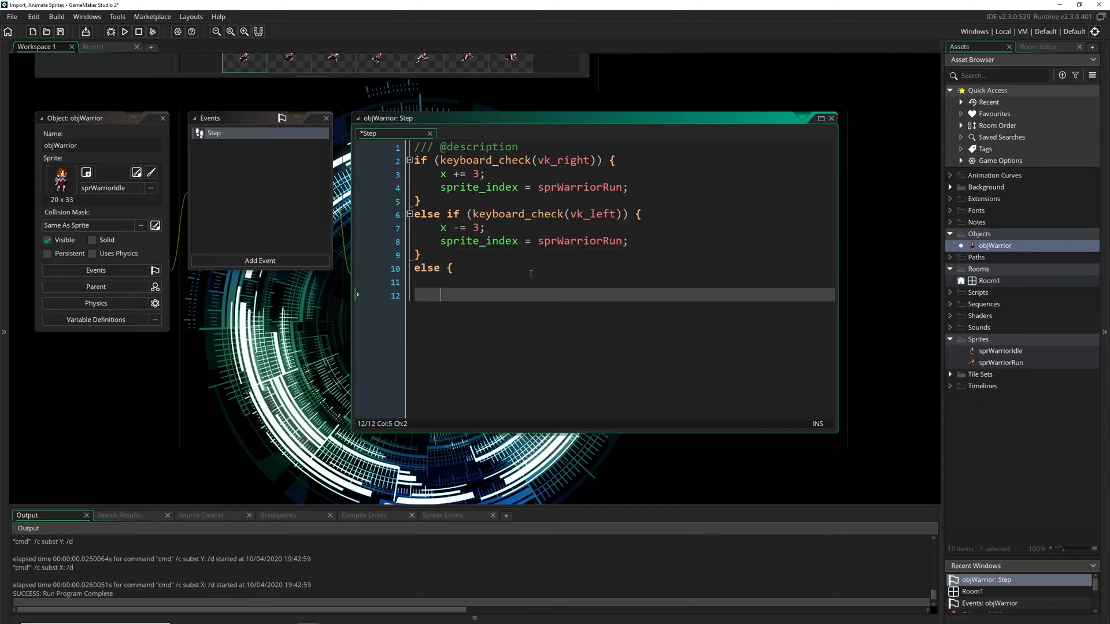
{"action": "type", "text": "sp"}
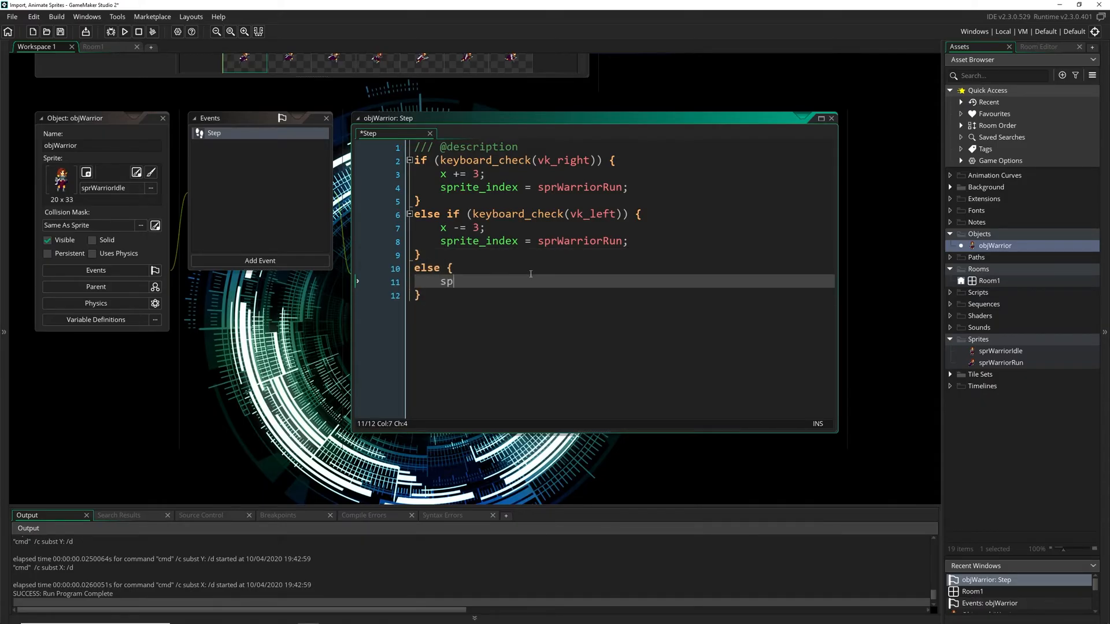
{"action": "type", "text": "rite_index = sprWarriorIdle;"}
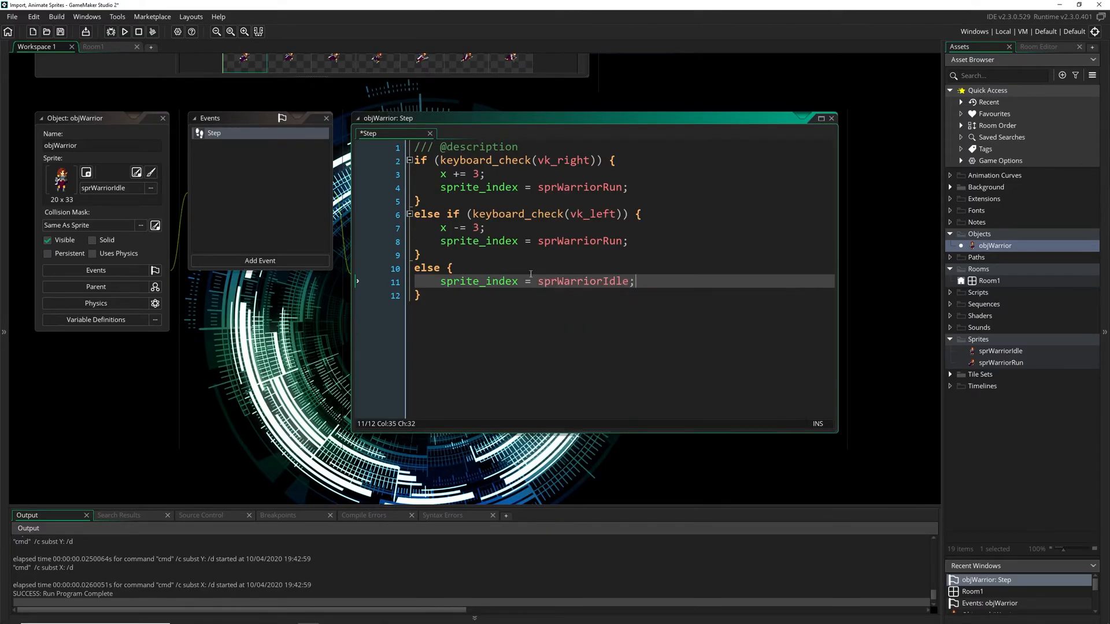
{"action": "left_click", "coordinate": [125, 32]}
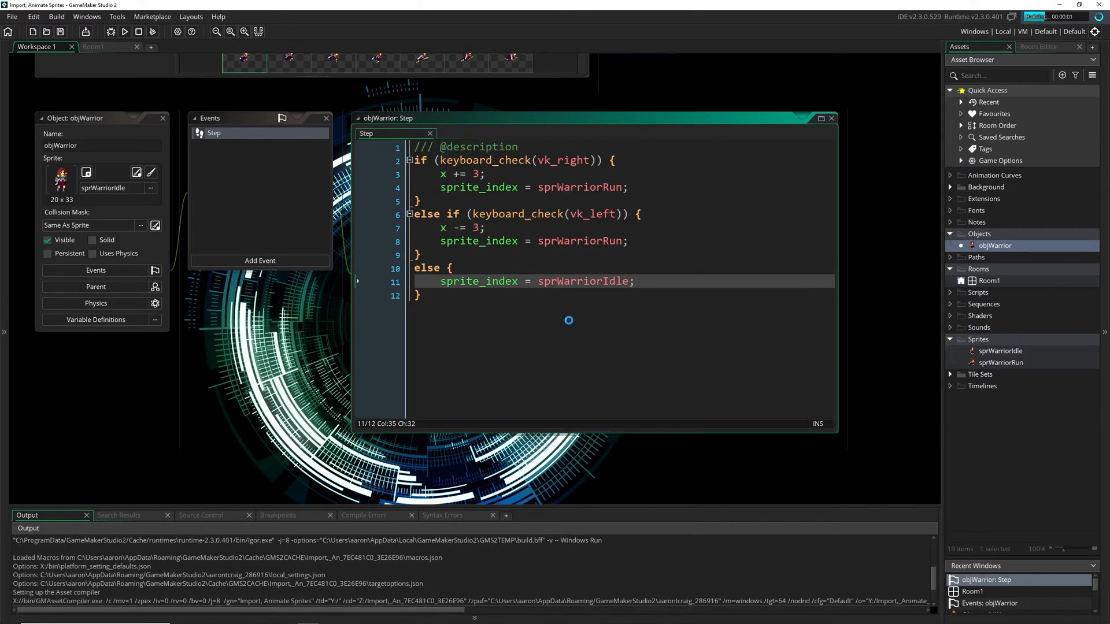
{"action": "left_click", "coordinate": [125, 31]}
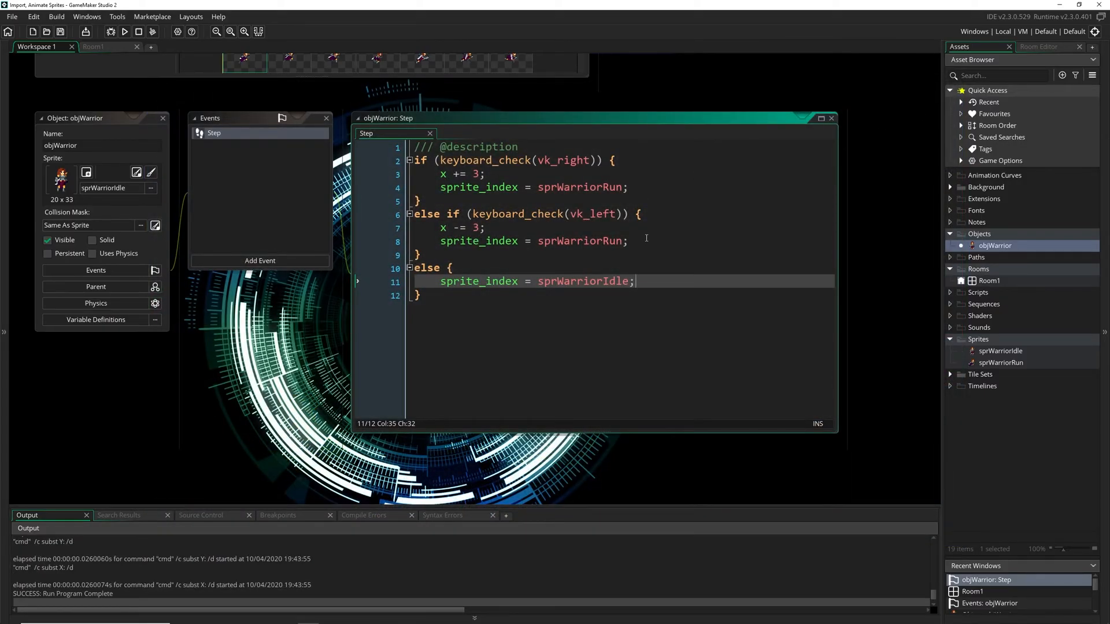
Set image_xscale to -1 when moving left and 1 when moving right, then test-run.
{"action": "type", "text": "image_xscale"}
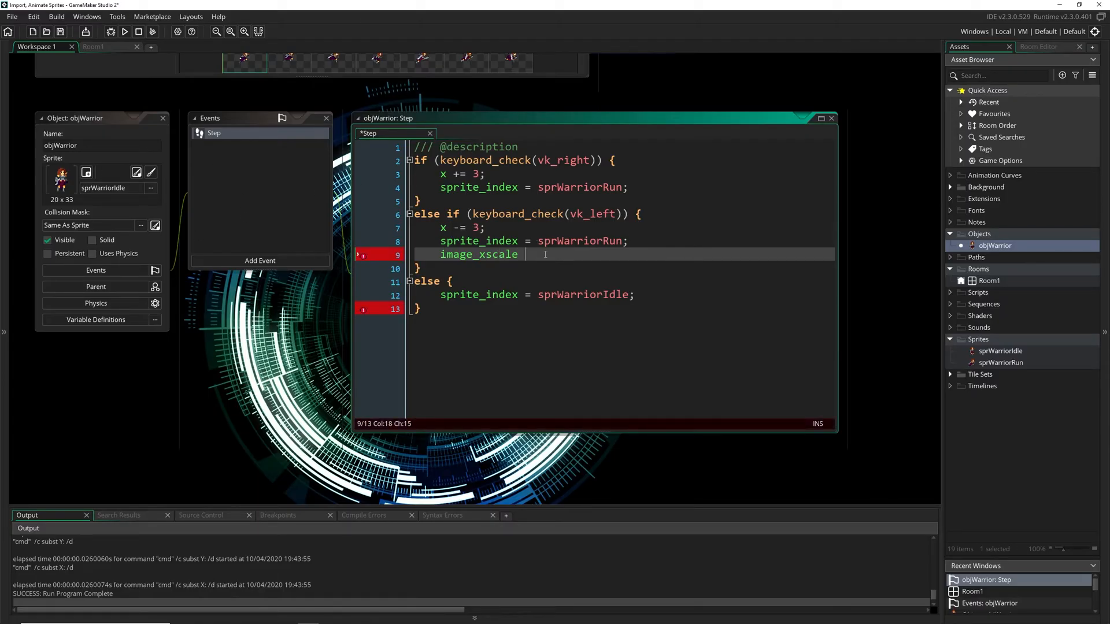
{"action": "type", "text": "= -1;"}
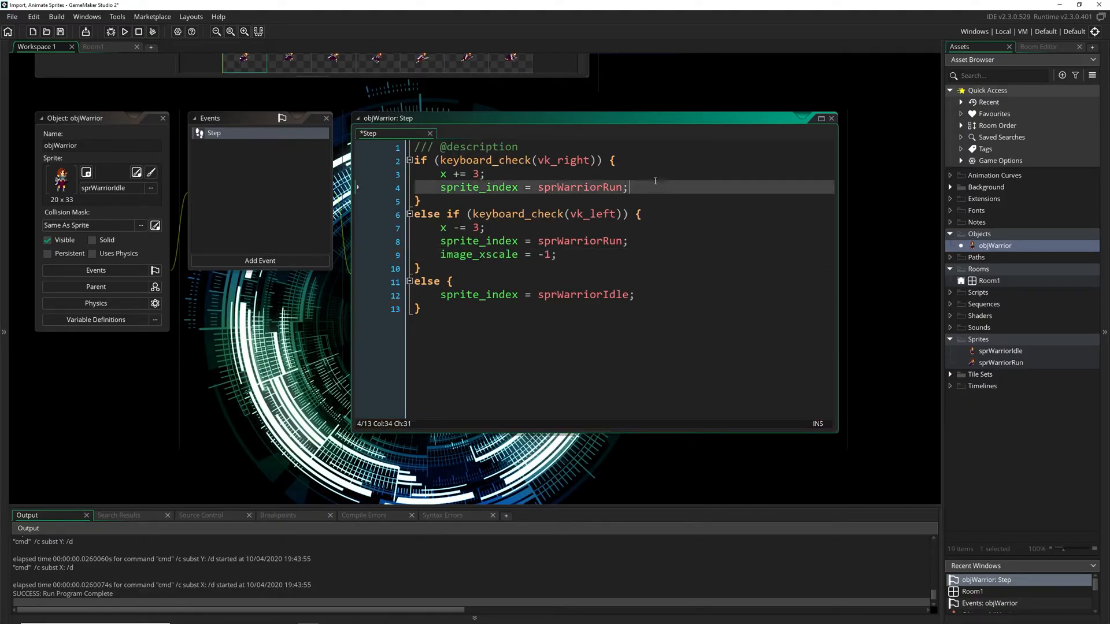
{"action": "type", "text": "image_xscale = 1;"}
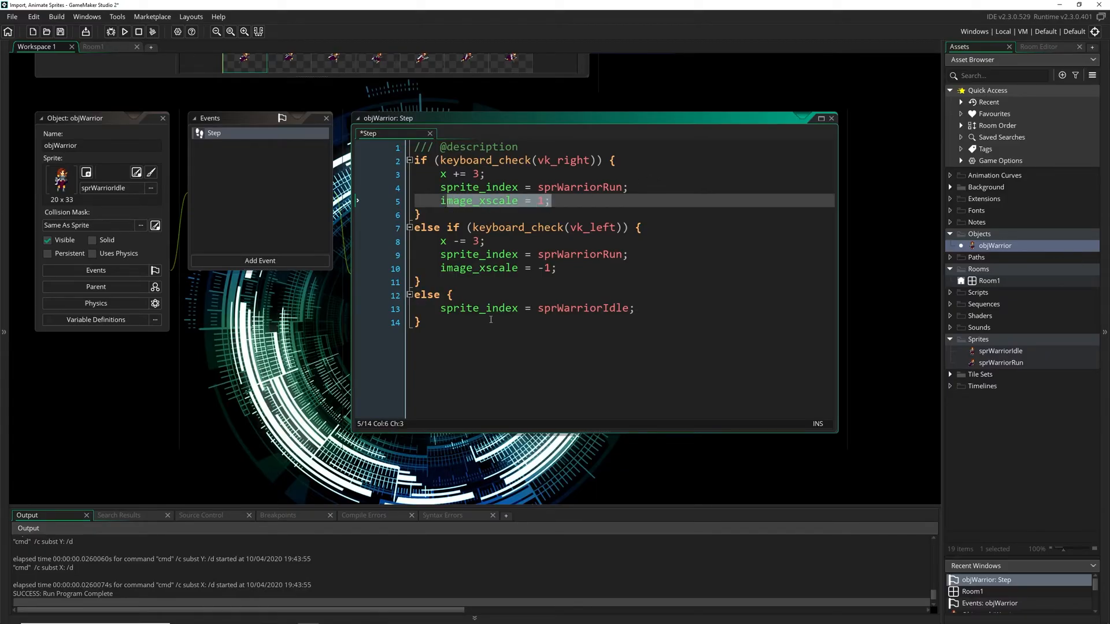
{"action": "left_click", "coordinate": [125, 32]}
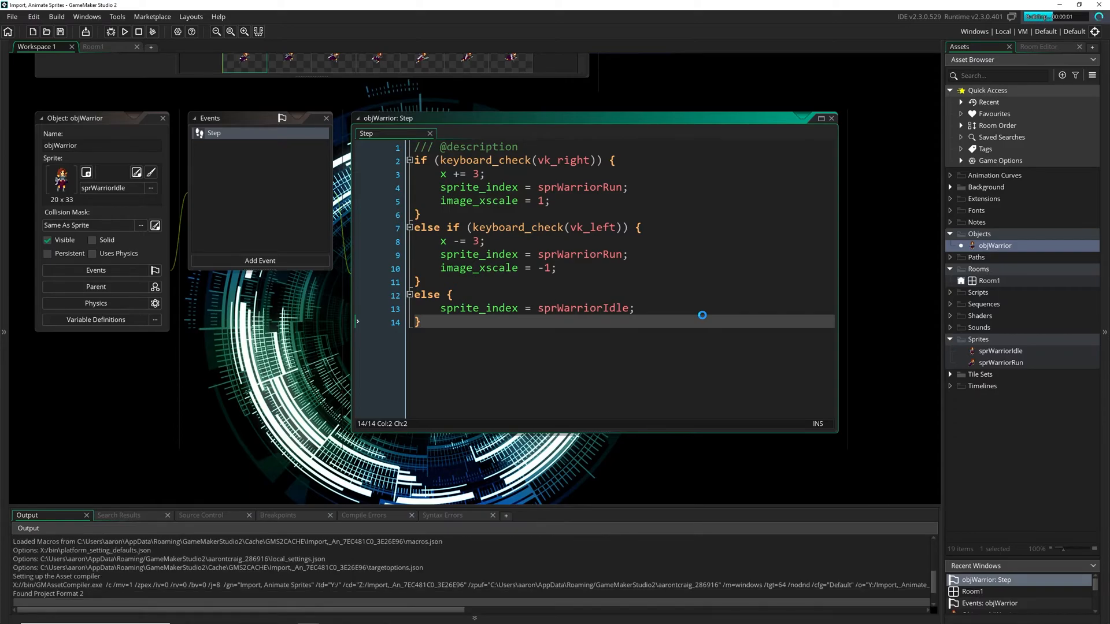
{"action": "left_click", "coordinate": [125, 31]}
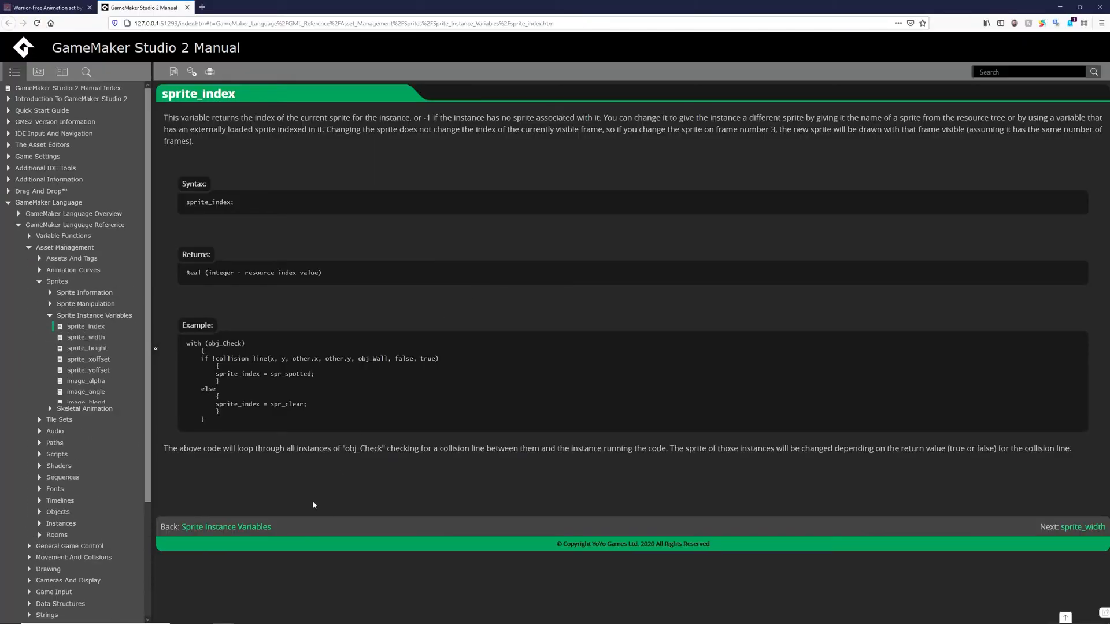
Follow the Back link to the Sprite Instance Variables overview page.
{"action": "left_click", "coordinate": [226, 527]}
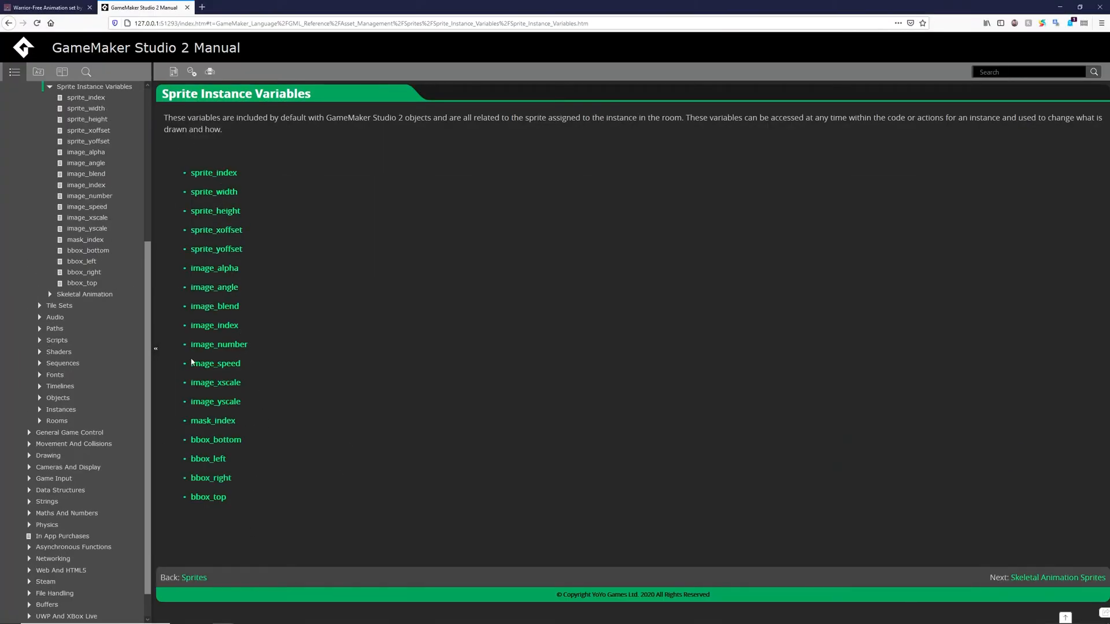
{"action": "mouse_move", "coordinate": [252, 346]}
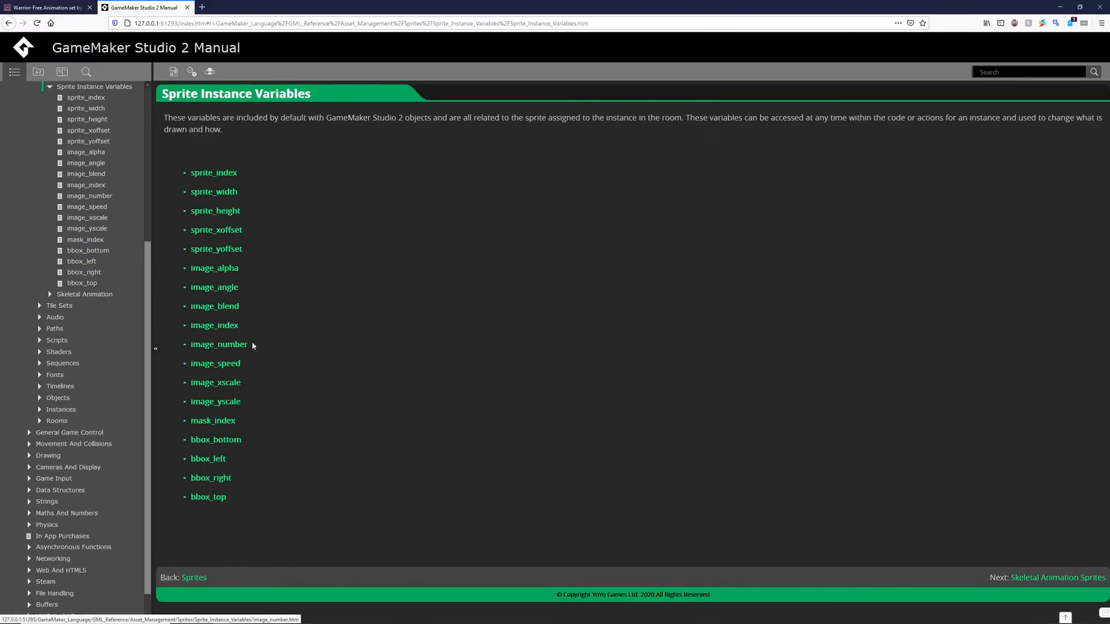
{"action": "mouse_move", "coordinate": [225, 227]}
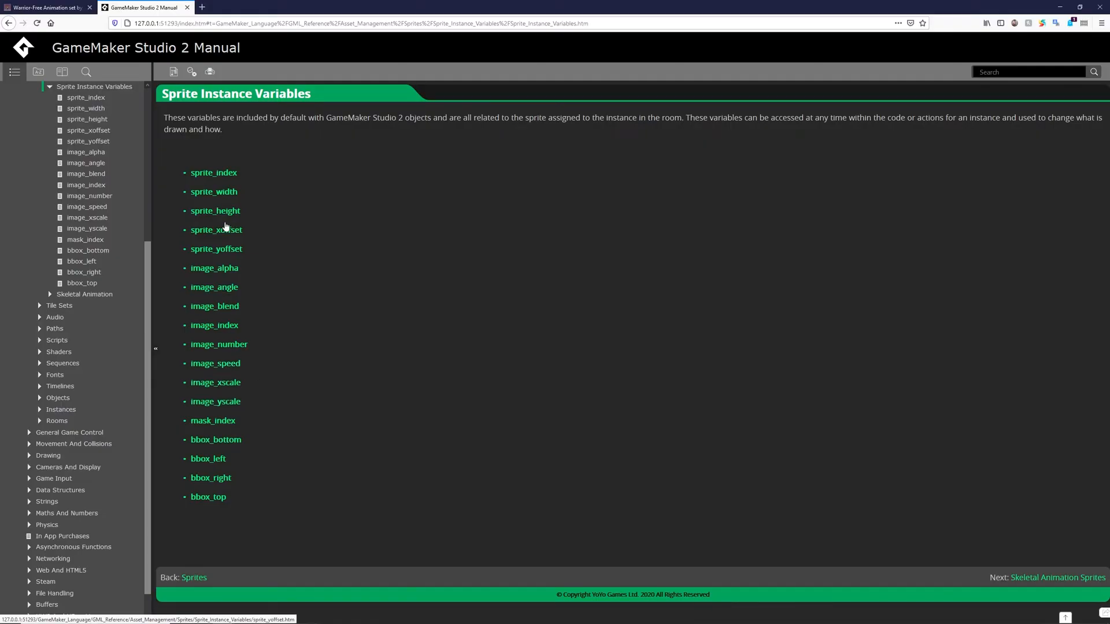
{"action": "mouse_move", "coordinate": [290, 342]}
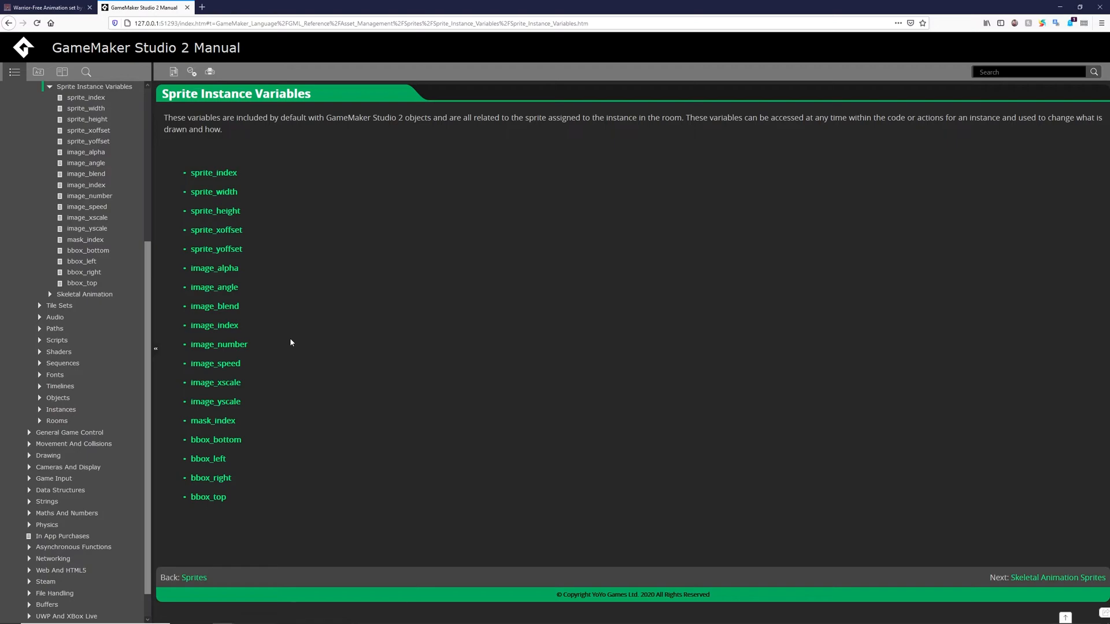
{"action": "mouse_move", "coordinate": [251, 268]}
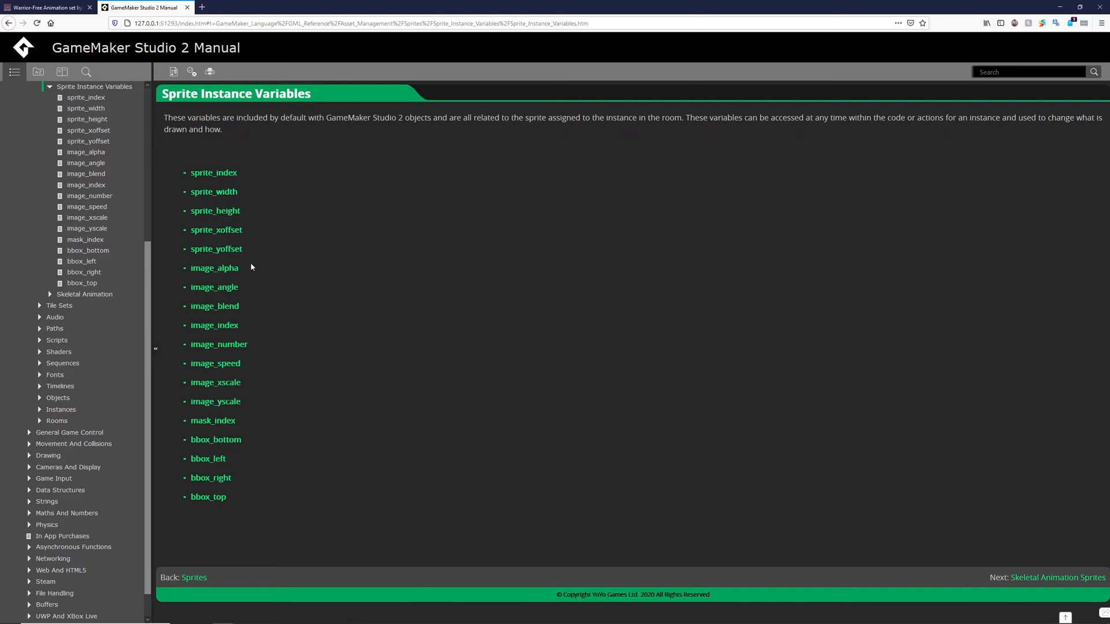
{"action": "mouse_move", "coordinate": [280, 466]}
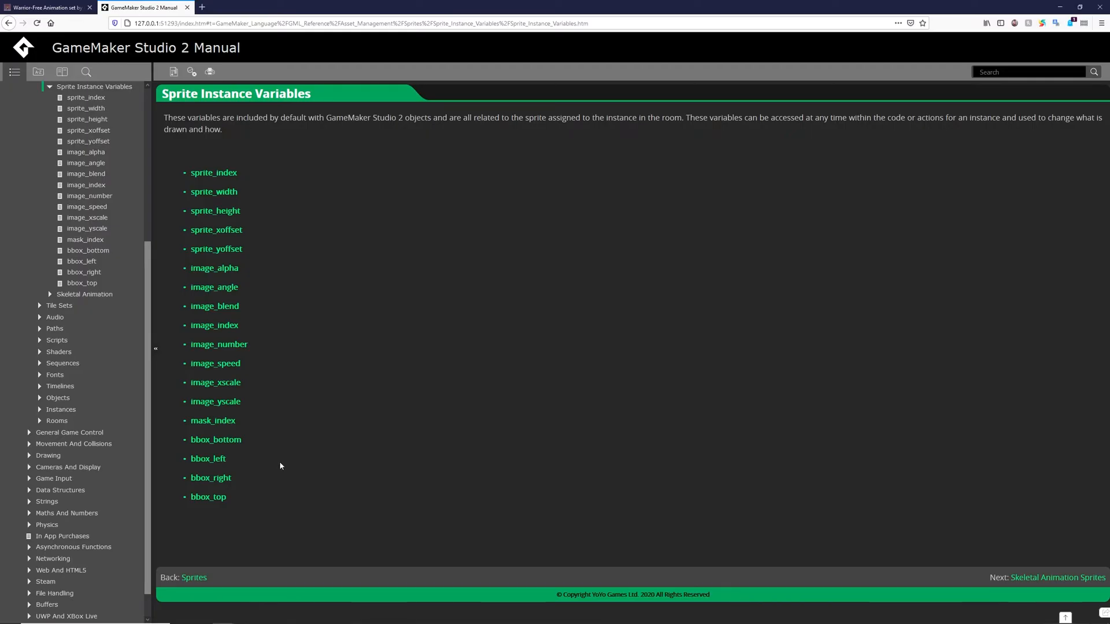
{"action": "mouse_move", "coordinate": [271, 356]}
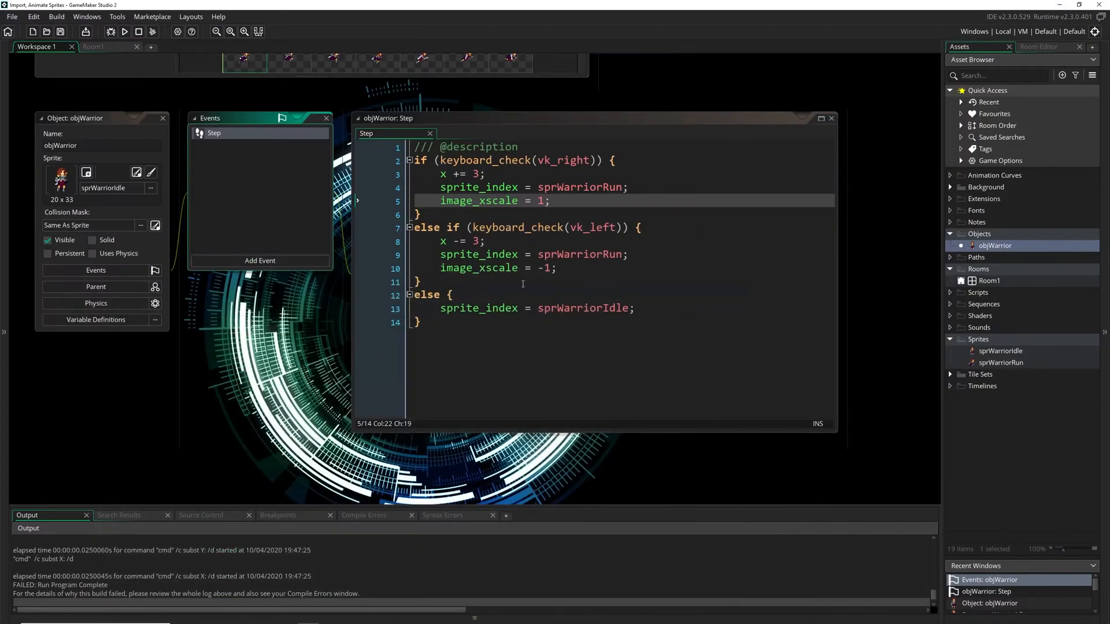
{"action": "mouse_move", "coordinate": [377, 208]}
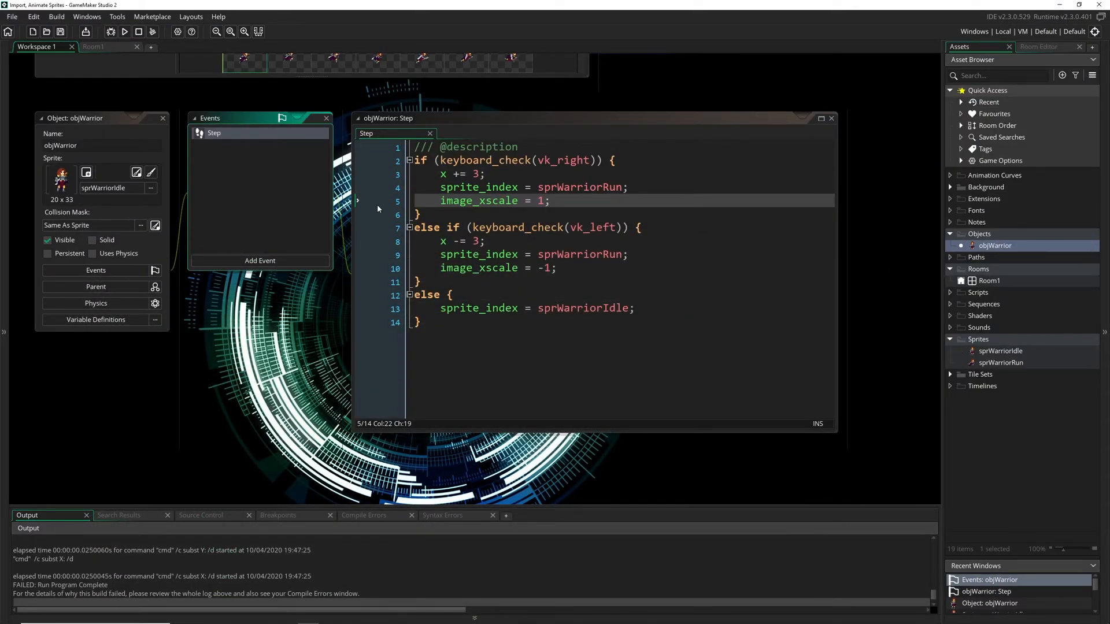
{"action": "mouse_move", "coordinate": [564, 243]}
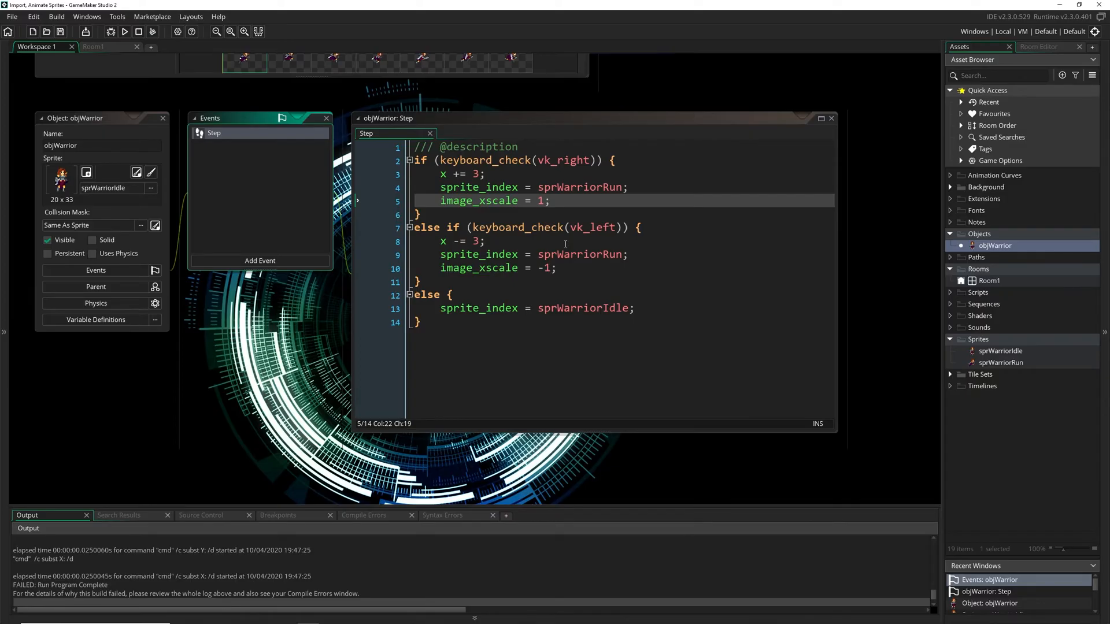
Give objWarrior a Create event setting image_speed, then test-run the warrior's animation.
{"action": "left_click", "coordinate": [260, 260]}
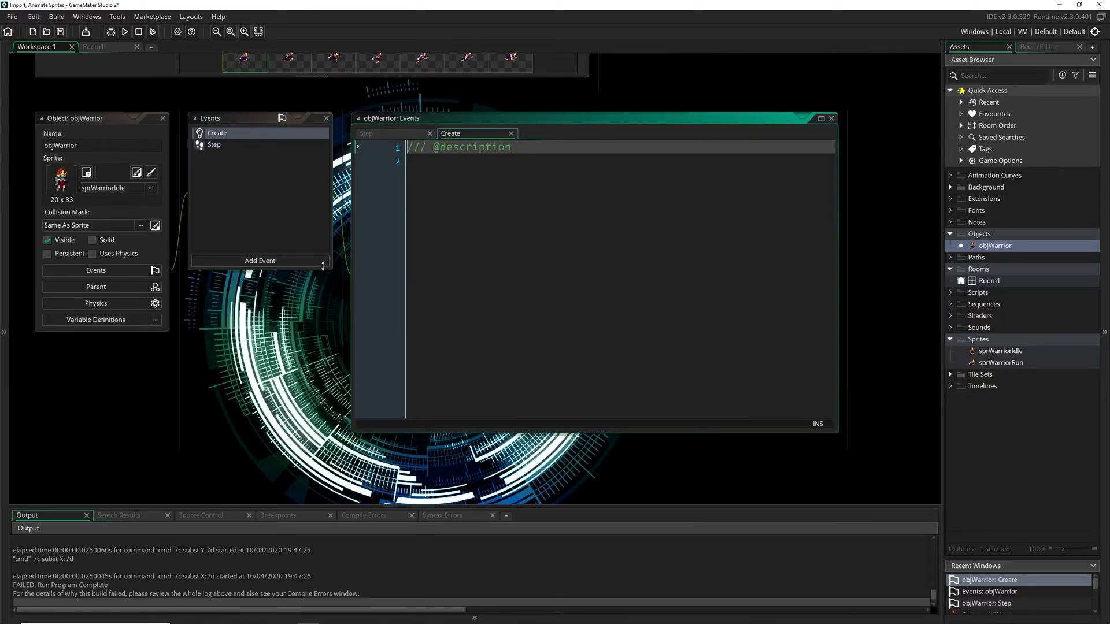
{"action": "type", "text": "image_szp"}
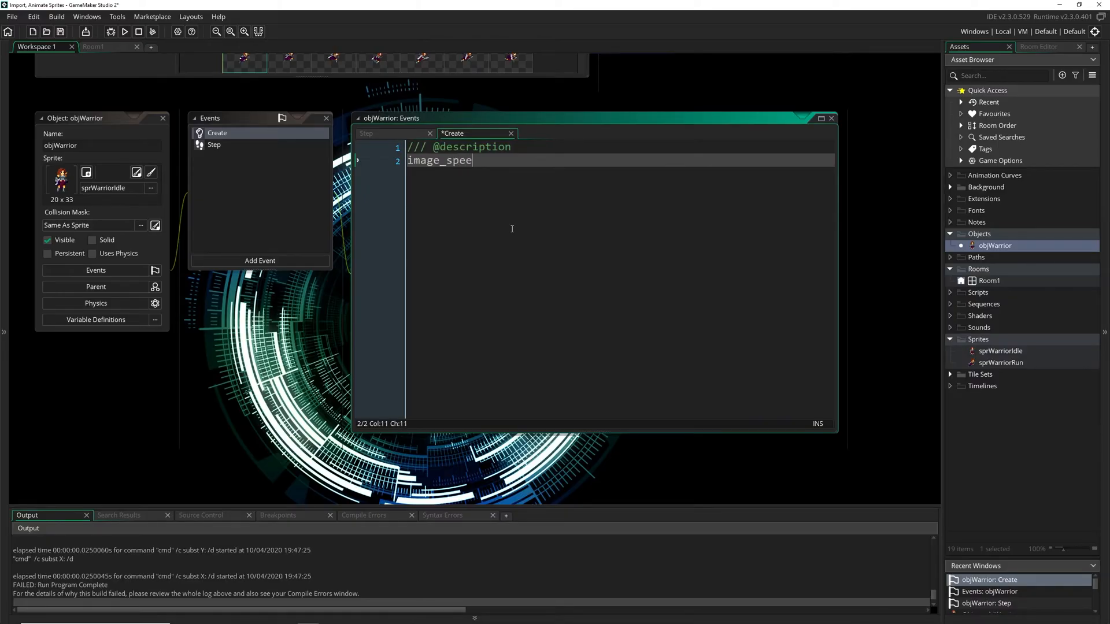
{"action": "type", "text": "d = 1;"}
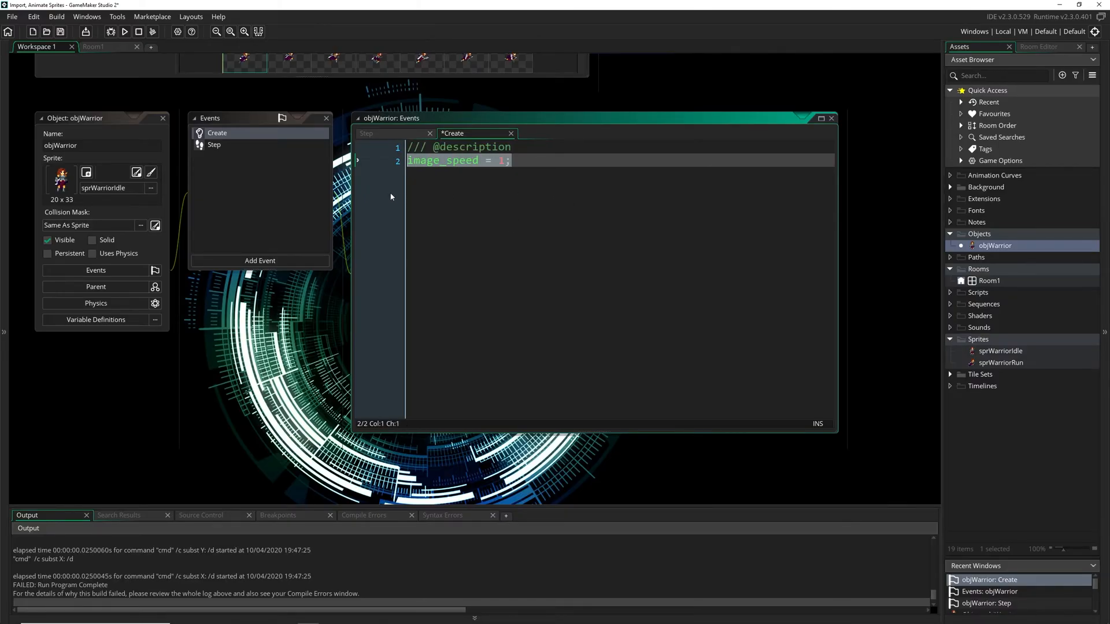
{"action": "mouse_move", "coordinate": [255, 183]}
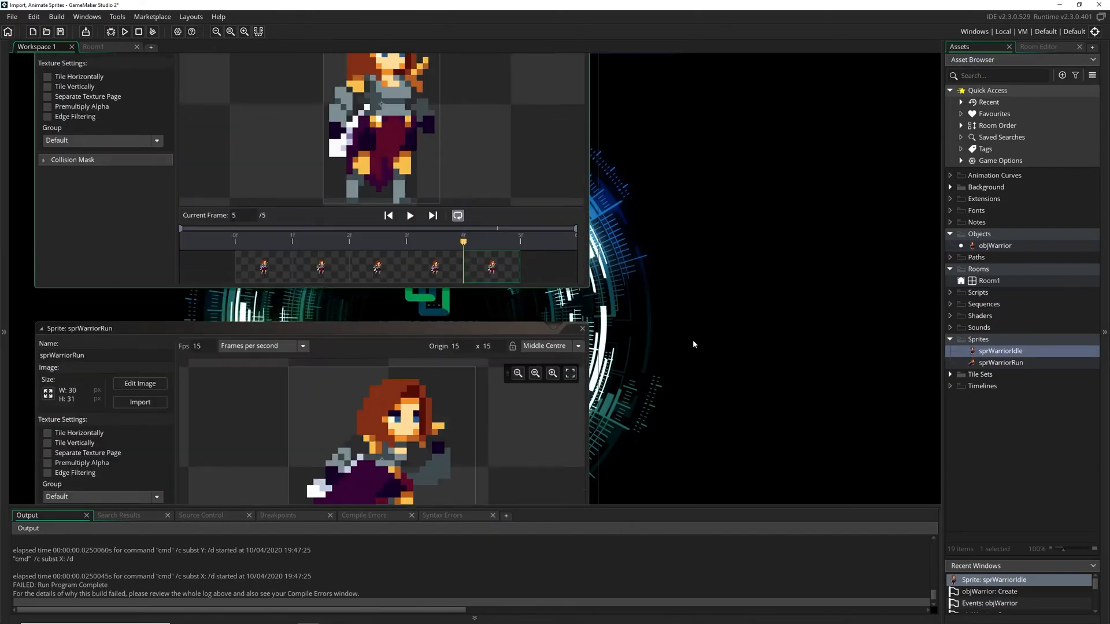
{"action": "left_click", "coordinate": [994, 246]}
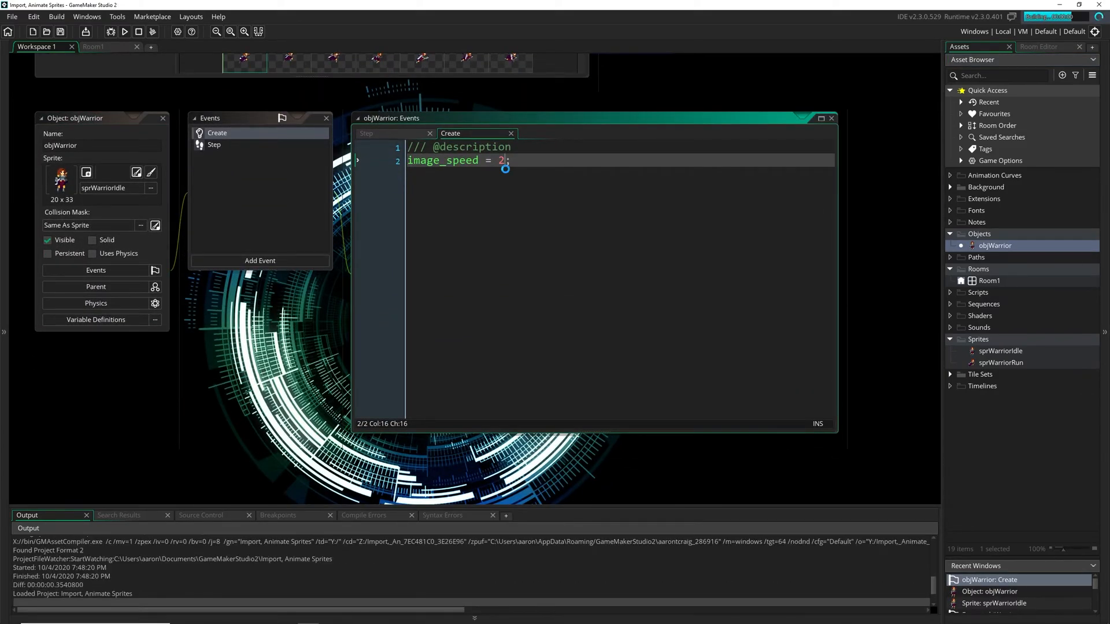
{"action": "left_click", "coordinate": [125, 31]}
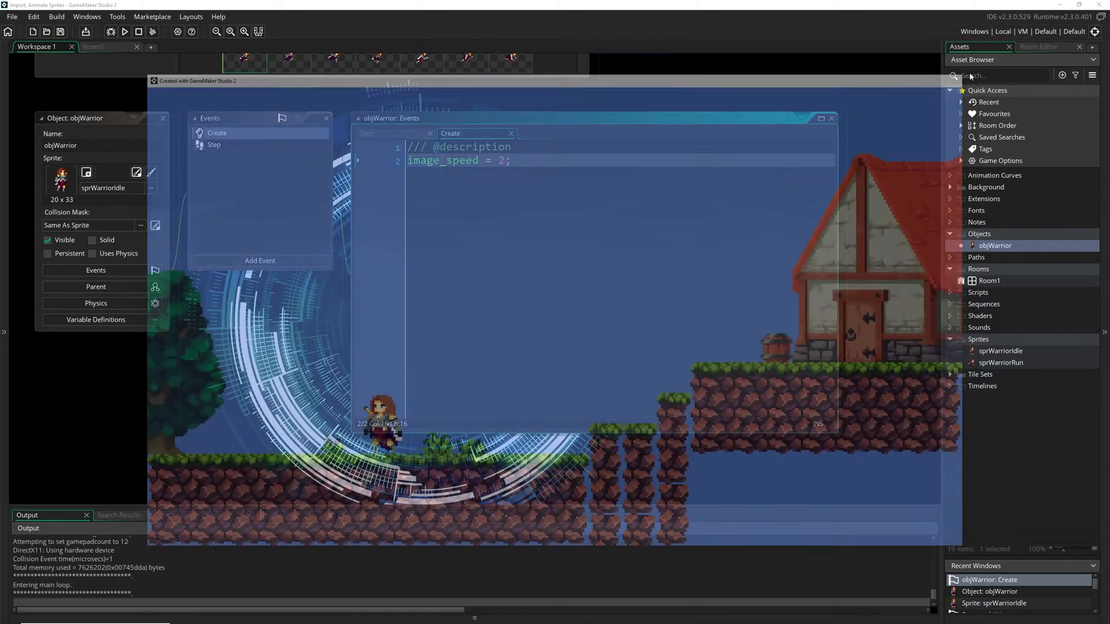
{"action": "type", "text": "0.5"}
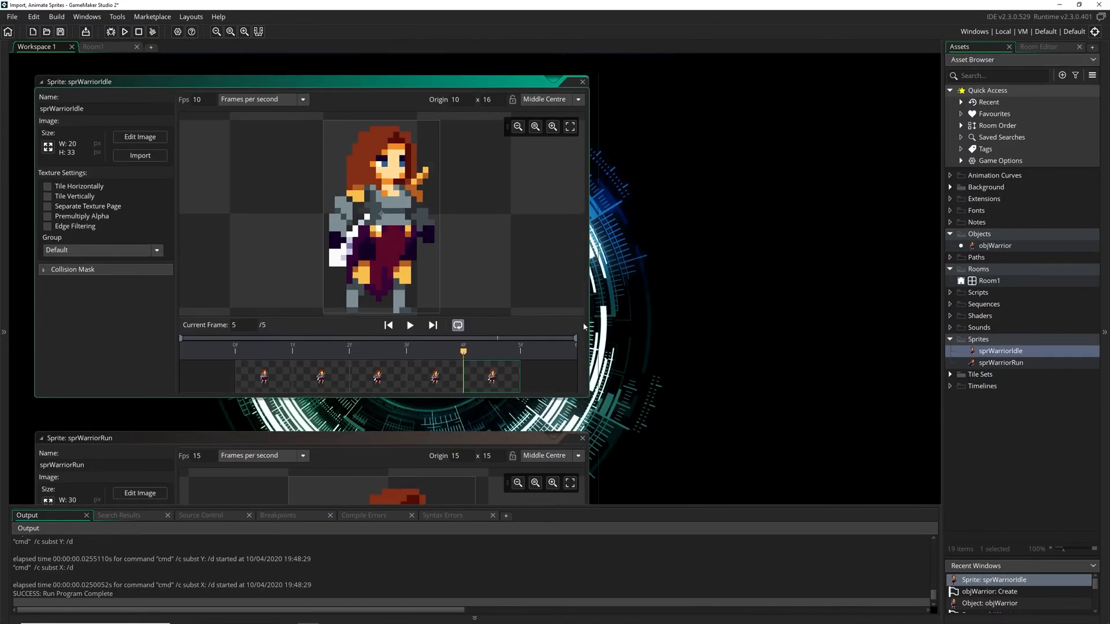
Play and pause the sprWarriorIdle preview, then return to objWarrior's Step event code.
{"action": "left_click", "coordinate": [409, 324]}
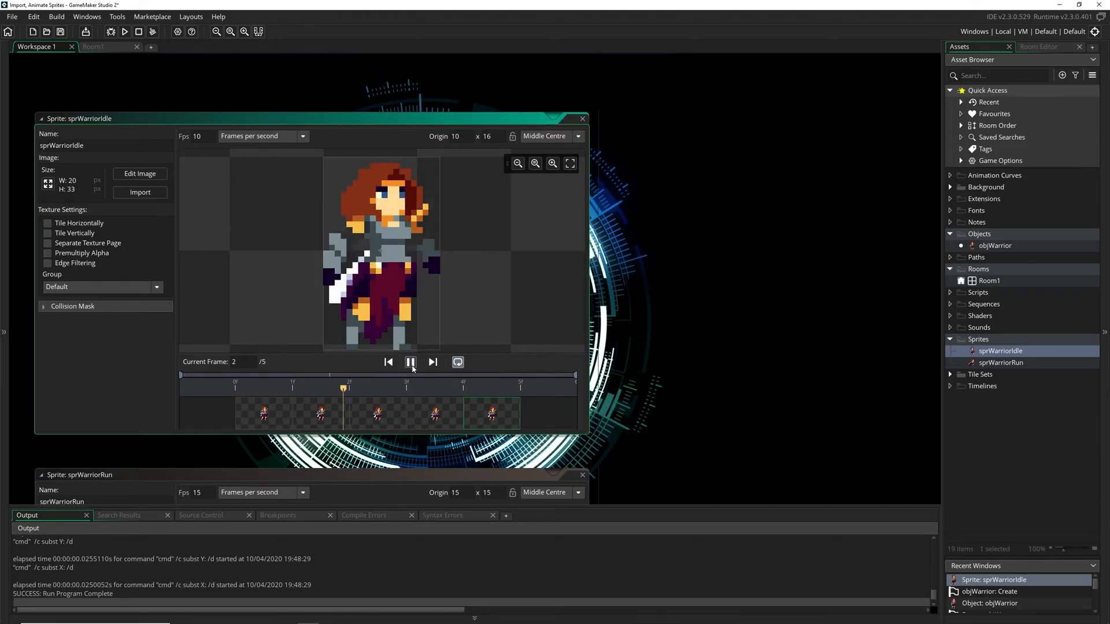
{"action": "left_click", "coordinate": [410, 361]}
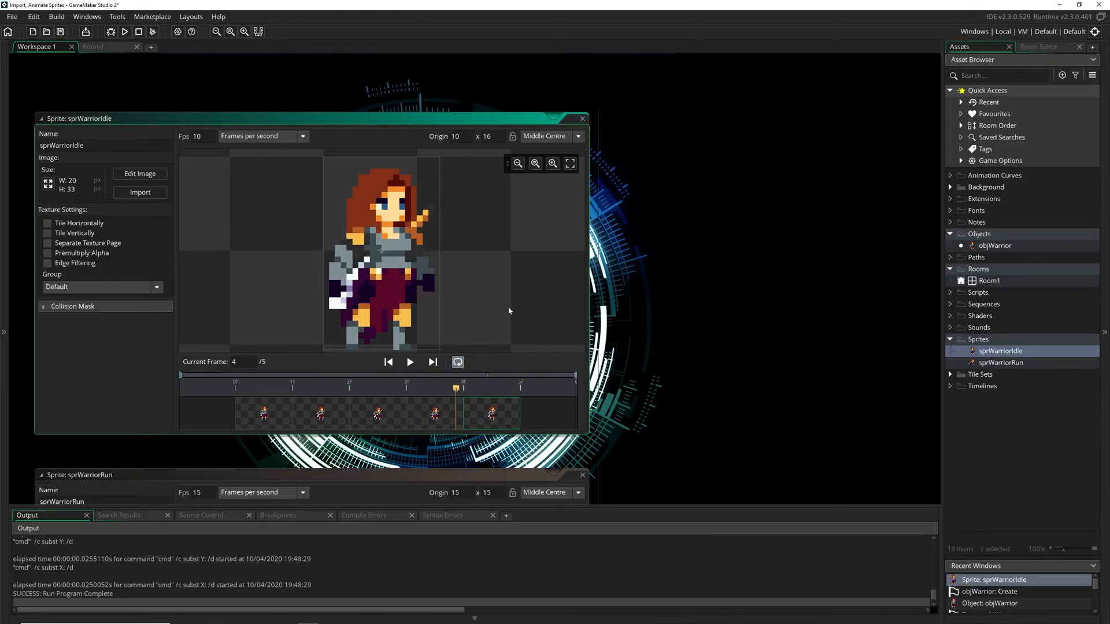
{"action": "left_click", "coordinate": [994, 245]}
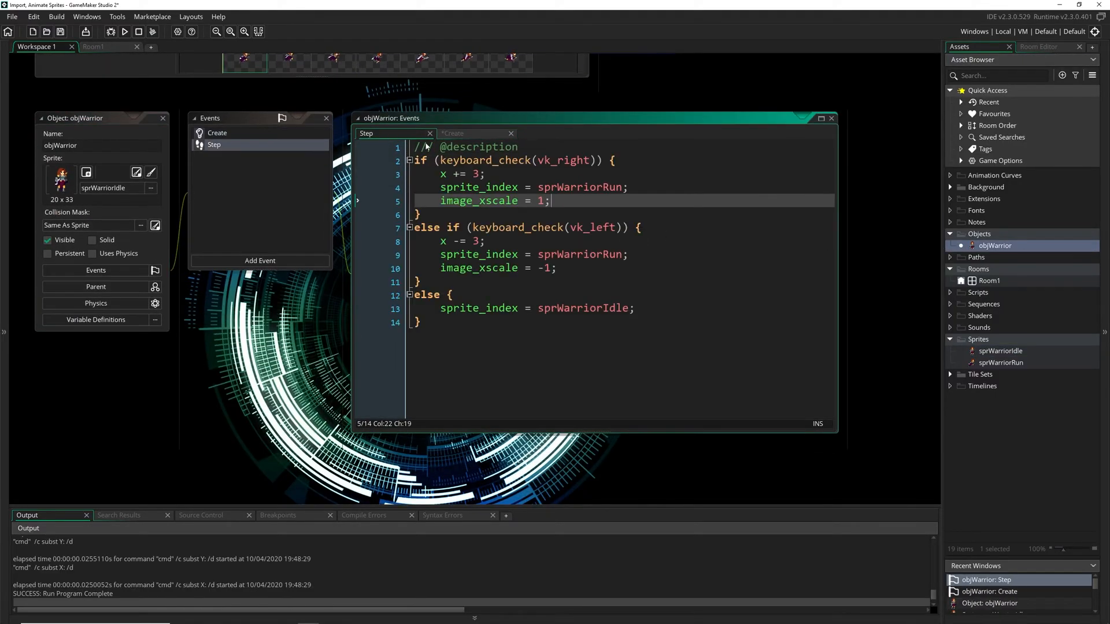
{"action": "left_click", "coordinate": [680, 254]}
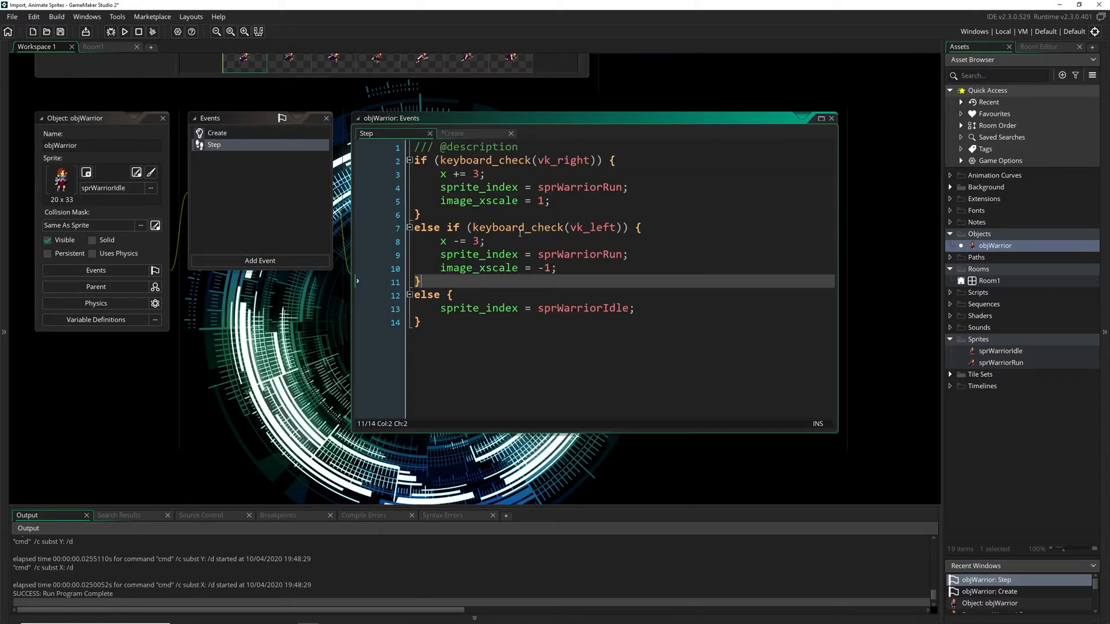
{"action": "mouse_move", "coordinate": [524, 287]}
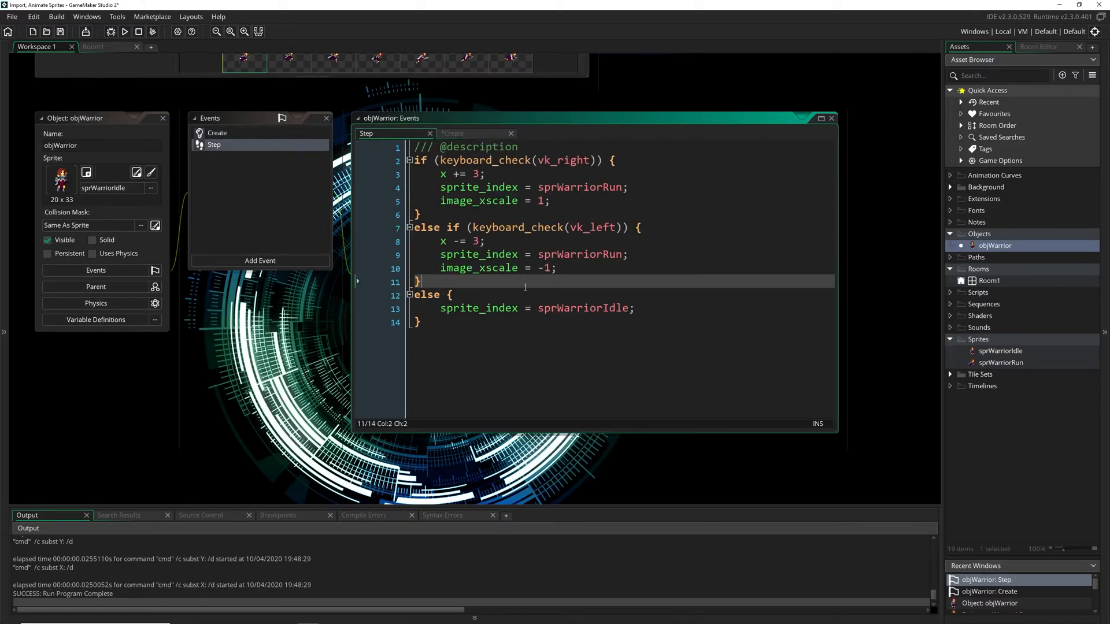
{"action": "mouse_move", "coordinate": [452, 133]}
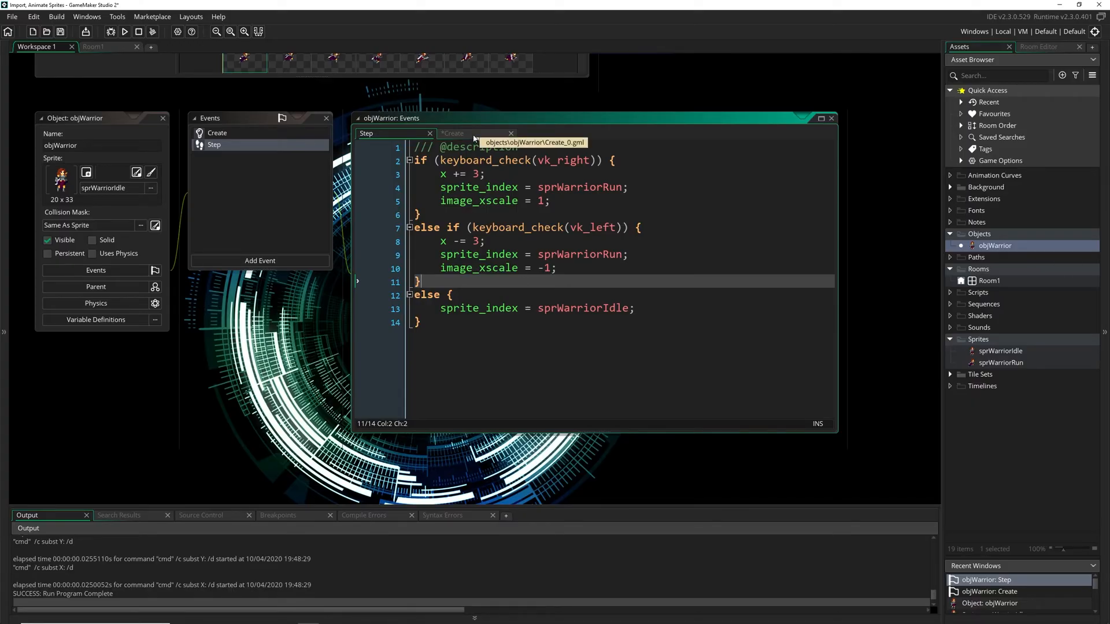
Clear the image_speed line from objWarrior's Create event and reopen sprWarriorIdle to inspect frames.
{"action": "left_click", "coordinate": [456, 133]}
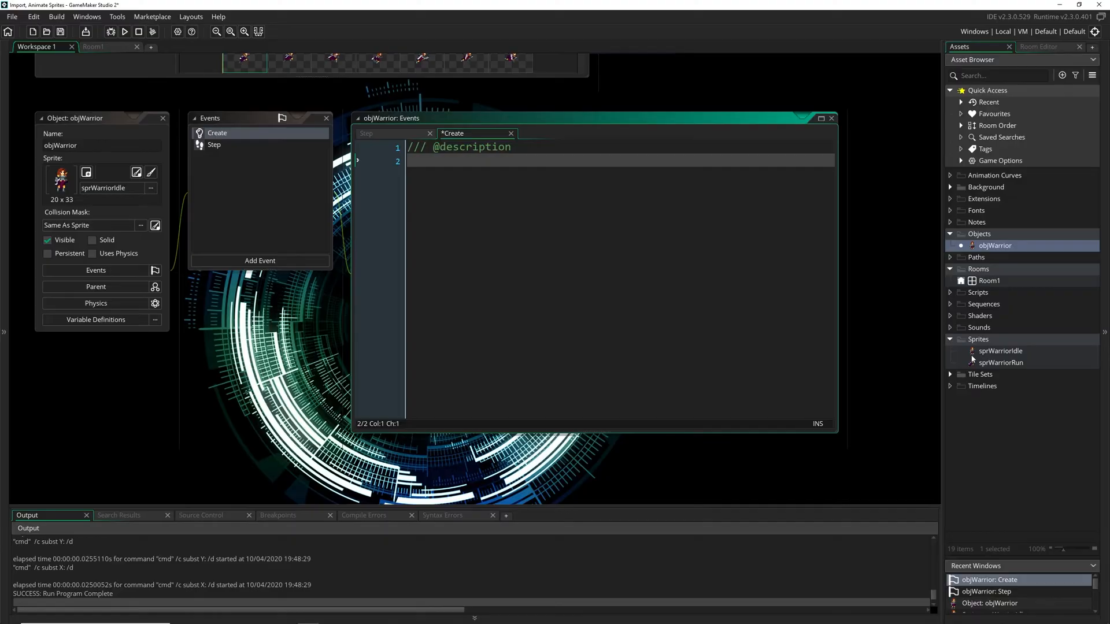
{"action": "double_click", "coordinate": [999, 350]}
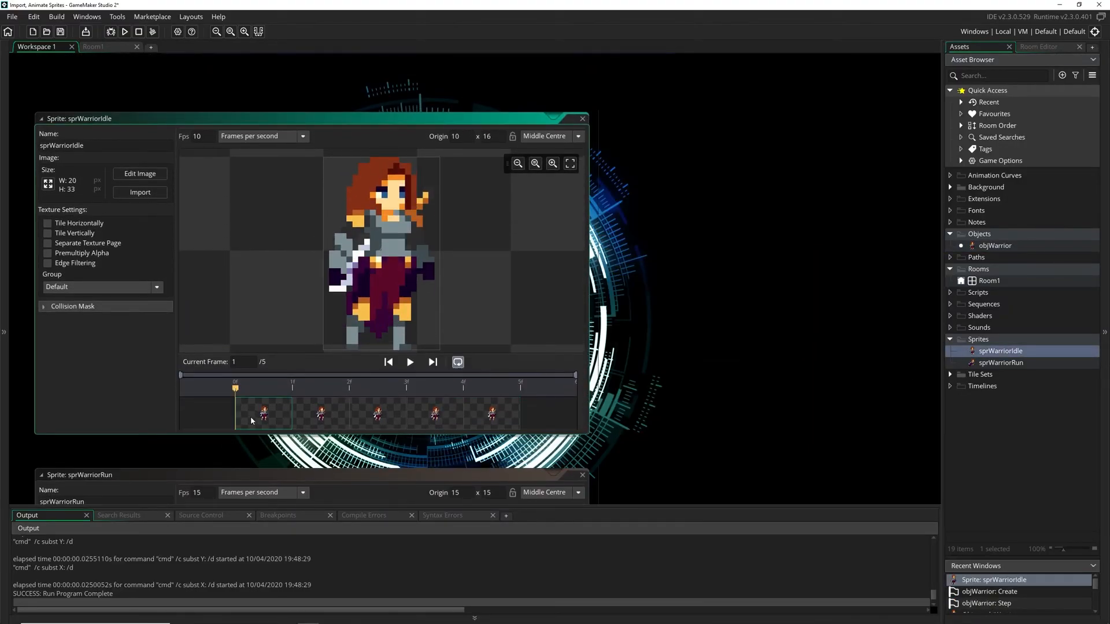
{"action": "mouse_move", "coordinate": [318, 382]}
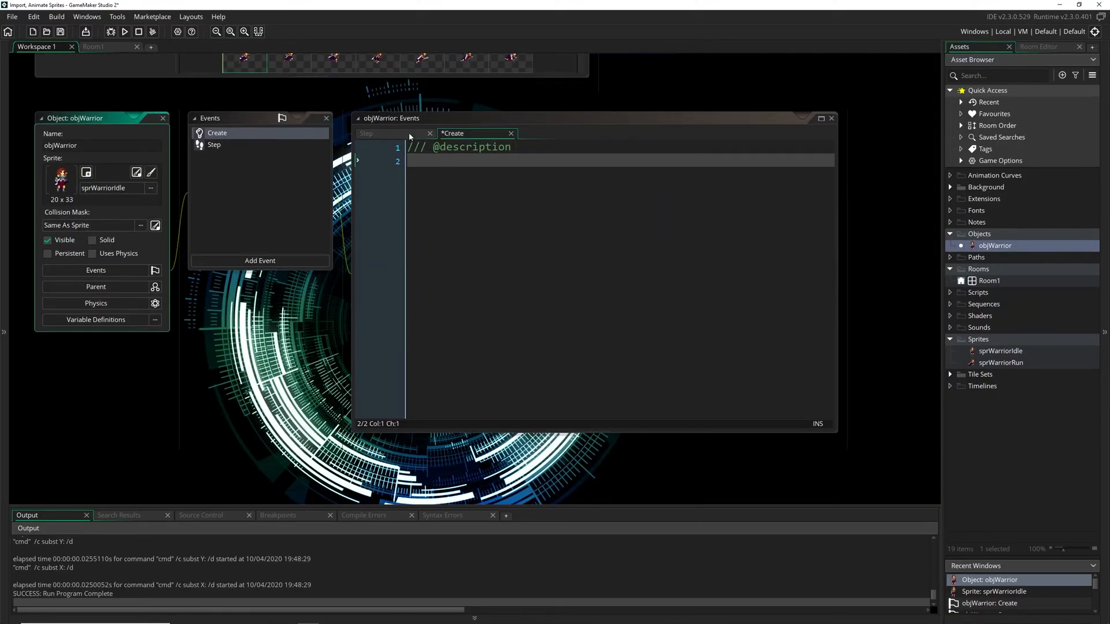
Set image_speed = 0 in Create and add image_index += 0.1 to a Step branch.
{"action": "type", "text": "image_spe"}
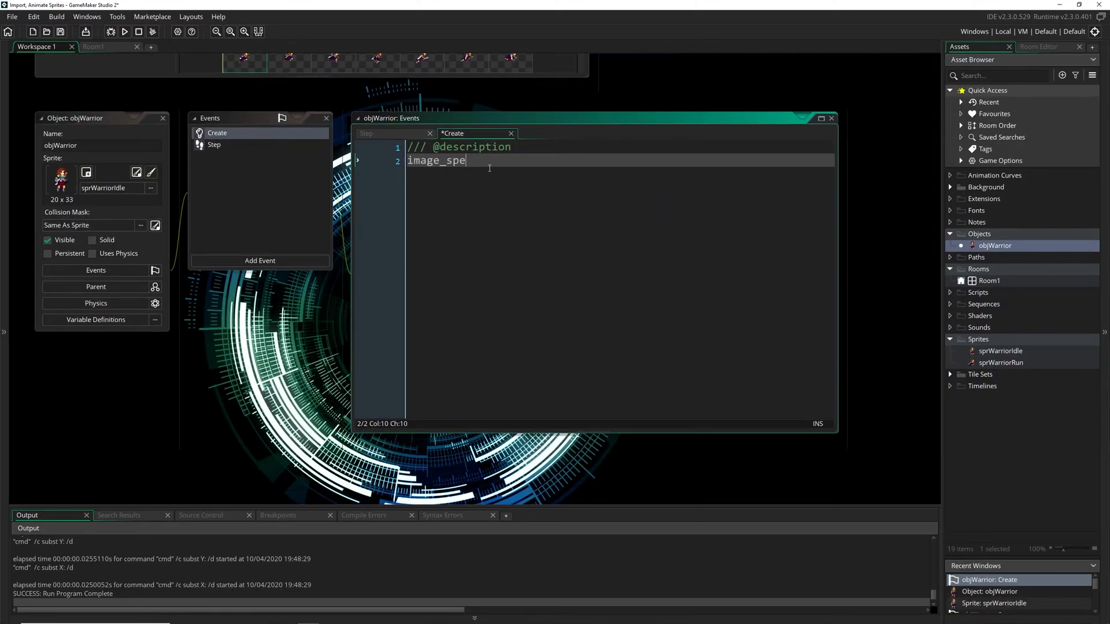
{"action": "type", "text": "ed = 0;"}
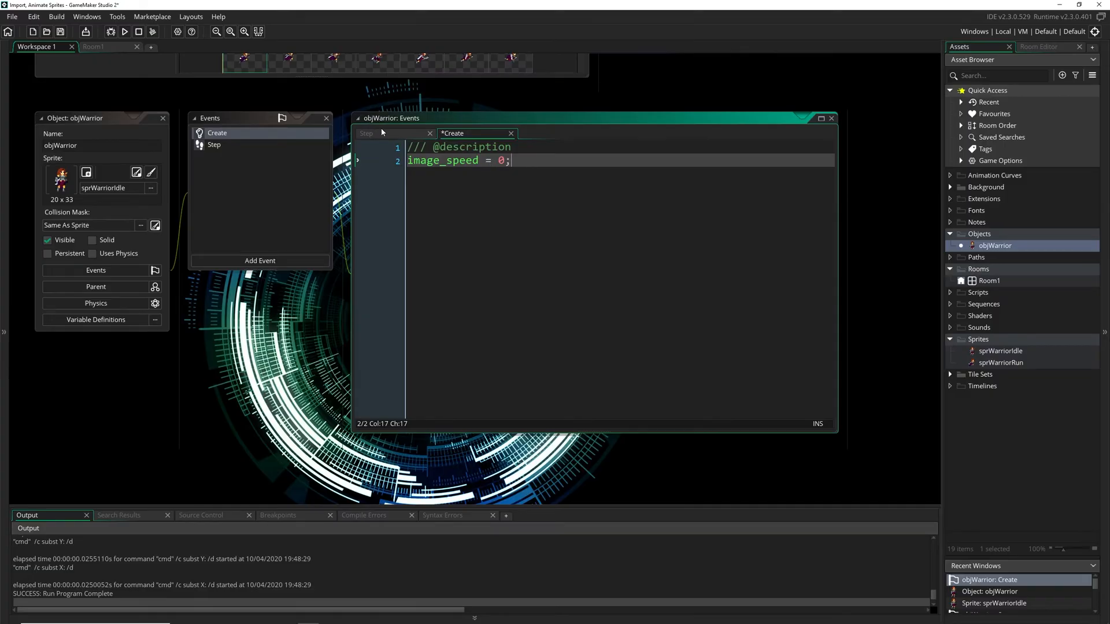
{"action": "left_click", "coordinate": [366, 133]}
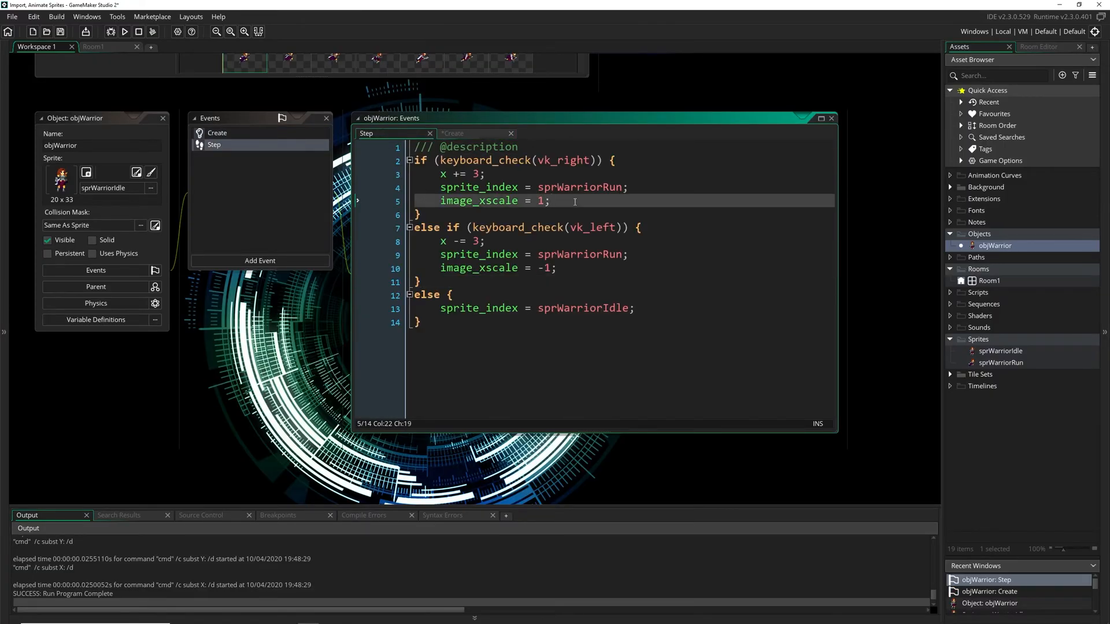
{"action": "type", "text": "image_index"}
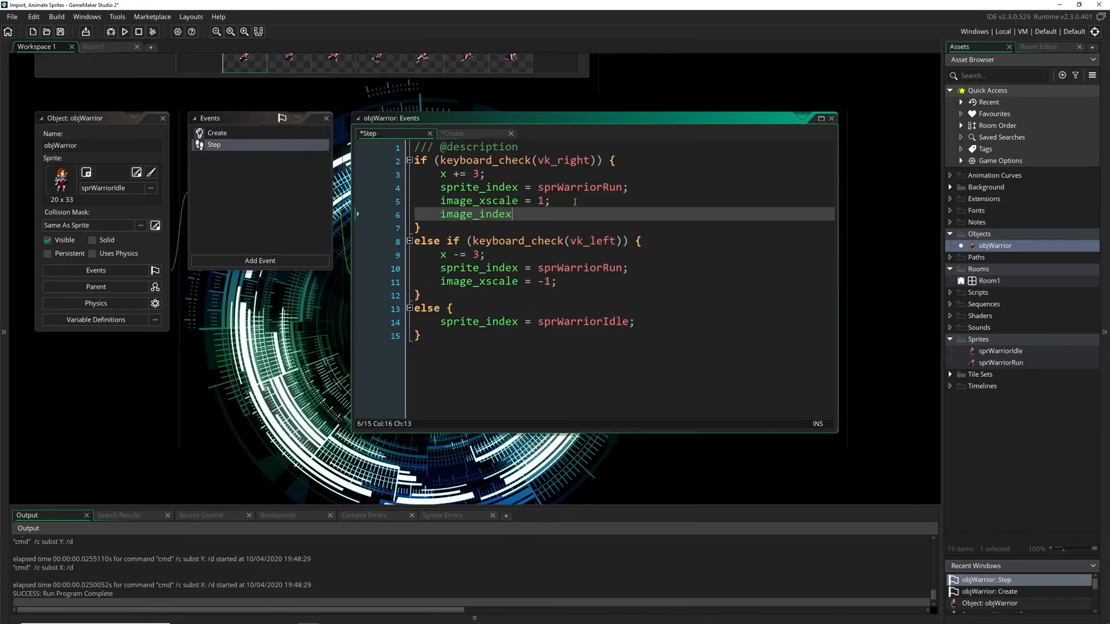
{"action": "type", "text": "+= 0.1;"}
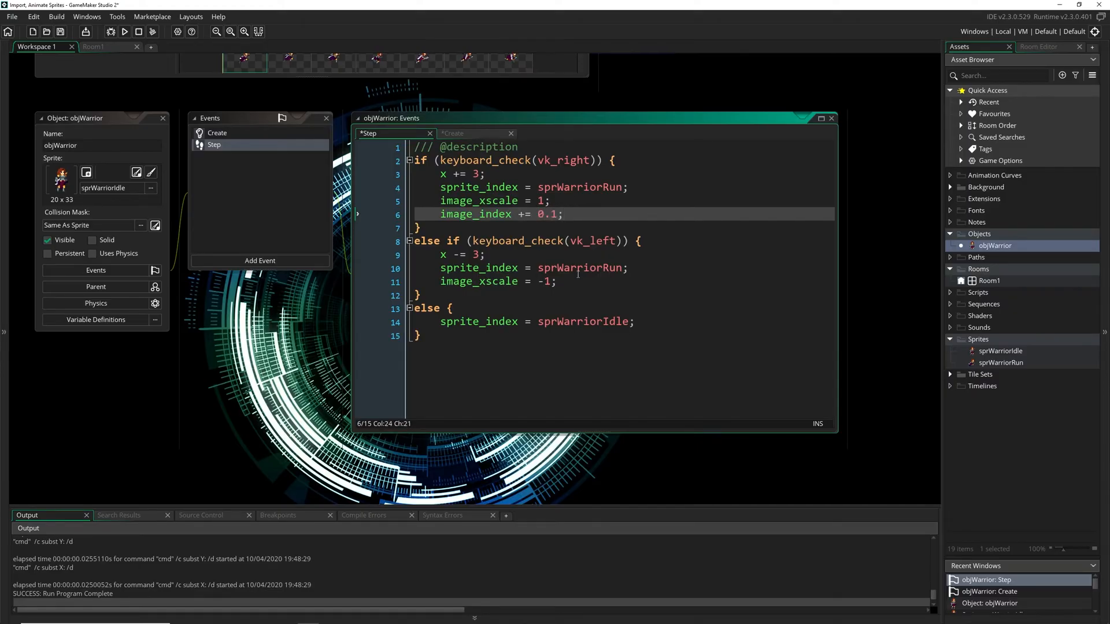
Add image_index += 0.1 to the idle branch and test-run the game.
{"action": "type", "text": "image_index +="}
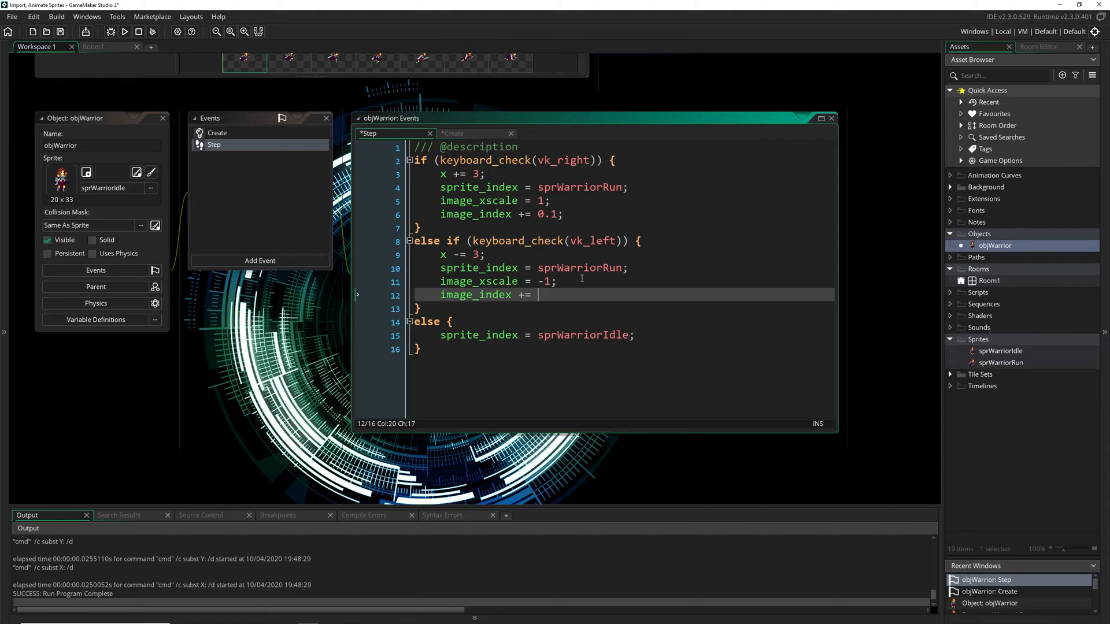
{"action": "type", "text": "0.1;"}
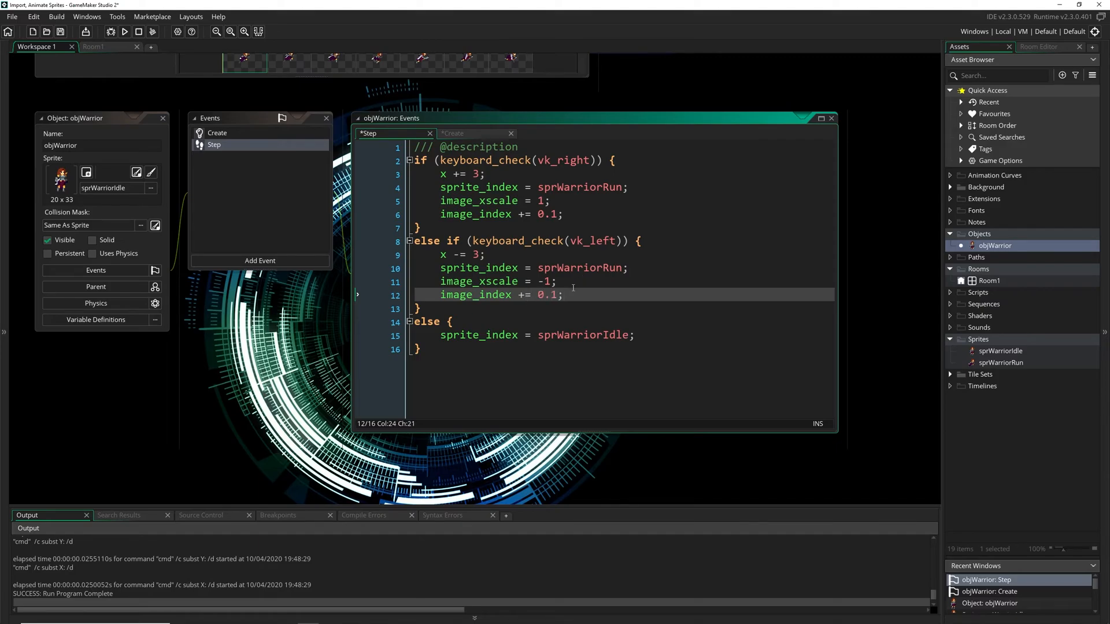
{"action": "left_click", "coordinate": [637, 334]}
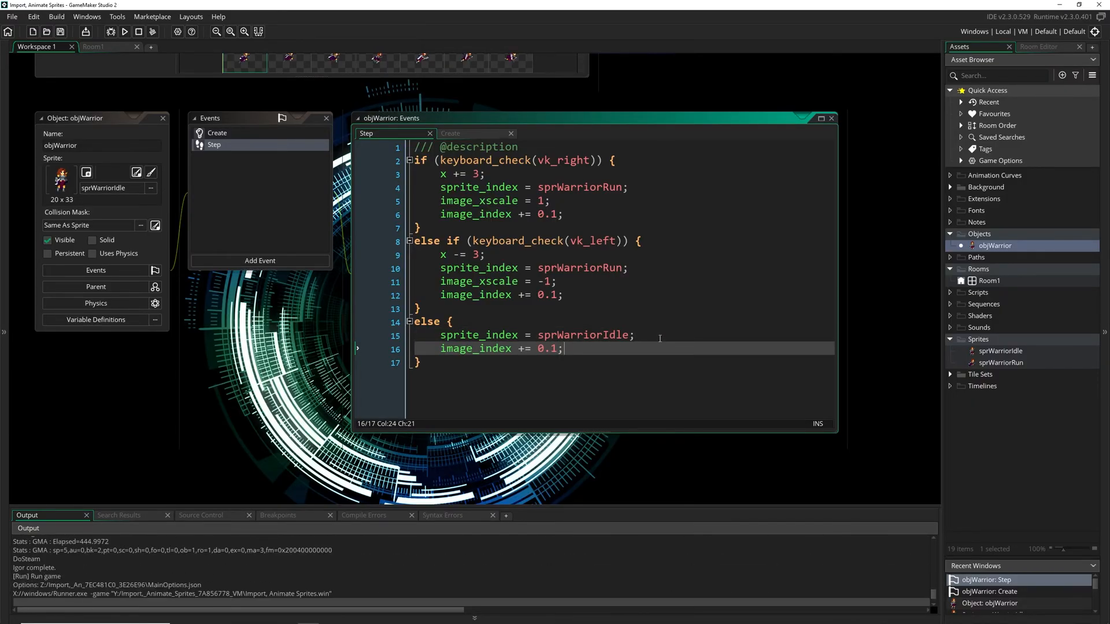
{"action": "left_click", "coordinate": [124, 32]}
{"action": "type", "text": "25"}
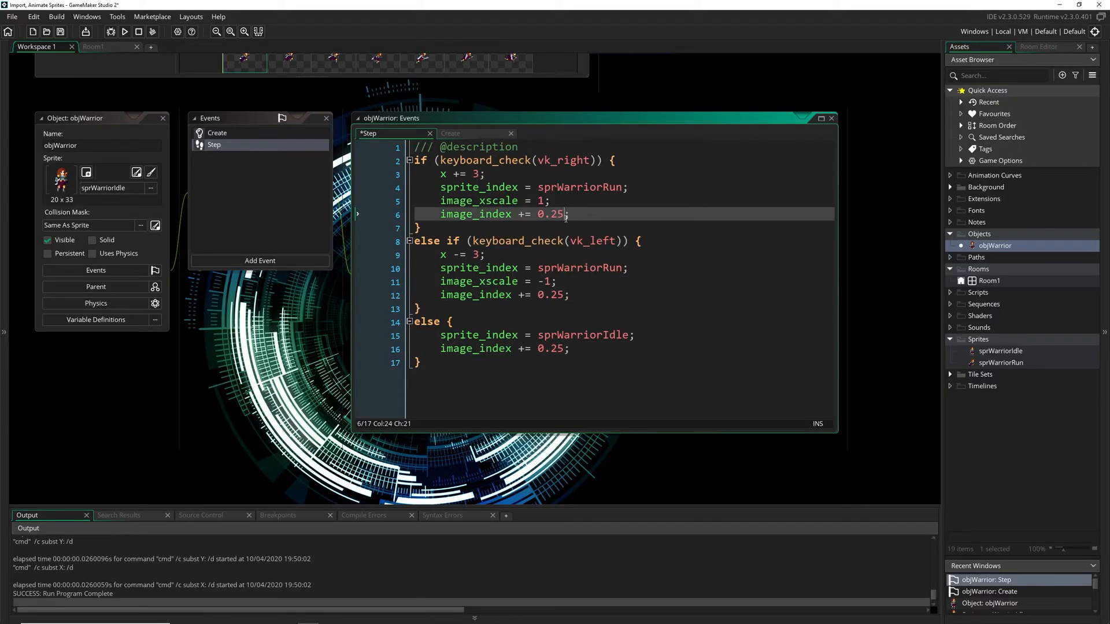
Test-run the game with the 0.25 image_index increments.
{"action": "left_click", "coordinate": [125, 31]}
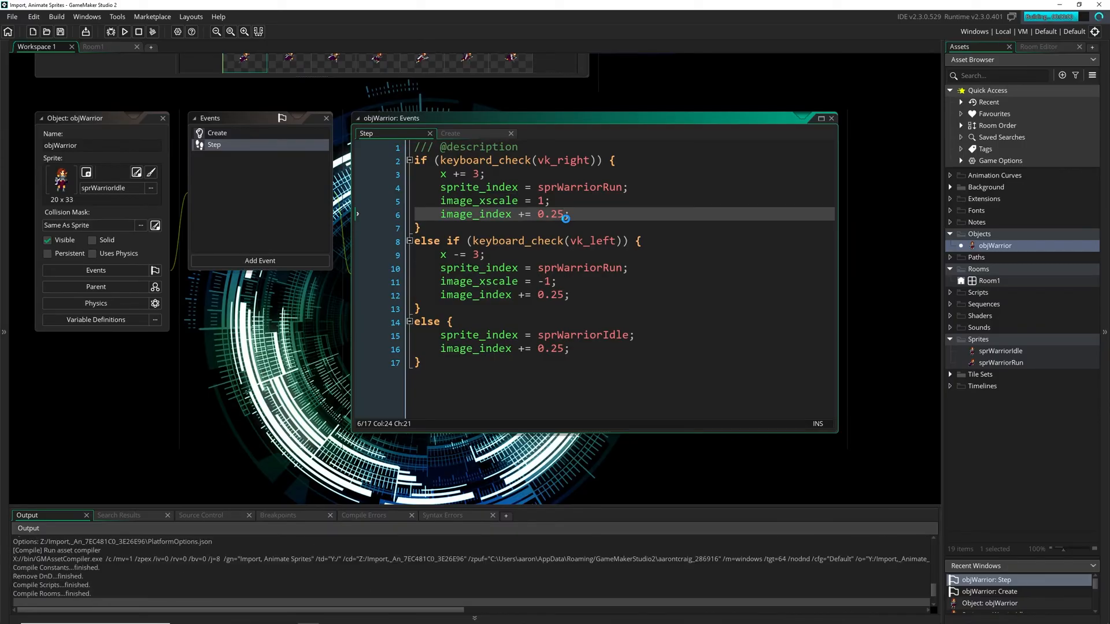
{"action": "left_click", "coordinate": [124, 31]}
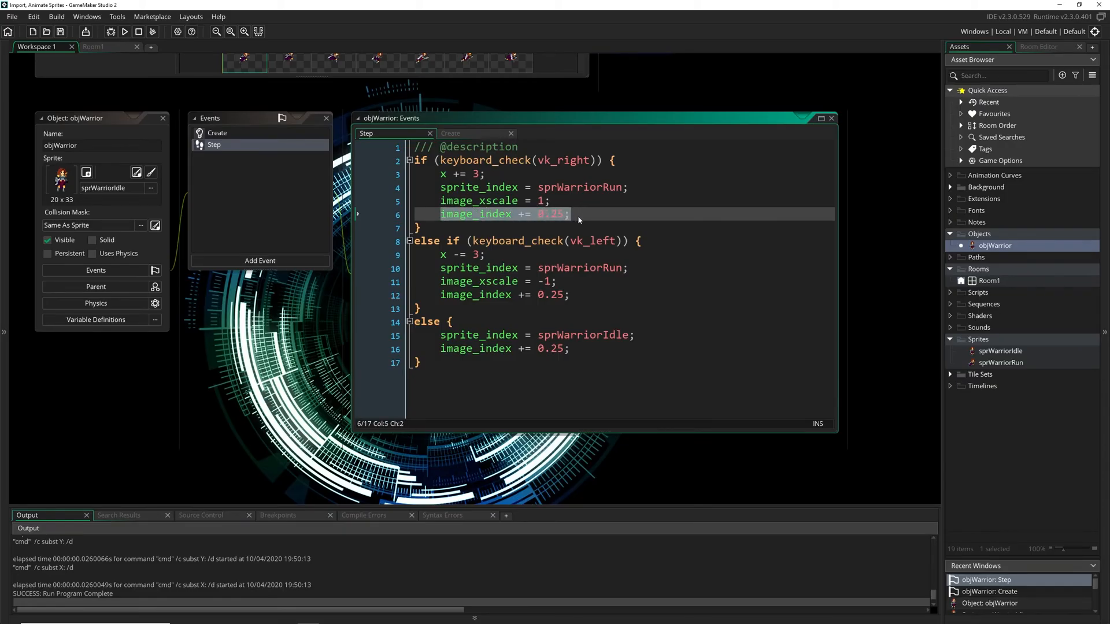
{"action": "left_click", "coordinate": [573, 214]}
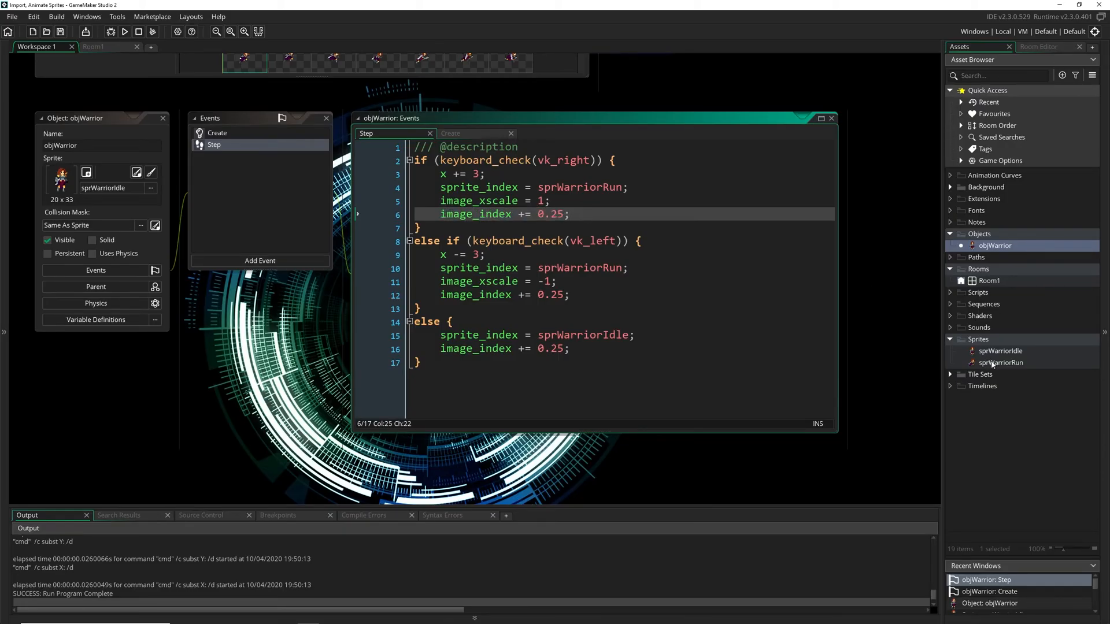
Open sprWarriorRun to inspect its frames, then reopen objWarrior's events.
{"action": "double_click", "coordinate": [998, 350]}
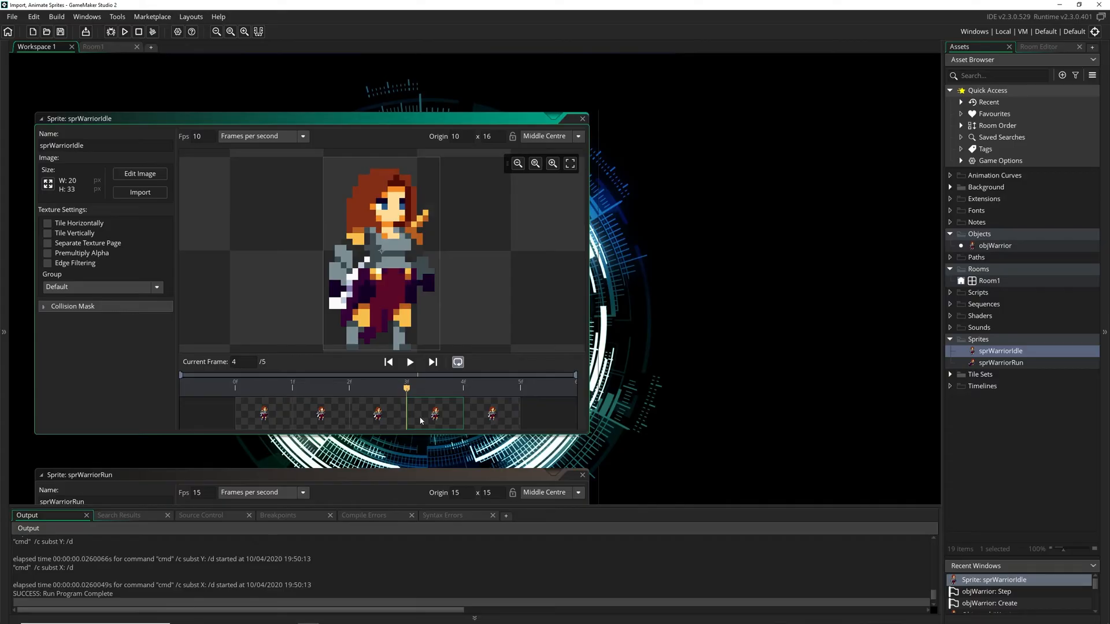
{"action": "mouse_move", "coordinate": [986, 255]}
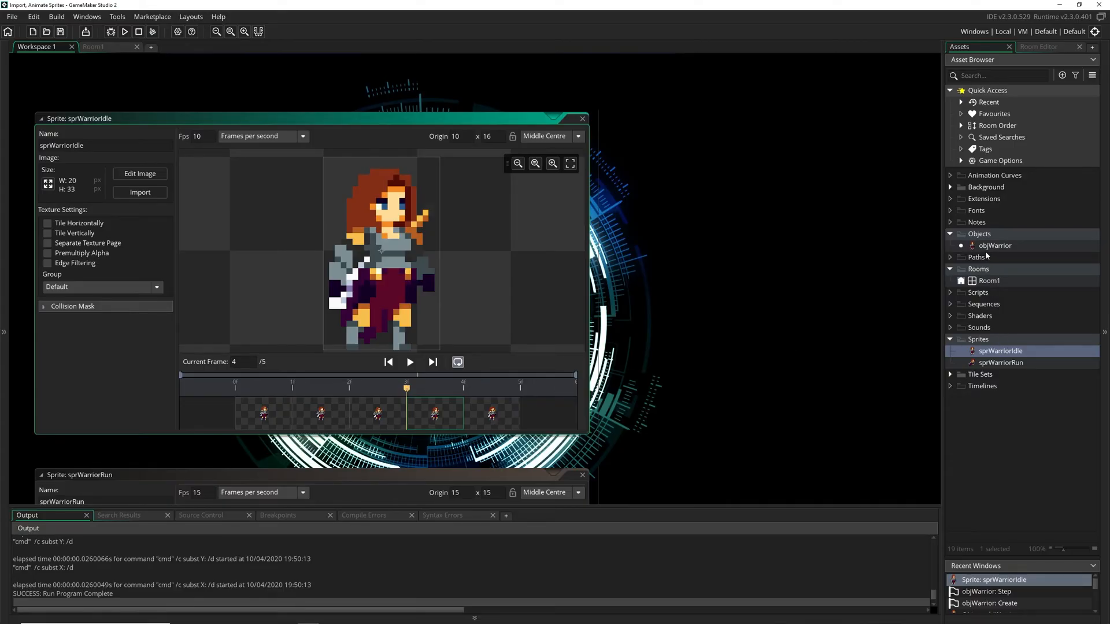
{"action": "left_click", "coordinate": [994, 246]}
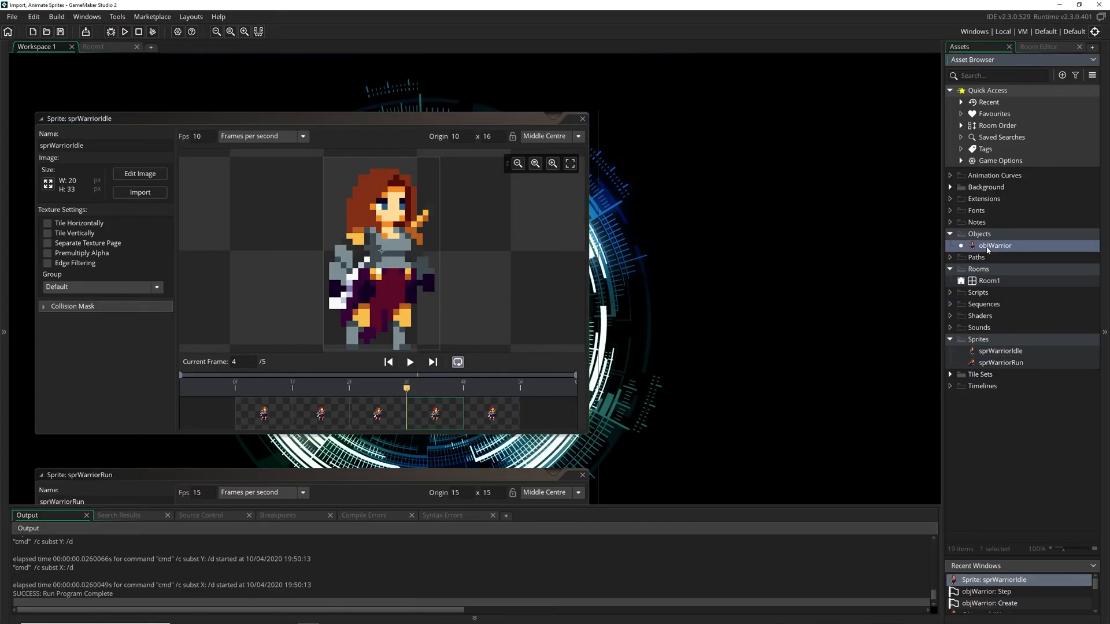
{"action": "double_click", "coordinate": [995, 245]}
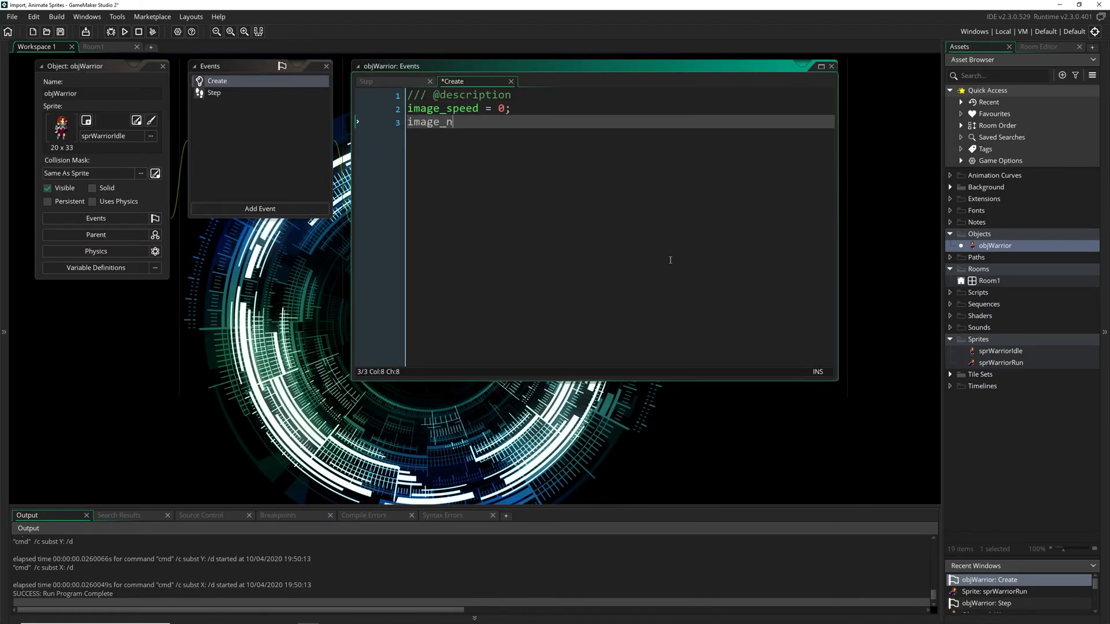
Add show_message(image_number) after image_speed = 0 in the Create event.
{"action": "type", "text": "umber"}
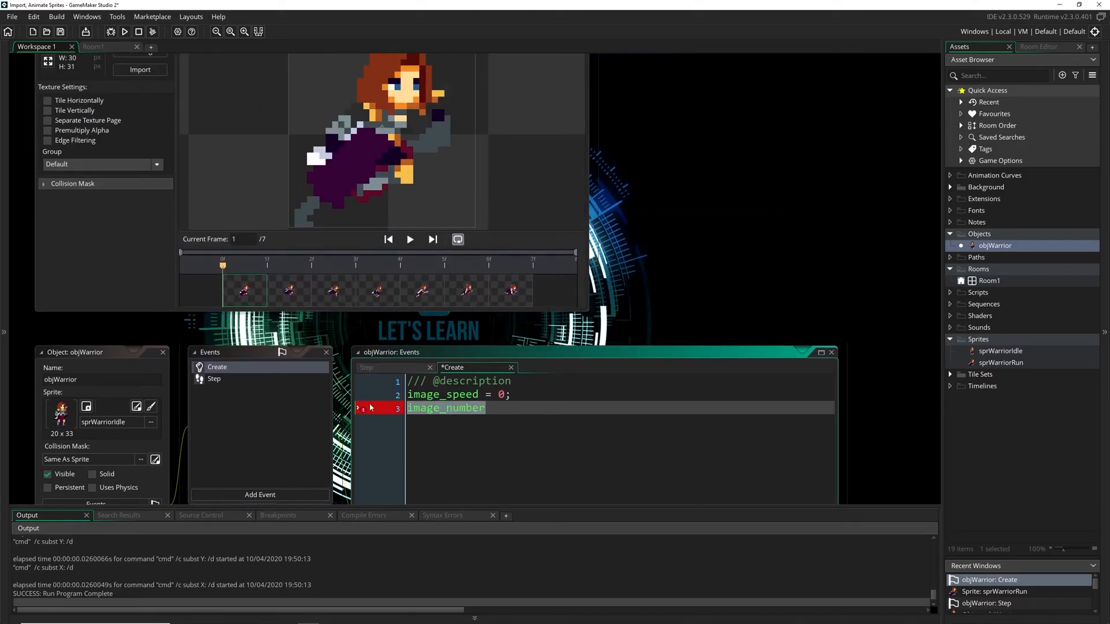
{"action": "type", "text": "show_mes"}
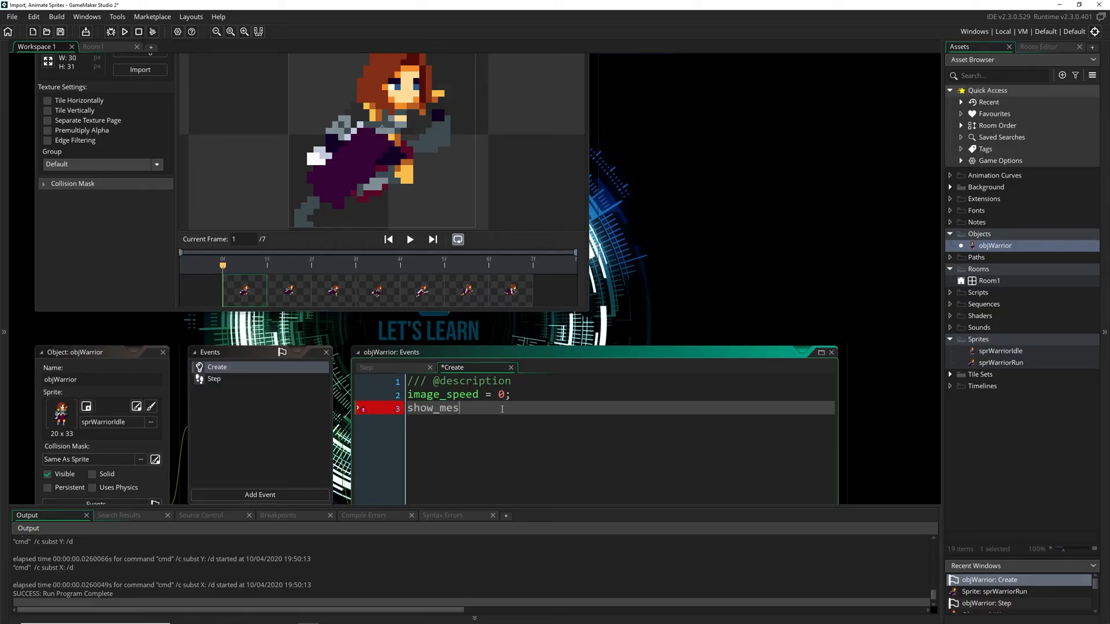
{"action": "type", "text": "sage(image_nu"}
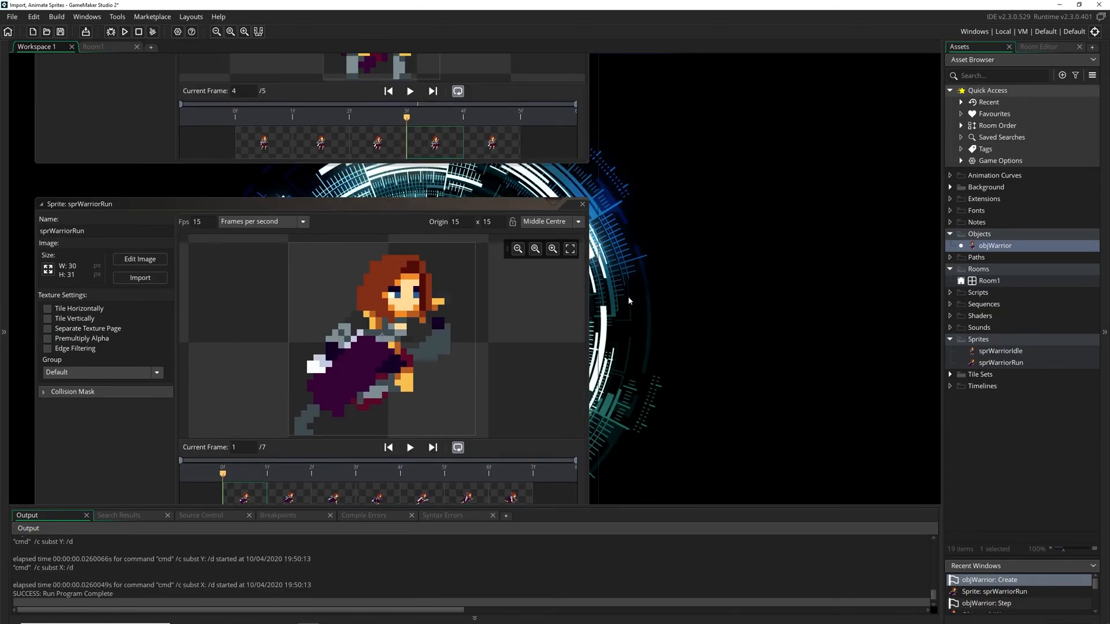
Run the game and dismiss the popup reporting 5 frames.
{"action": "double_click", "coordinate": [999, 351]}
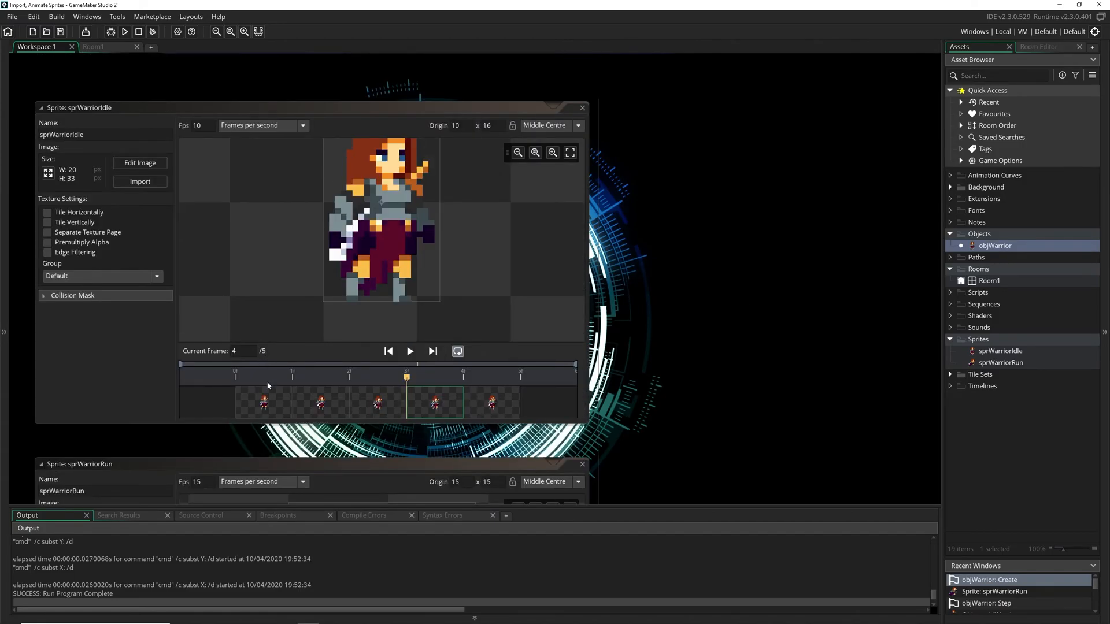
{"action": "left_click", "coordinate": [125, 31]}
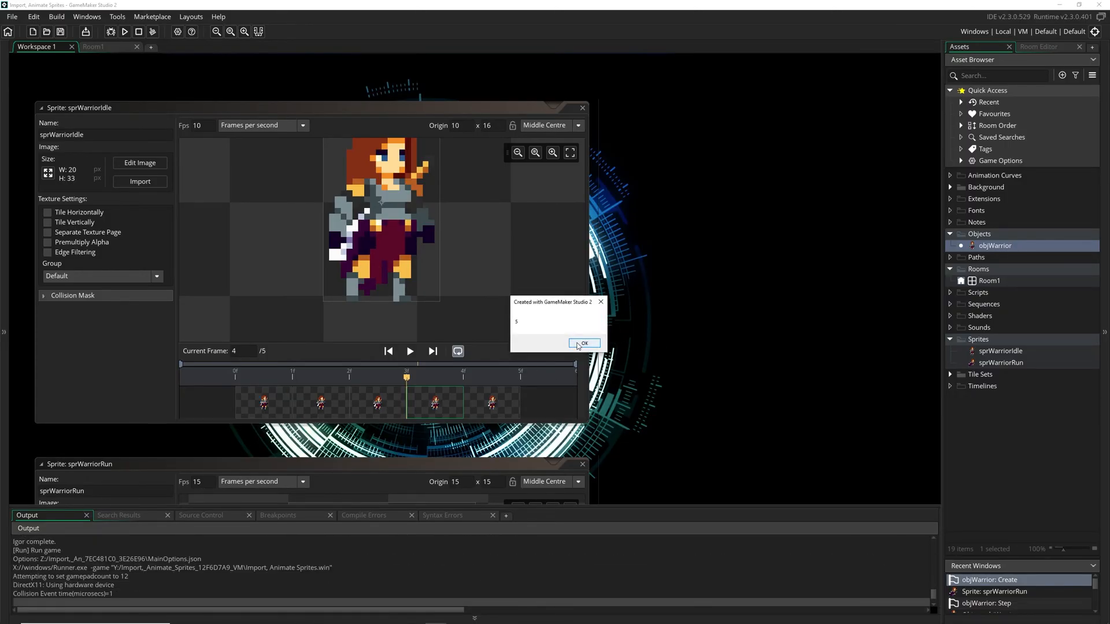
{"action": "left_click", "coordinate": [584, 343]}
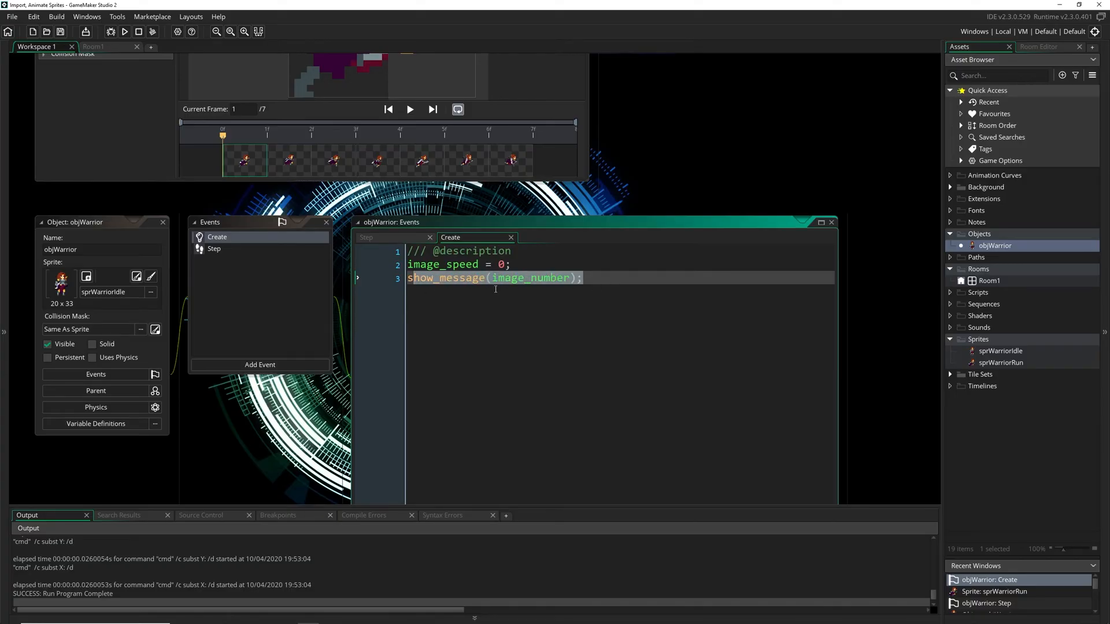
Review objWarrior's Step animation code, then switch to the Beginner GMS course tab.
{"action": "key", "text": "Delete"}
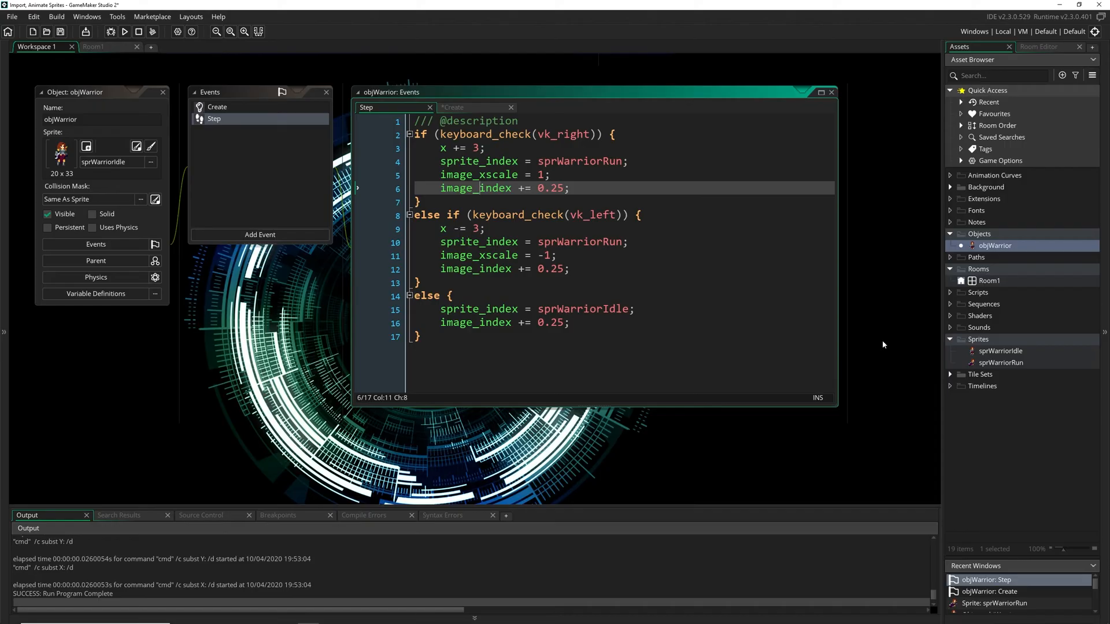
{"action": "mouse_move", "coordinate": [734, 305]}
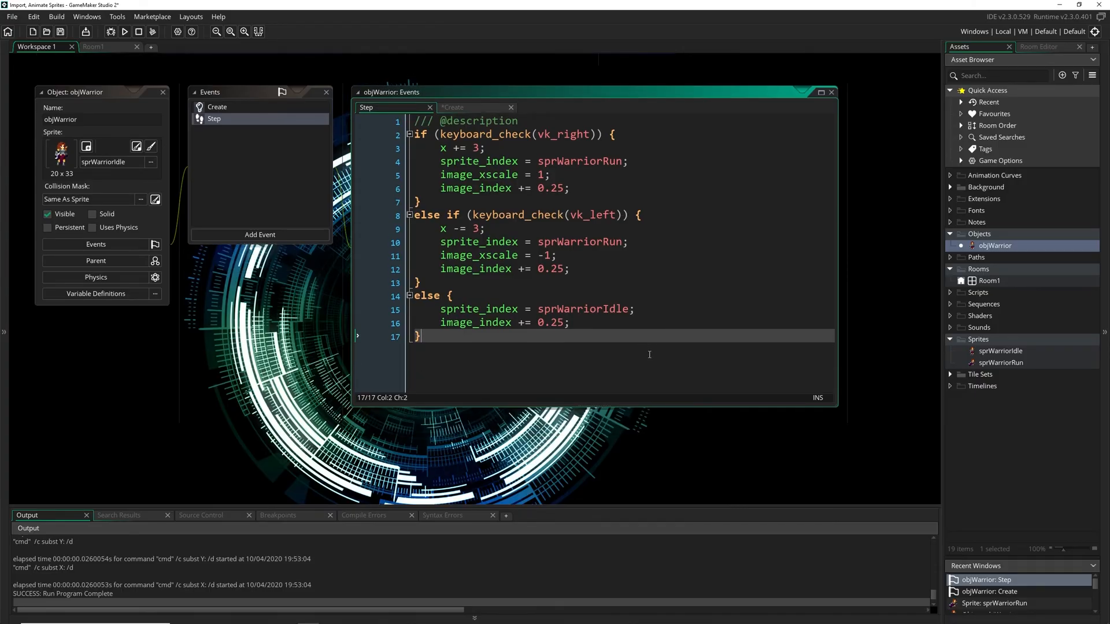
{"action": "left_click", "coordinate": [999, 350]}
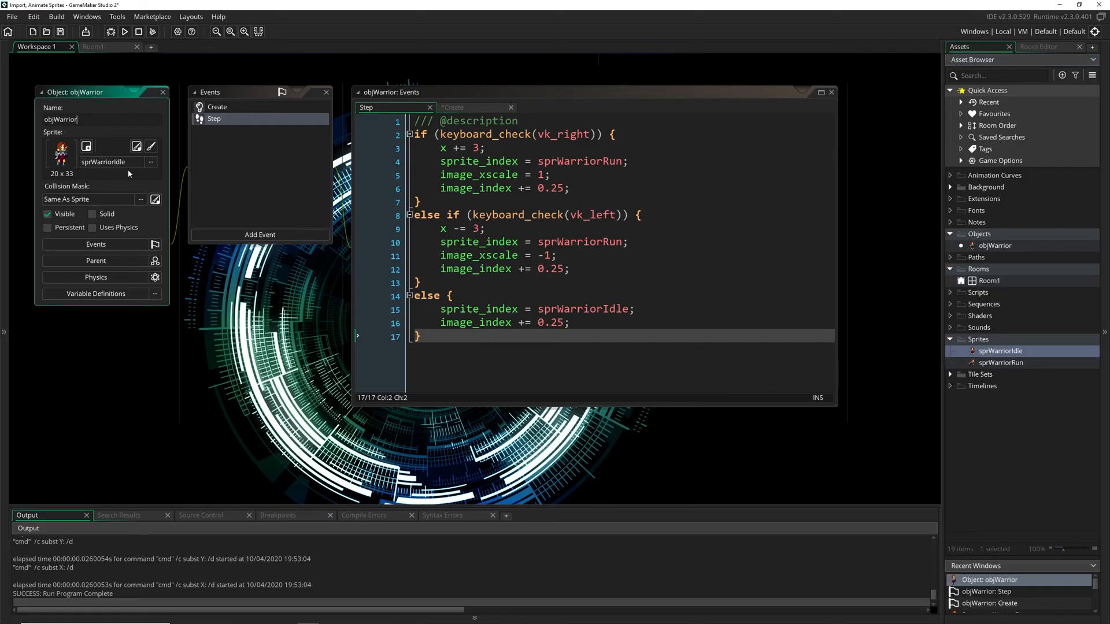
{"action": "mouse_move", "coordinate": [269, 306]}
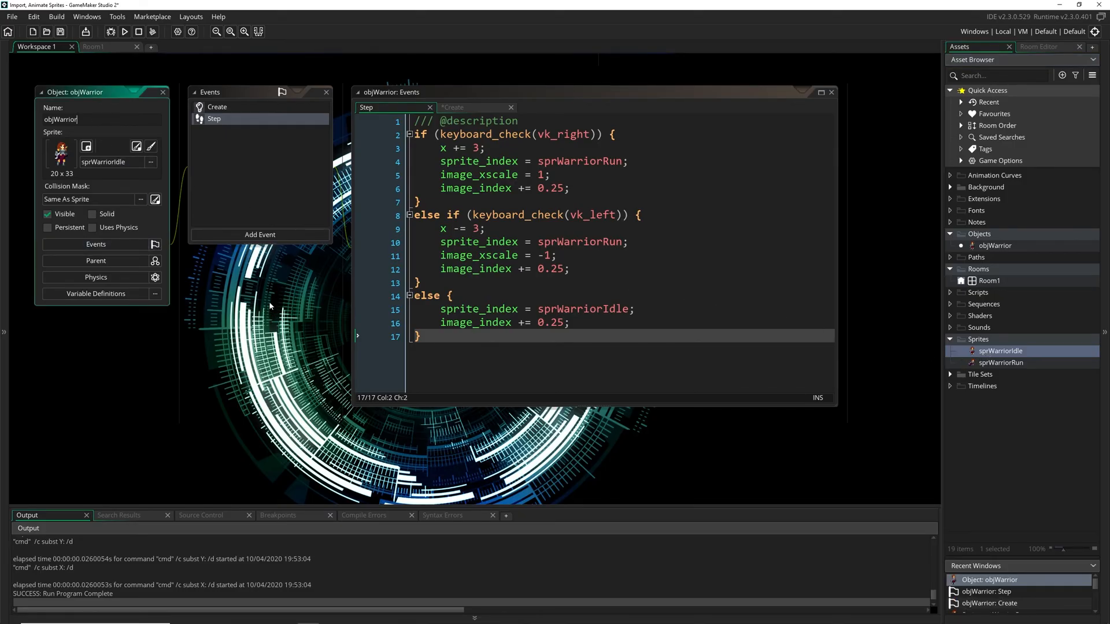
{"action": "mouse_move", "coordinate": [541, 346]}
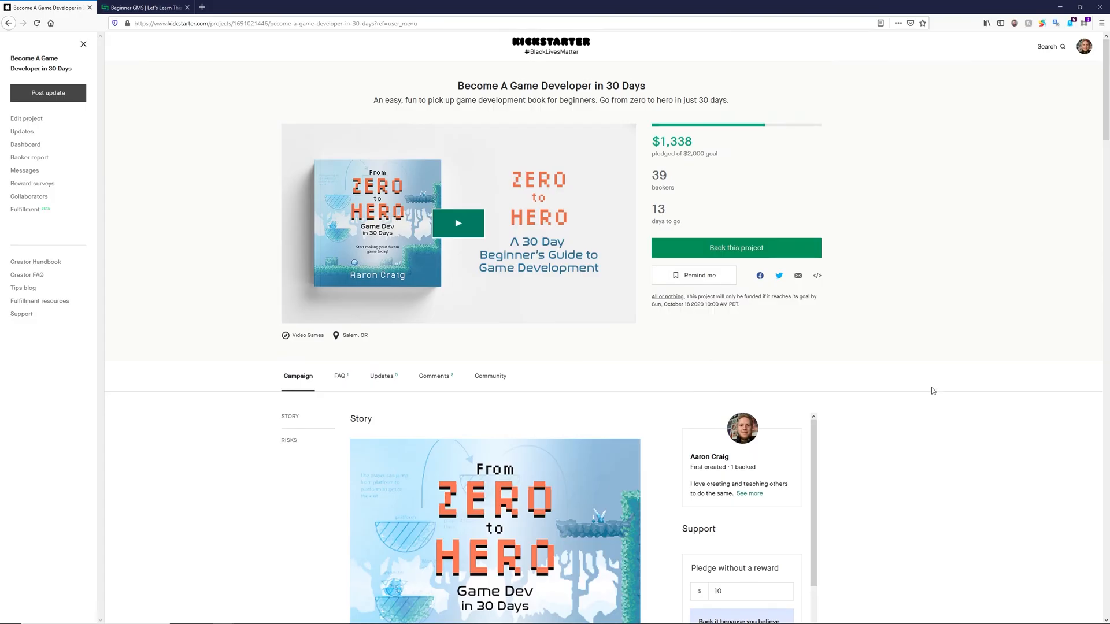
{"action": "mouse_move", "coordinate": [912, 397]}
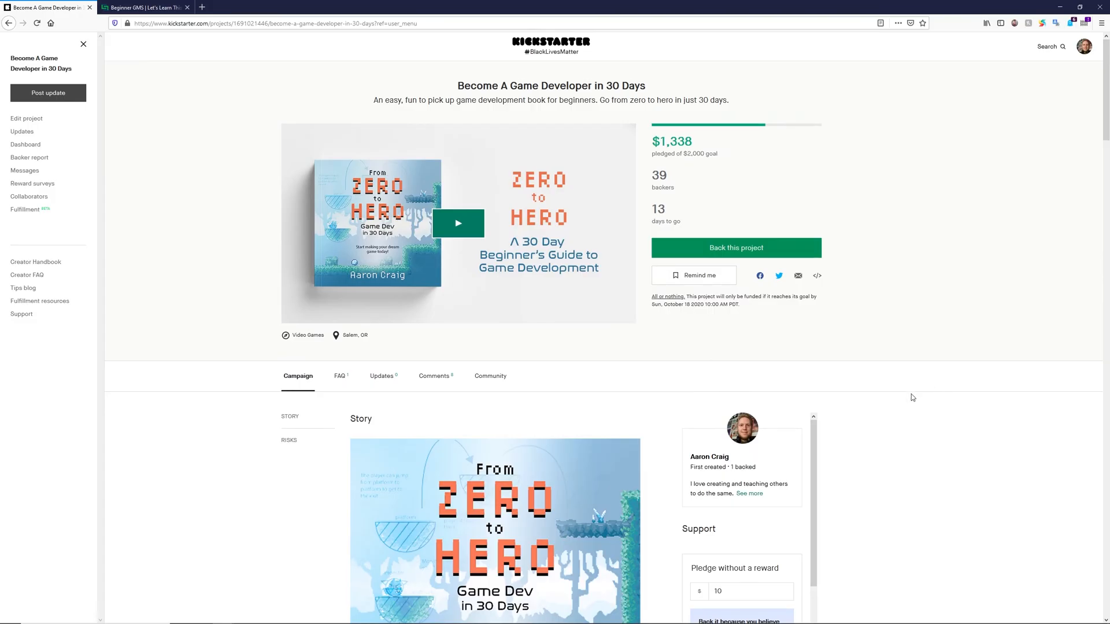
{"action": "left_click", "coordinate": [145, 7]}
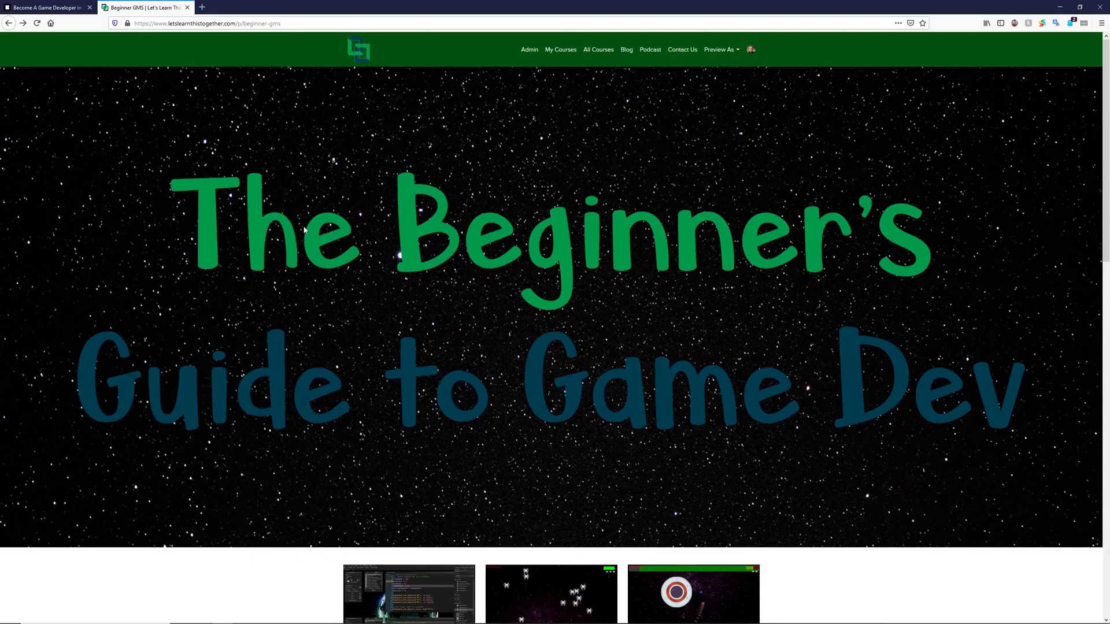
Scroll the course page down to the curriculum, instructor section and discount code.
{"action": "scroll", "scroll_direction": "down", "scroll_amount": 3}
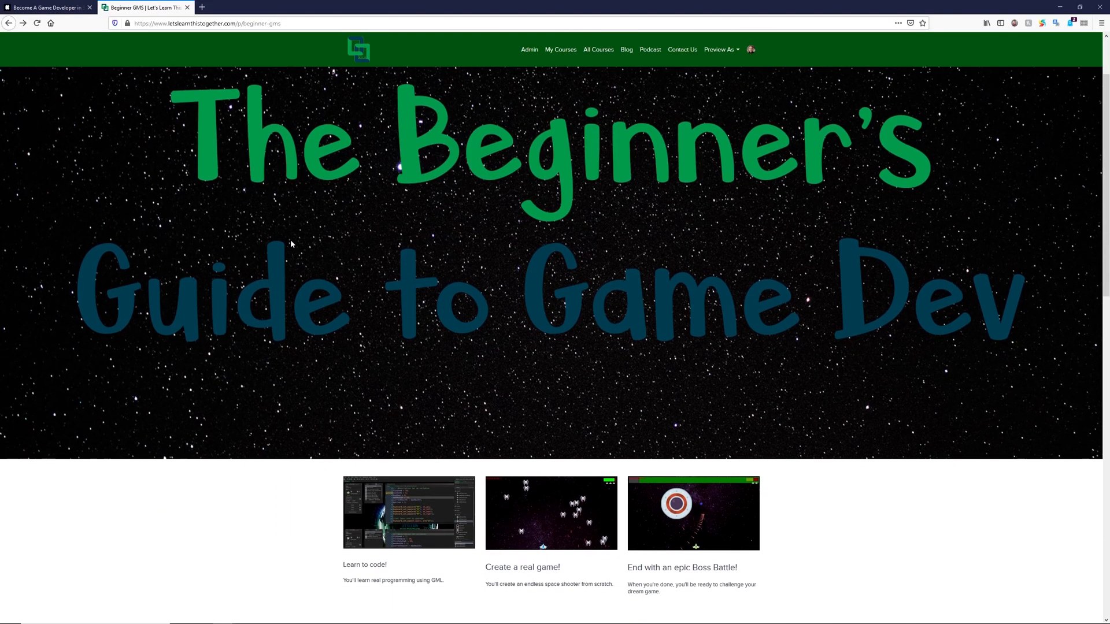
{"action": "scroll", "scroll_direction": "down", "scroll_amount": 3}
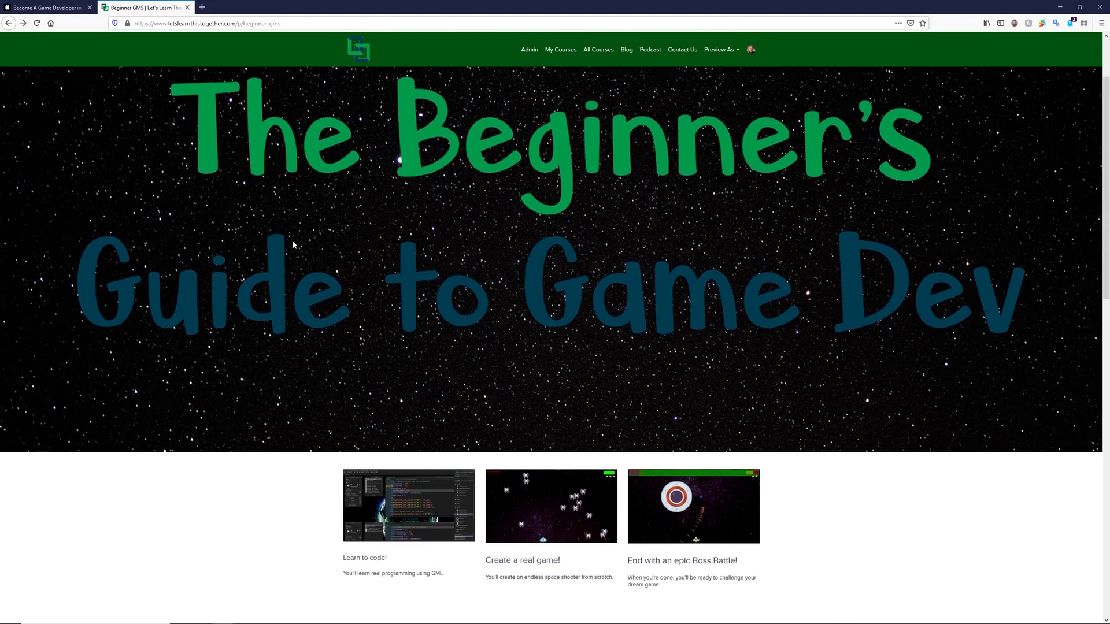
{"action": "scroll", "scroll_direction": "down", "scroll_amount": 3}
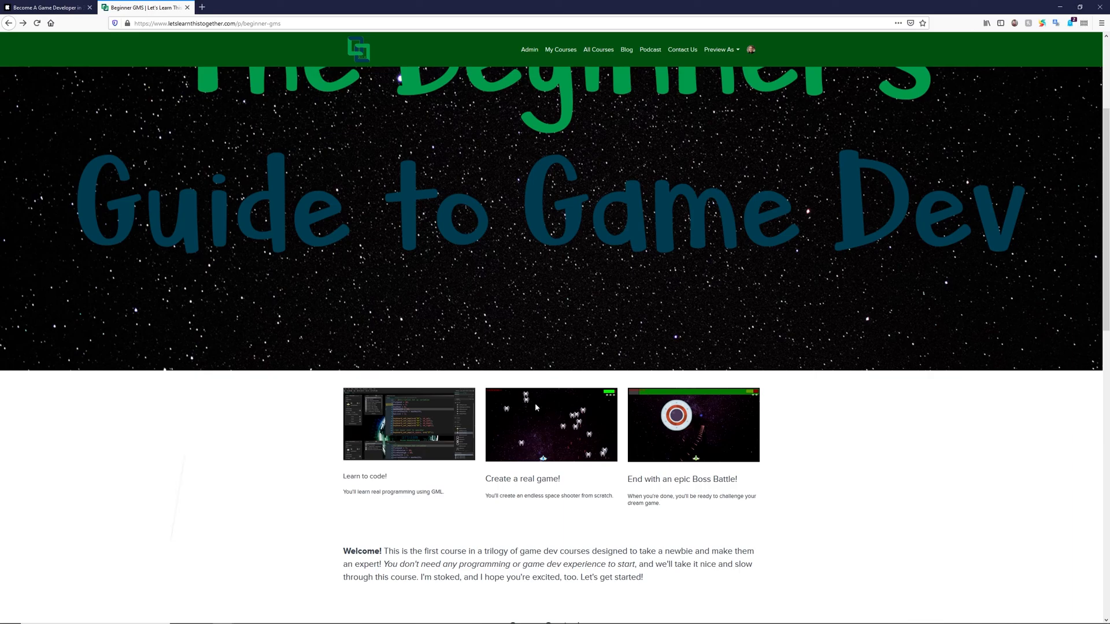
{"action": "scroll", "scroll_direction": "down", "scroll_amount": 3}
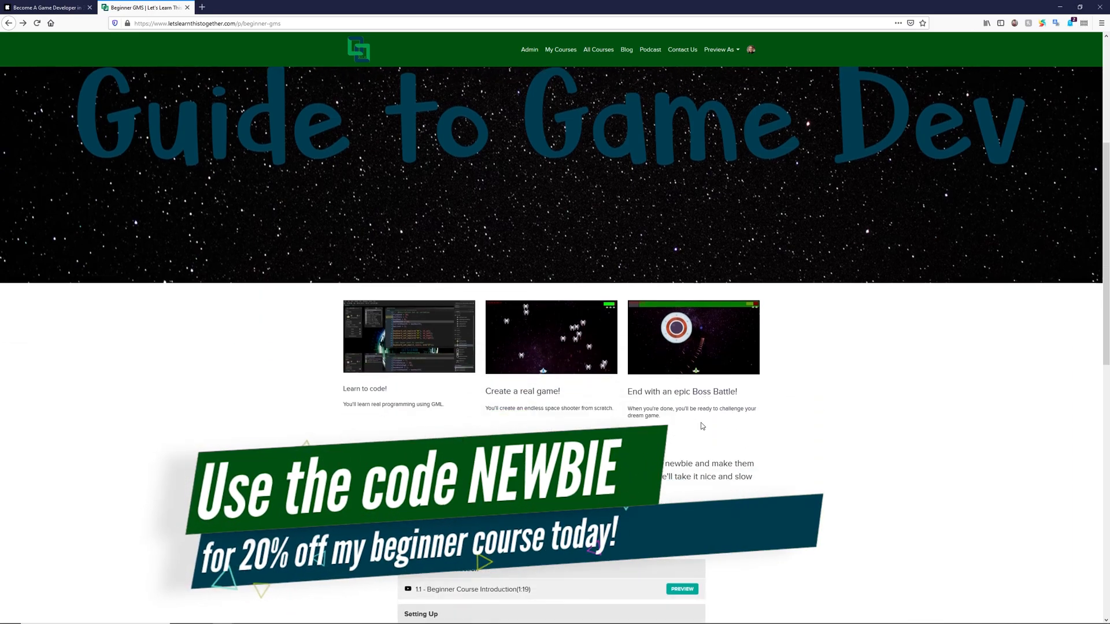
{"action": "scroll", "scroll_direction": "down", "scroll_amount": 3}
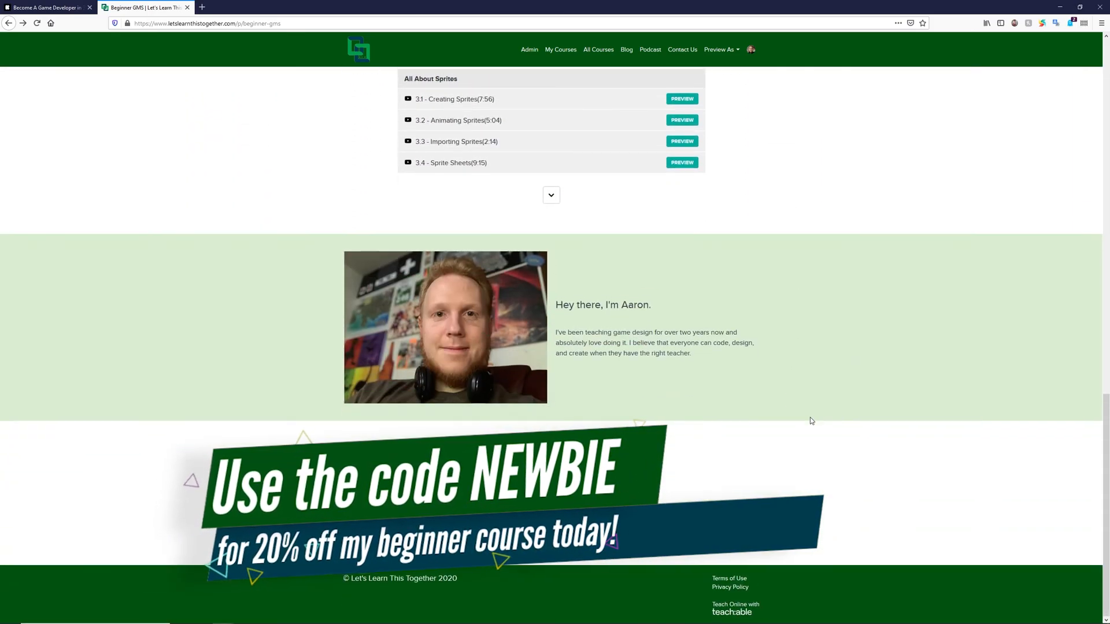